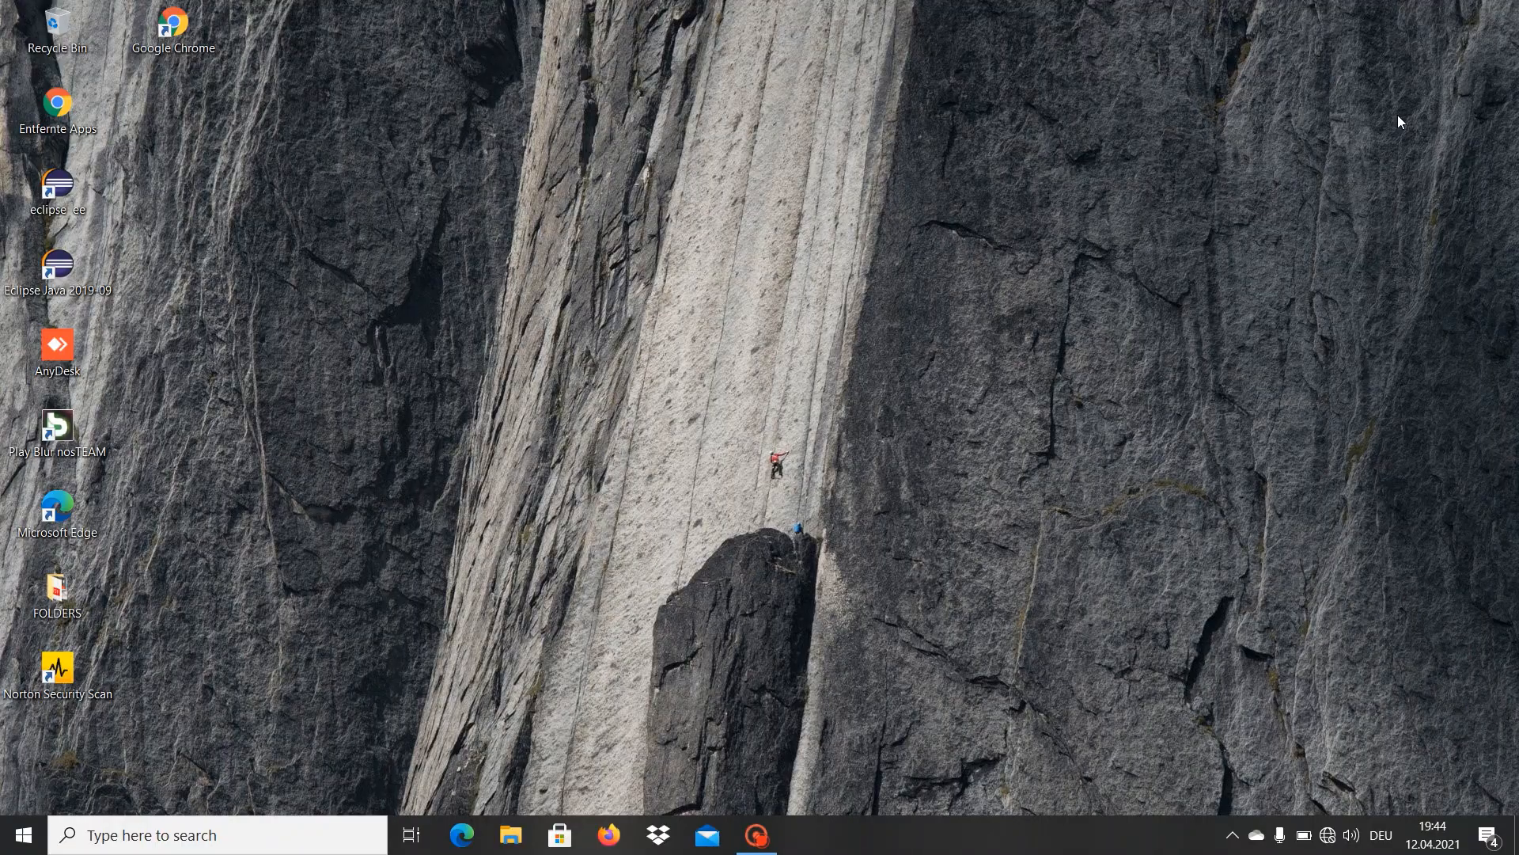
mouse_move(1377, 603)
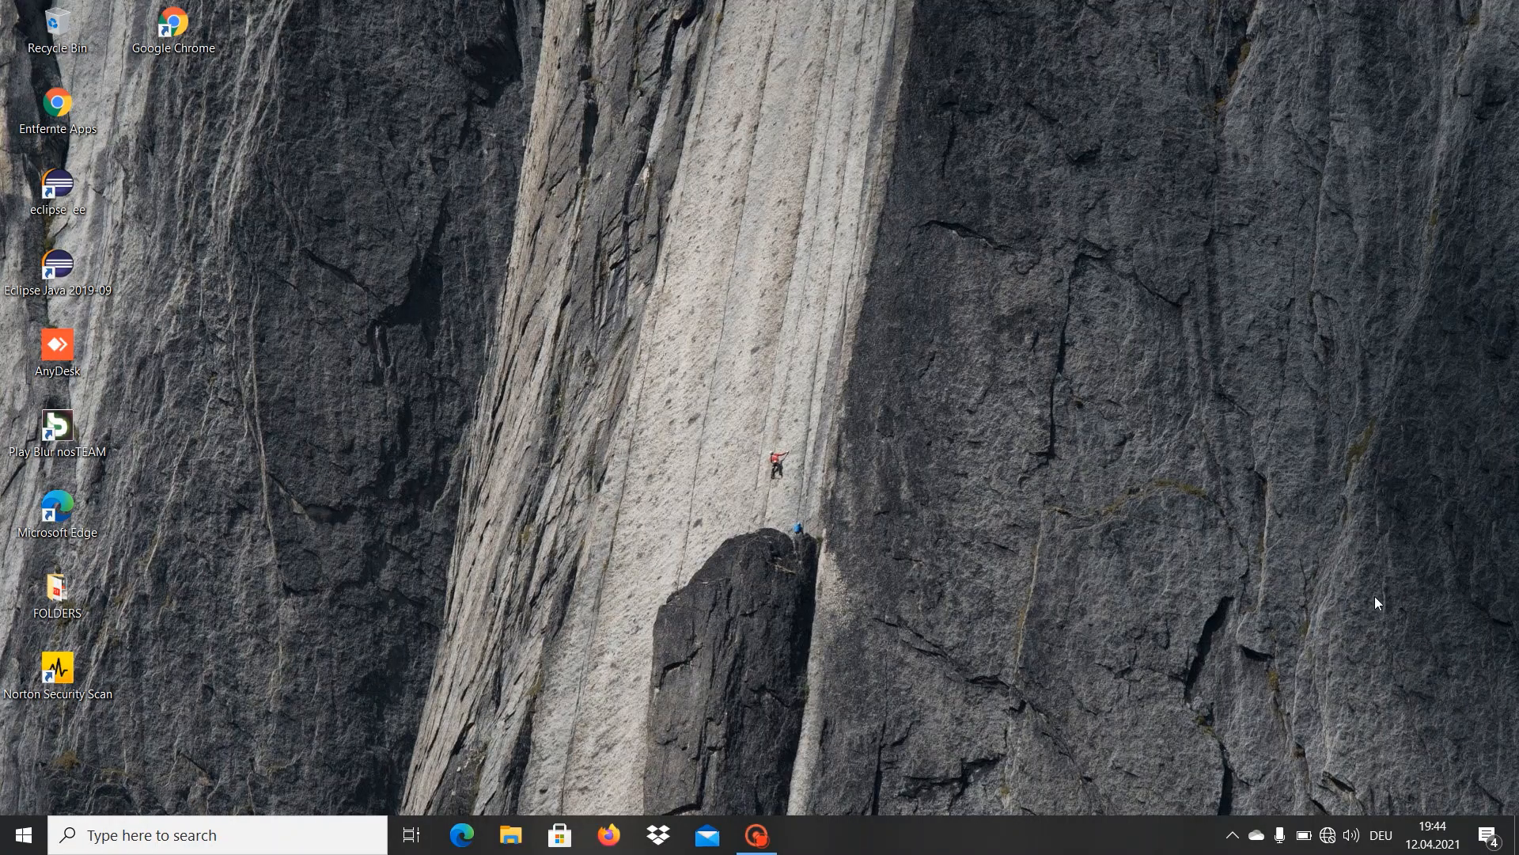
- Join the TP-Link_A7F8 Wi-Fi network with its security key and confirm the connection
click(1329, 834)
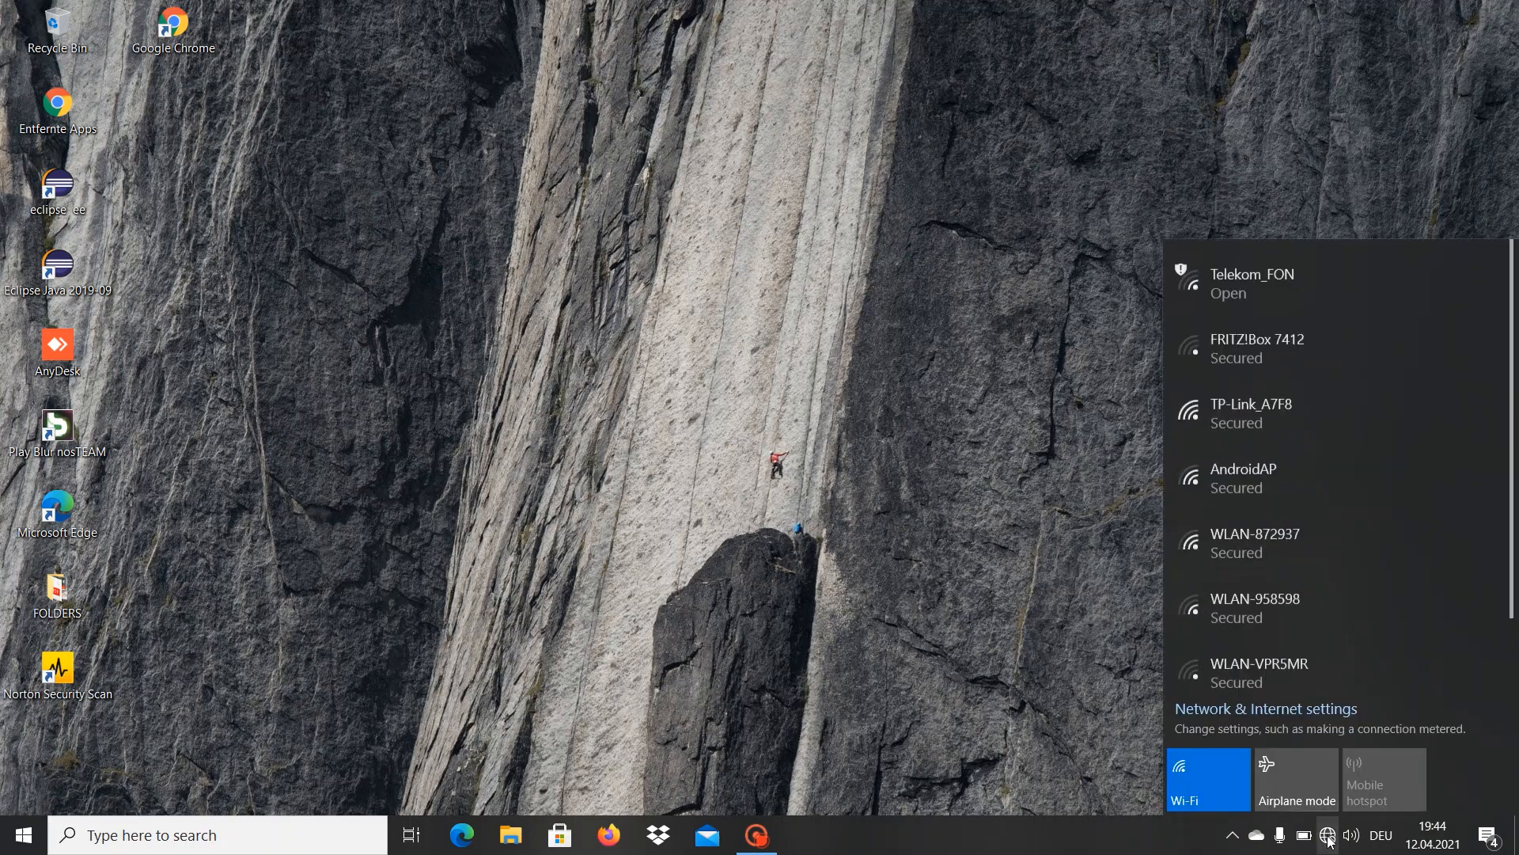
click(1250, 412)
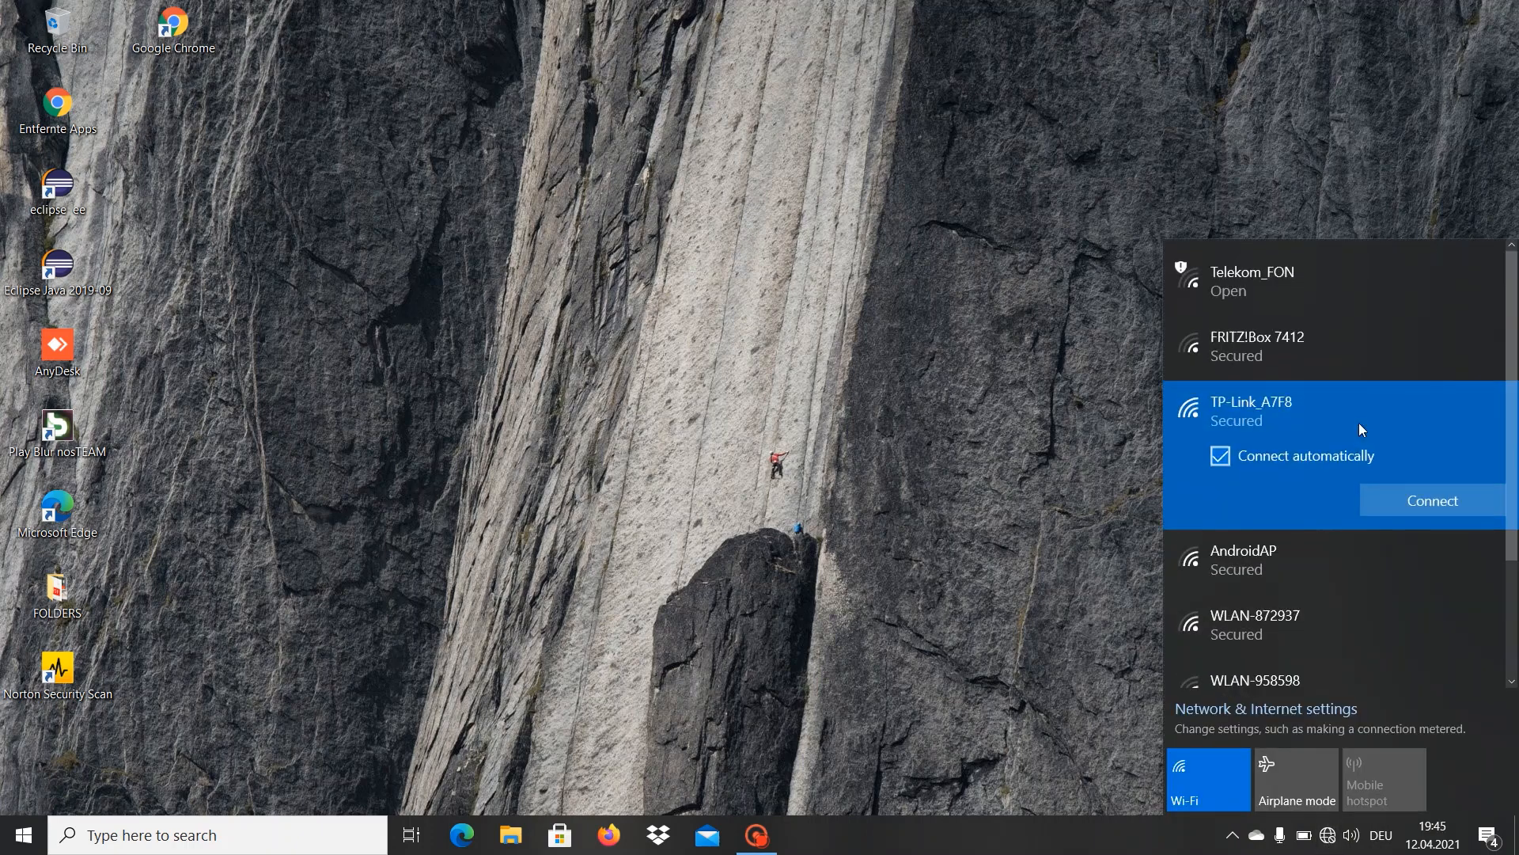
click(1433, 500)
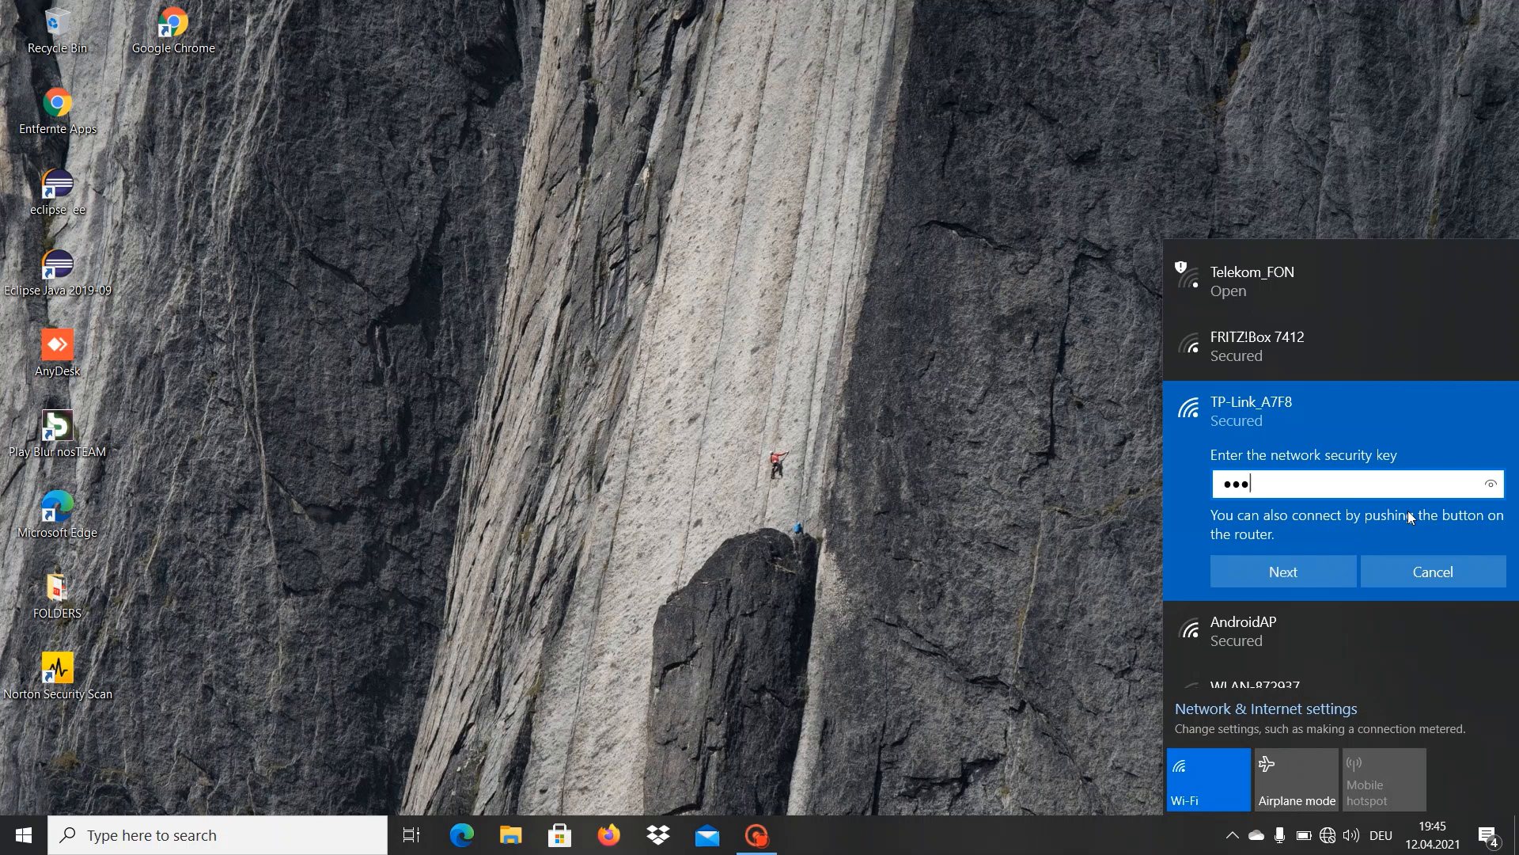
text(••)
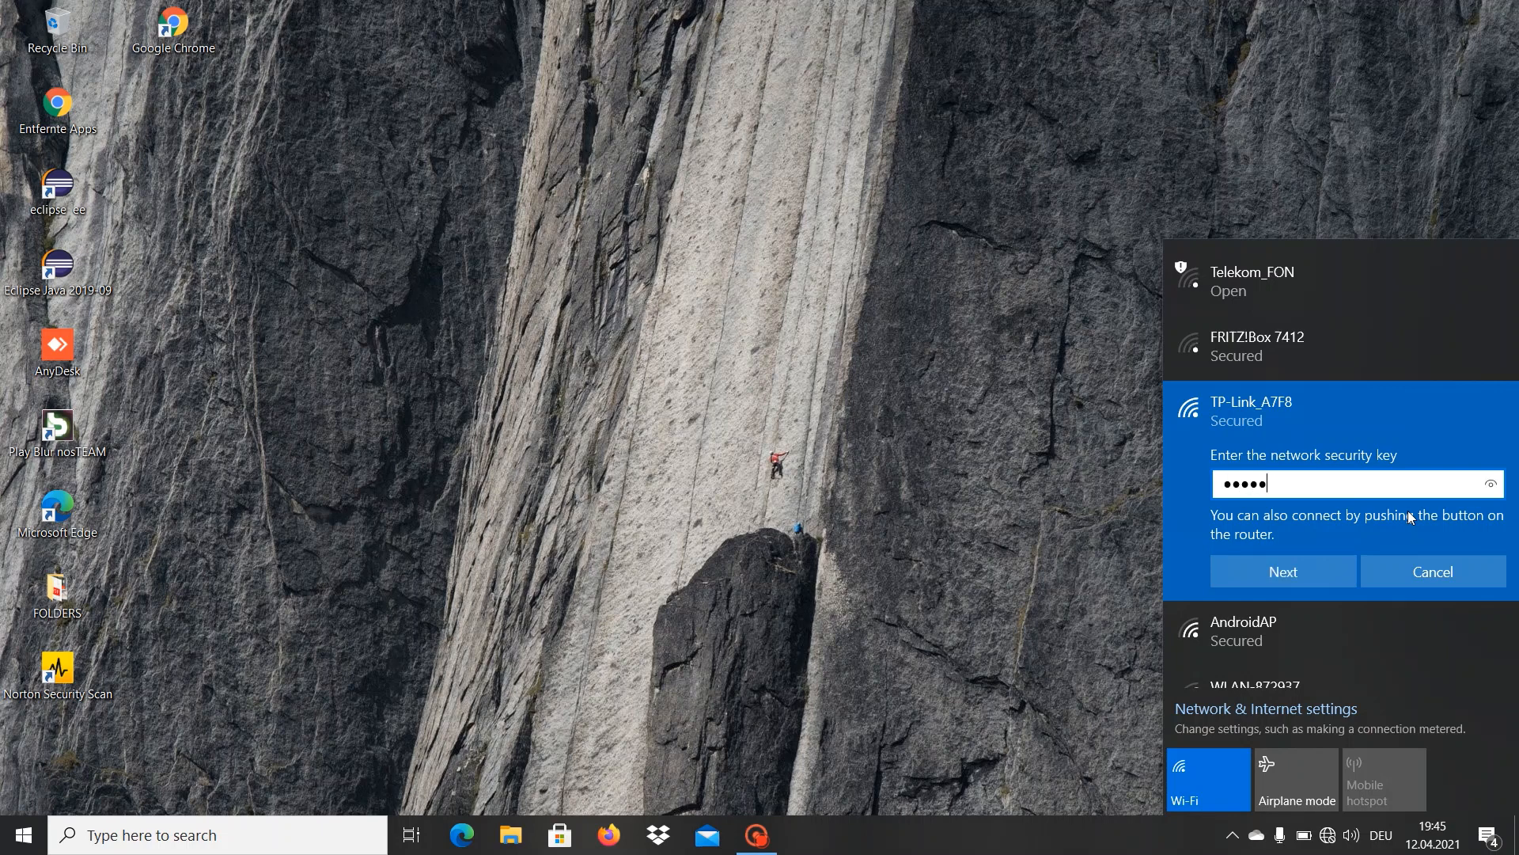
text(••)
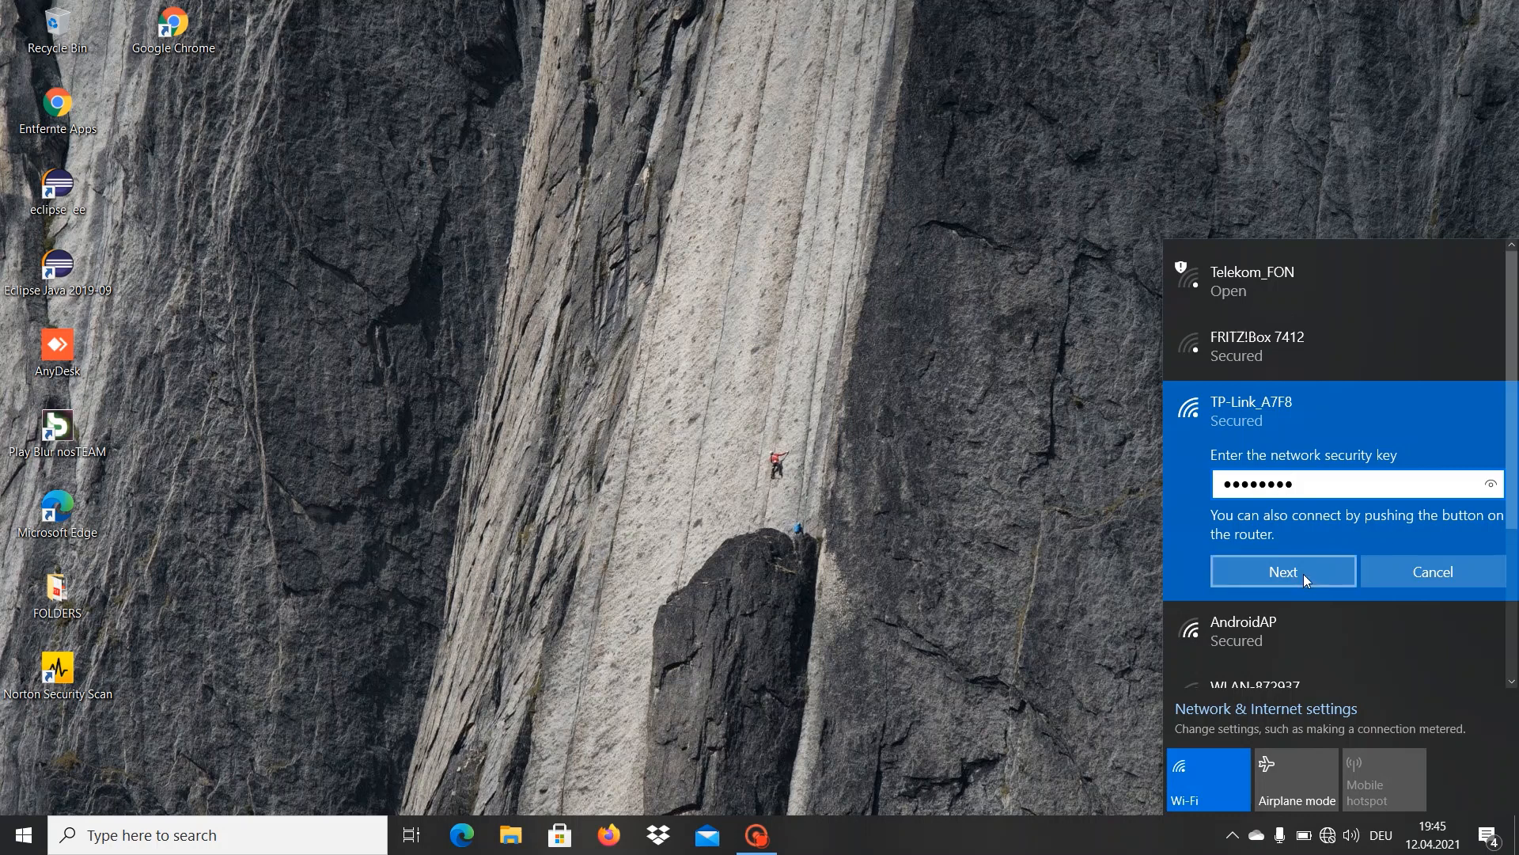
click(1281, 571)
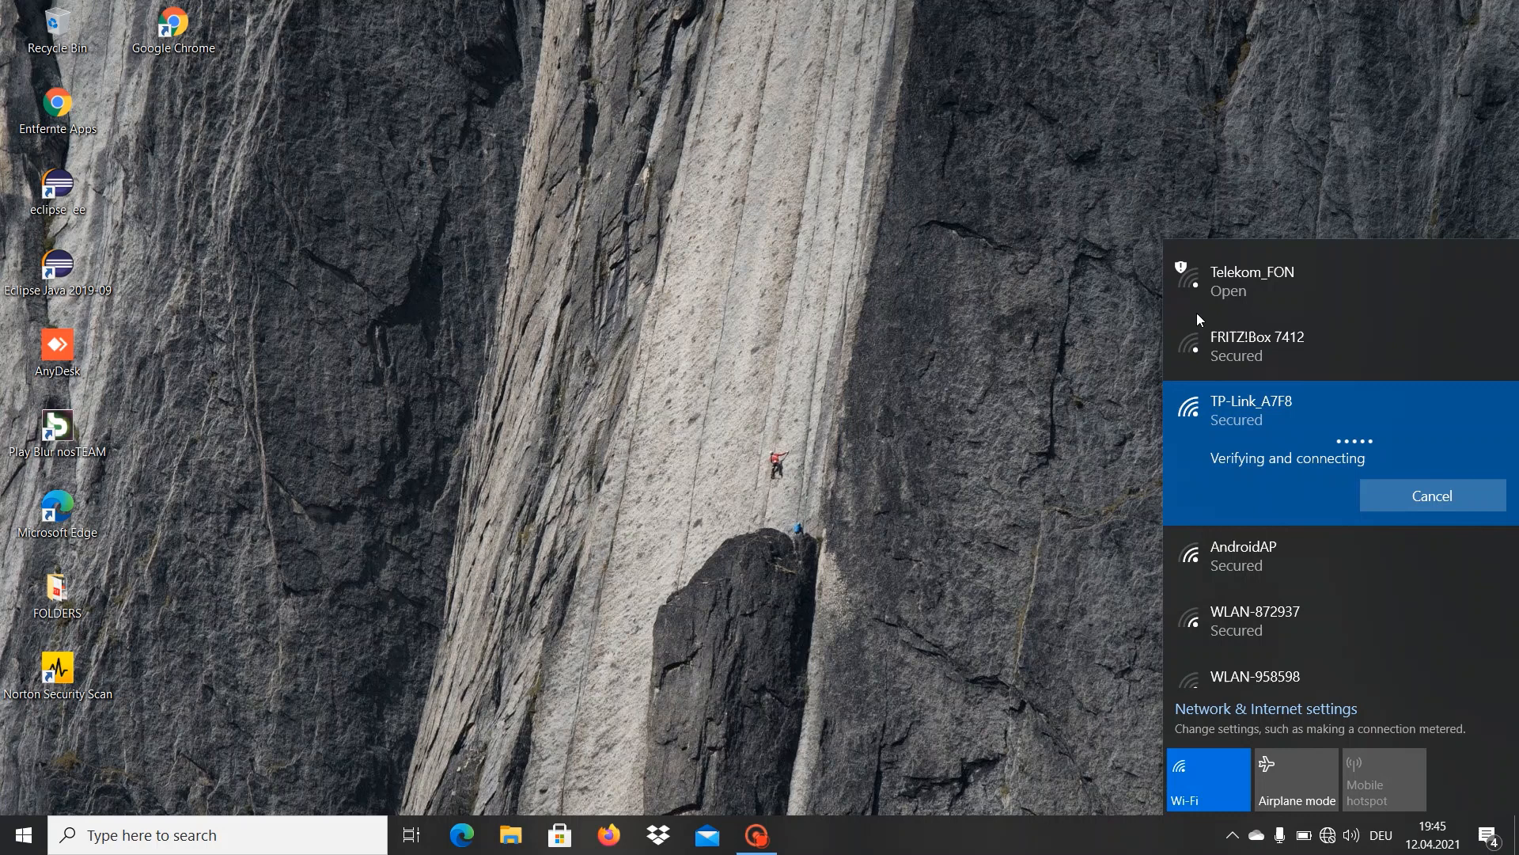
click(1329, 835)
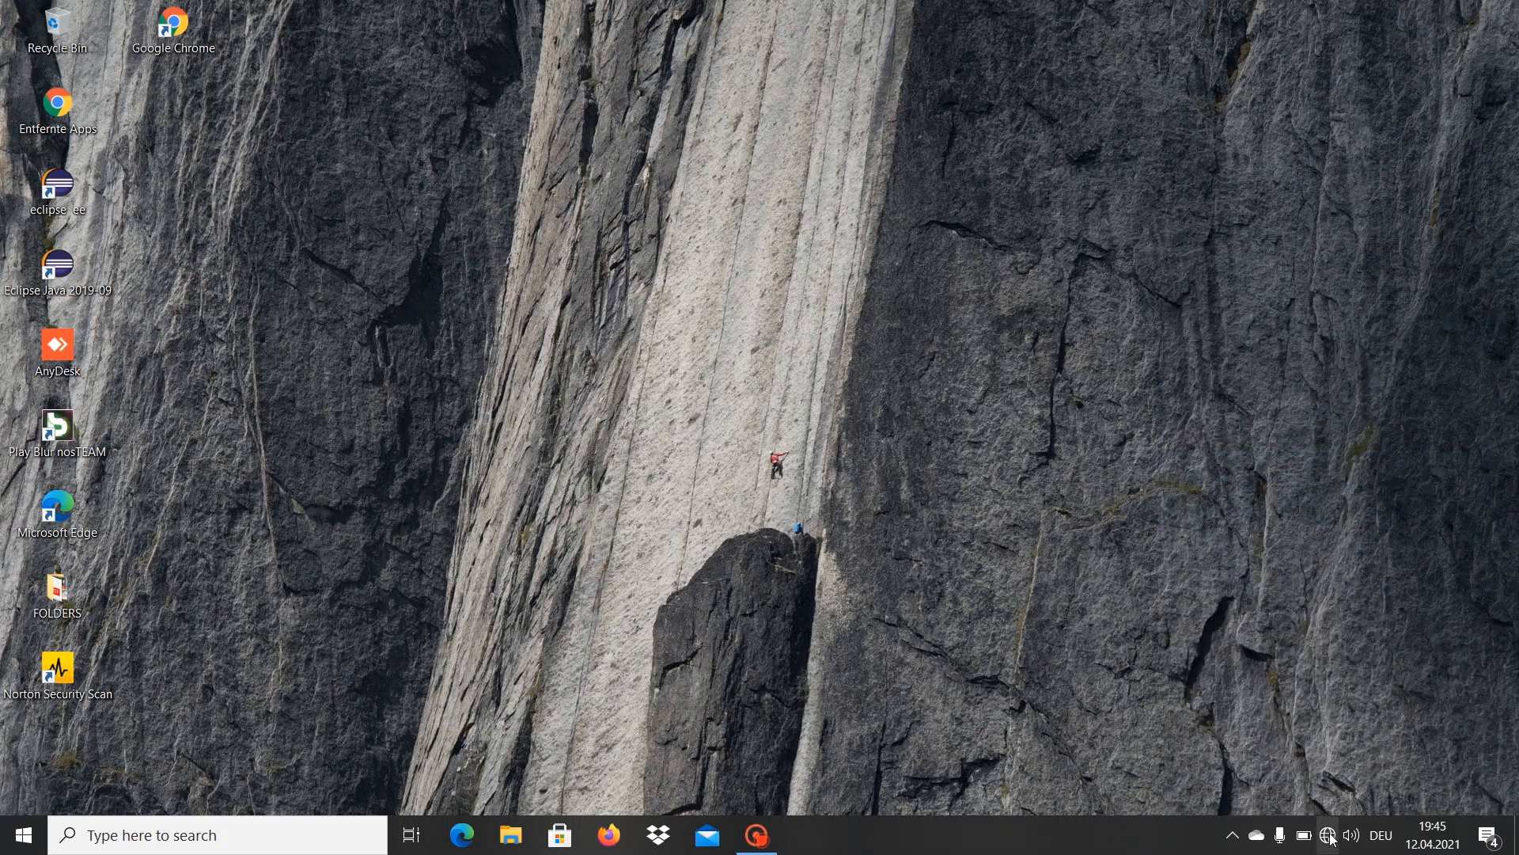
click(1328, 834)
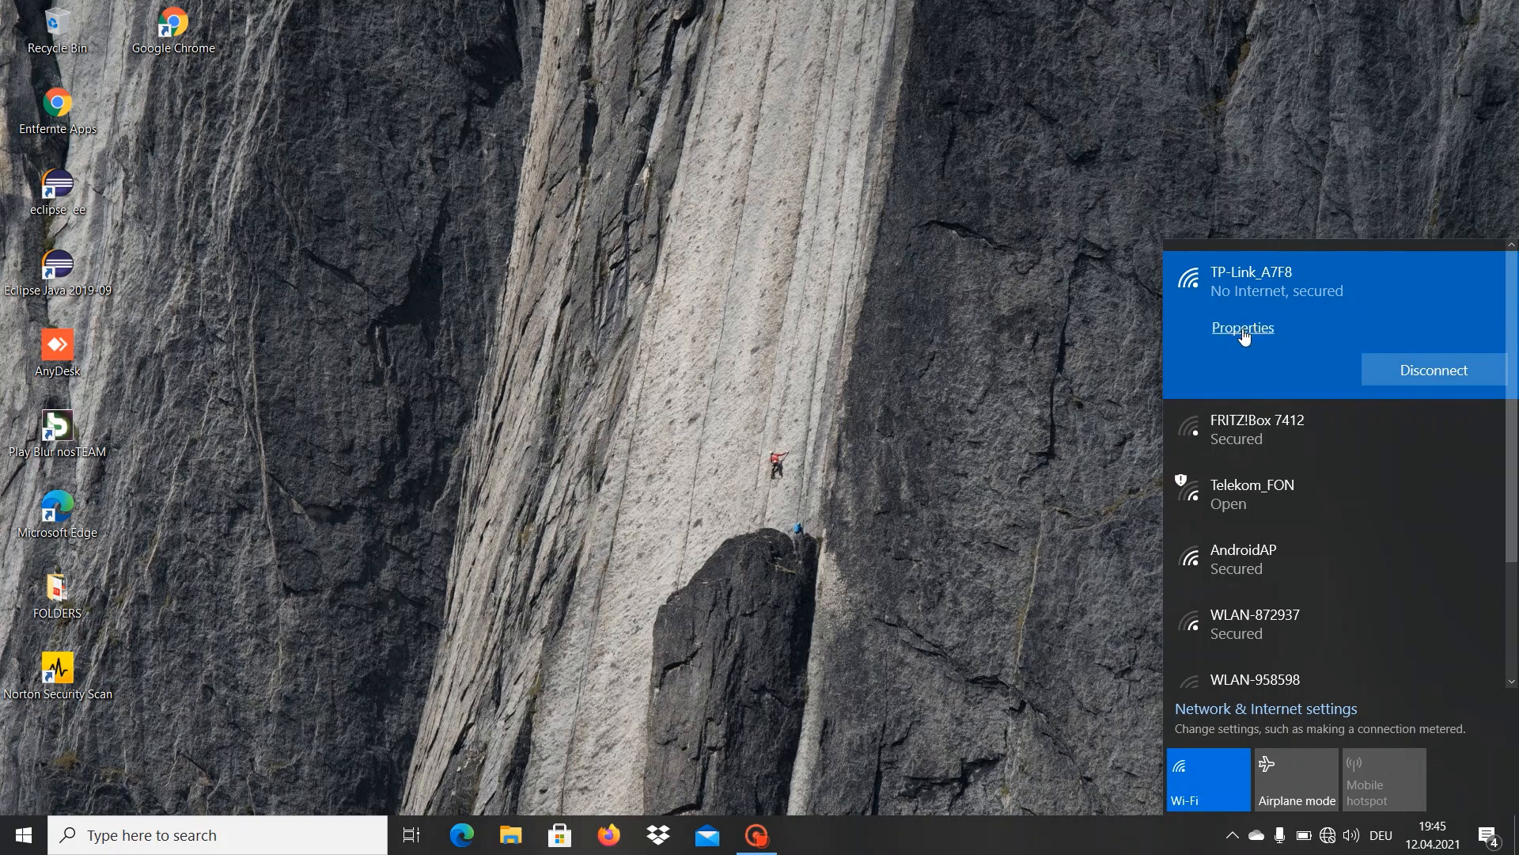
- Check TP-Link_A7F8's properties (public profile), then close the Settings window
click(1242, 327)
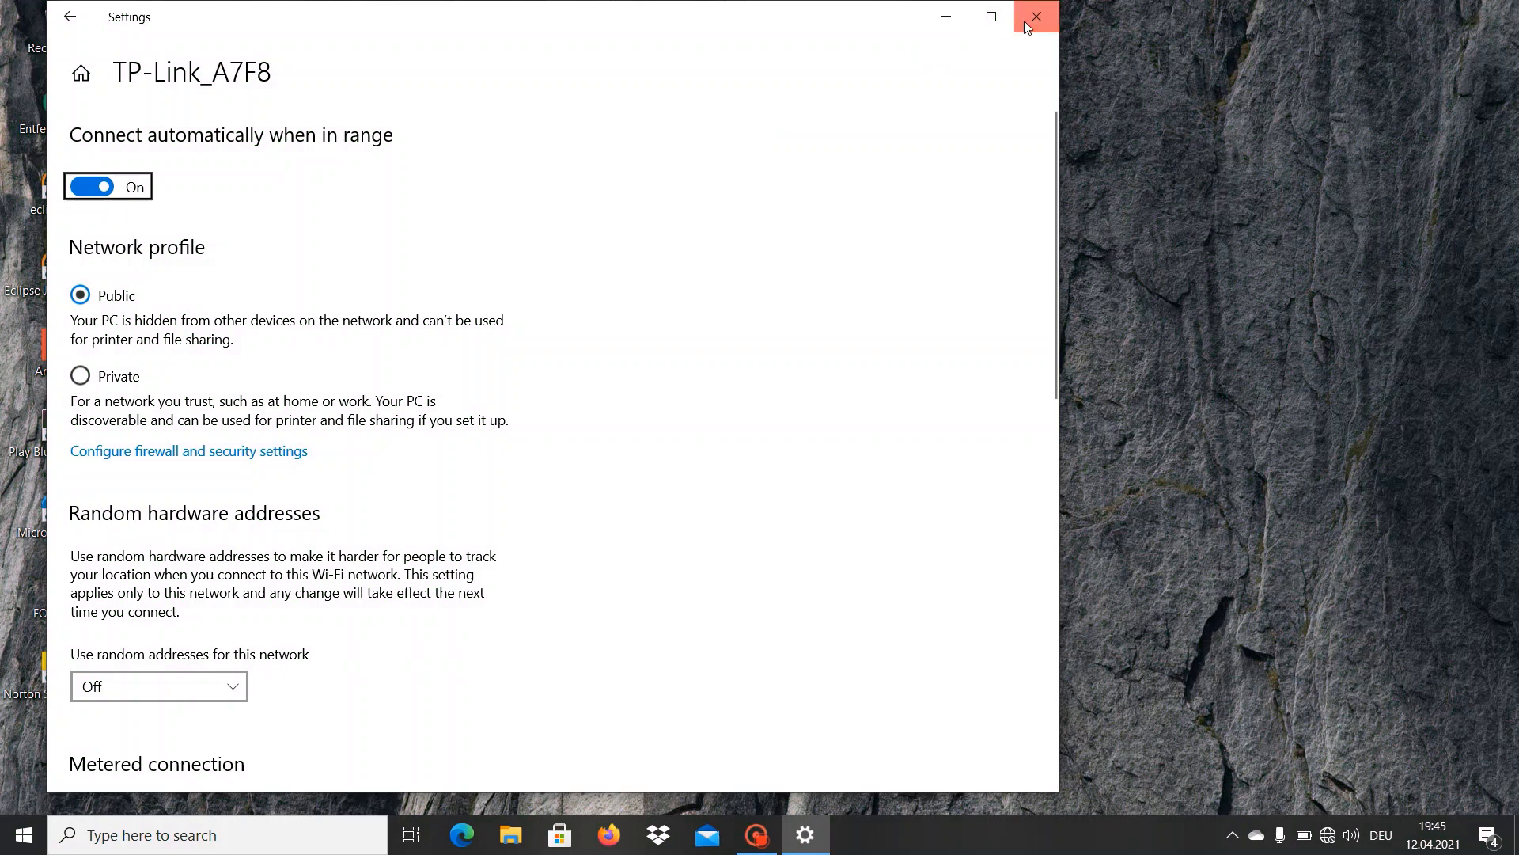
click(1034, 18)
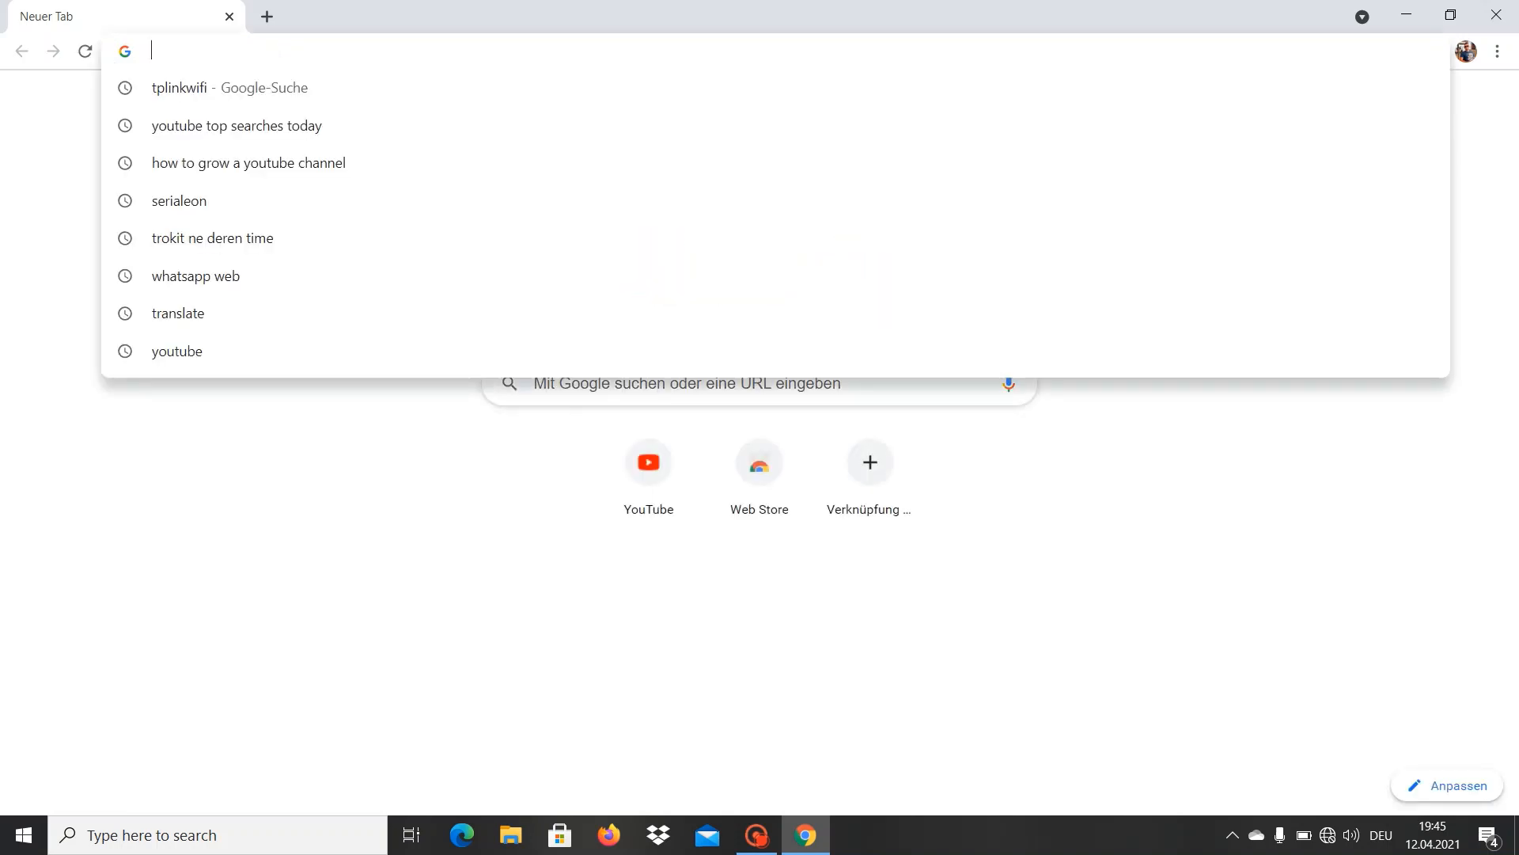
- Go to tplinkwifi.net and log in to the TL-WR841N with admin credentials
text(tplinkwifi.net)
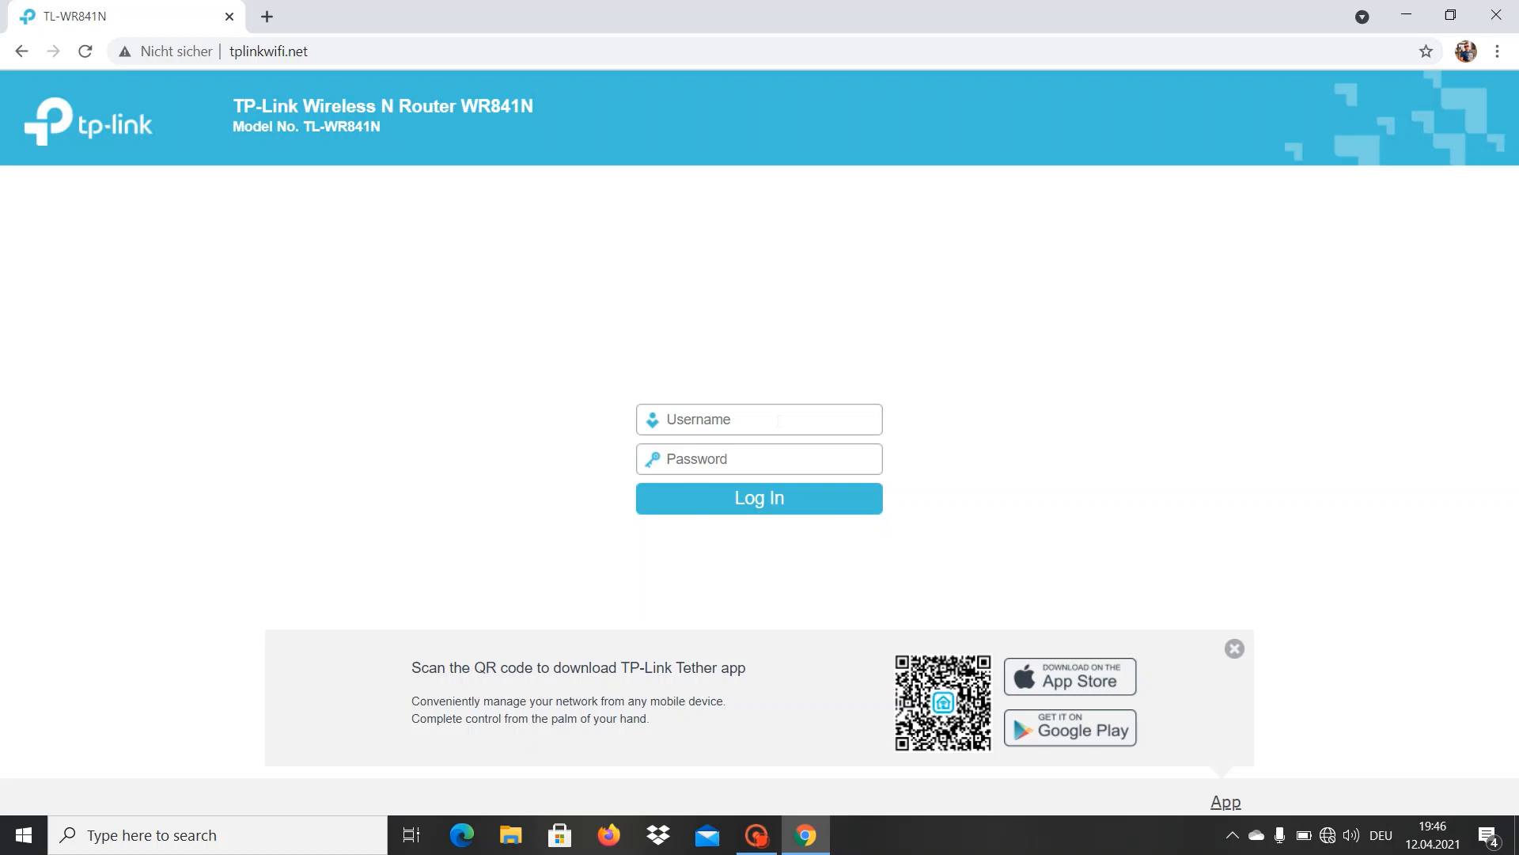
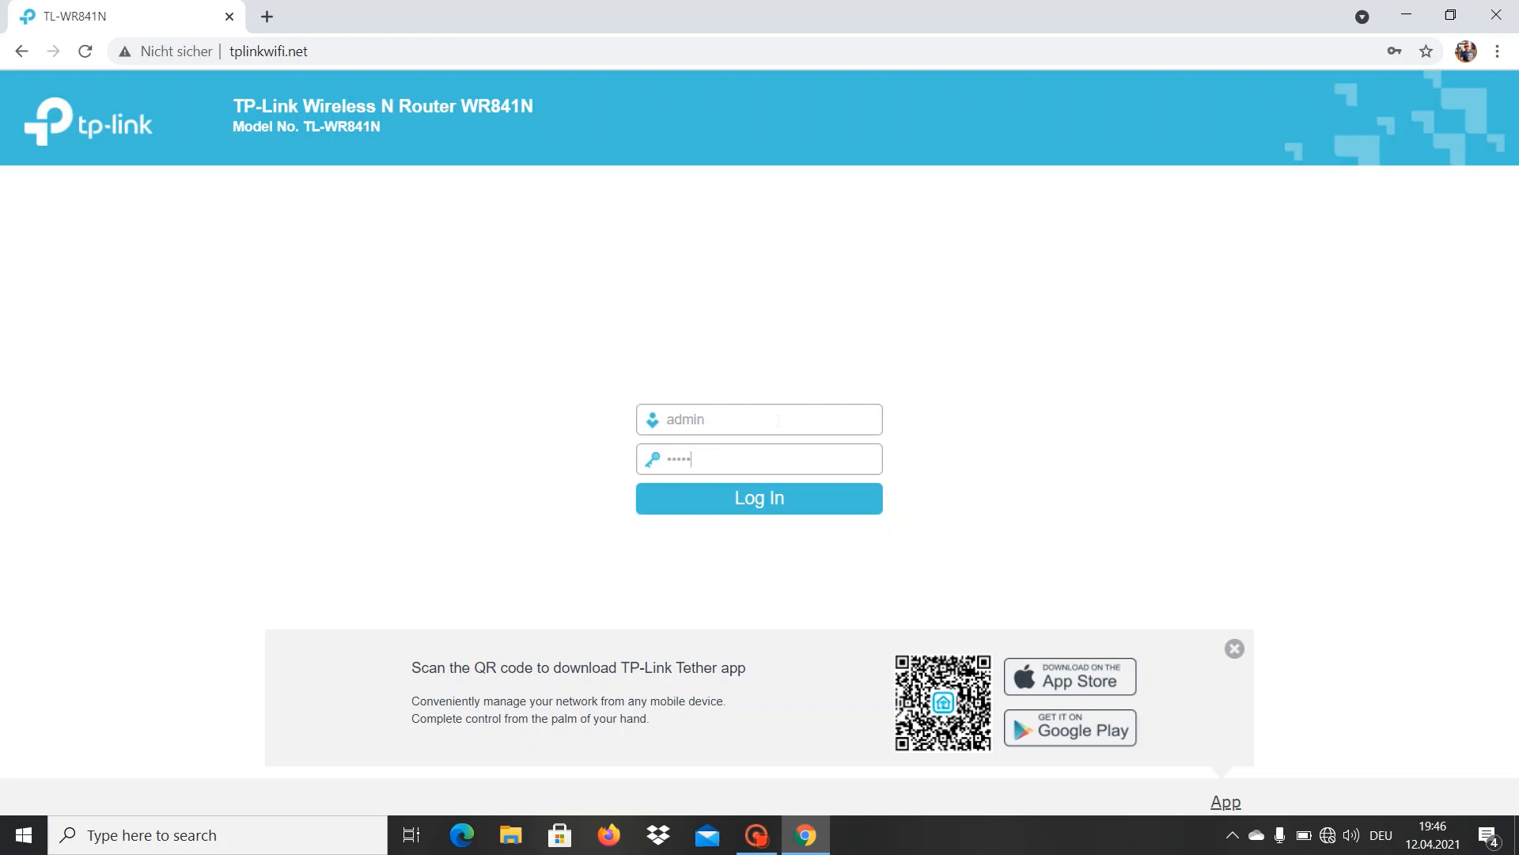
click(759, 497)
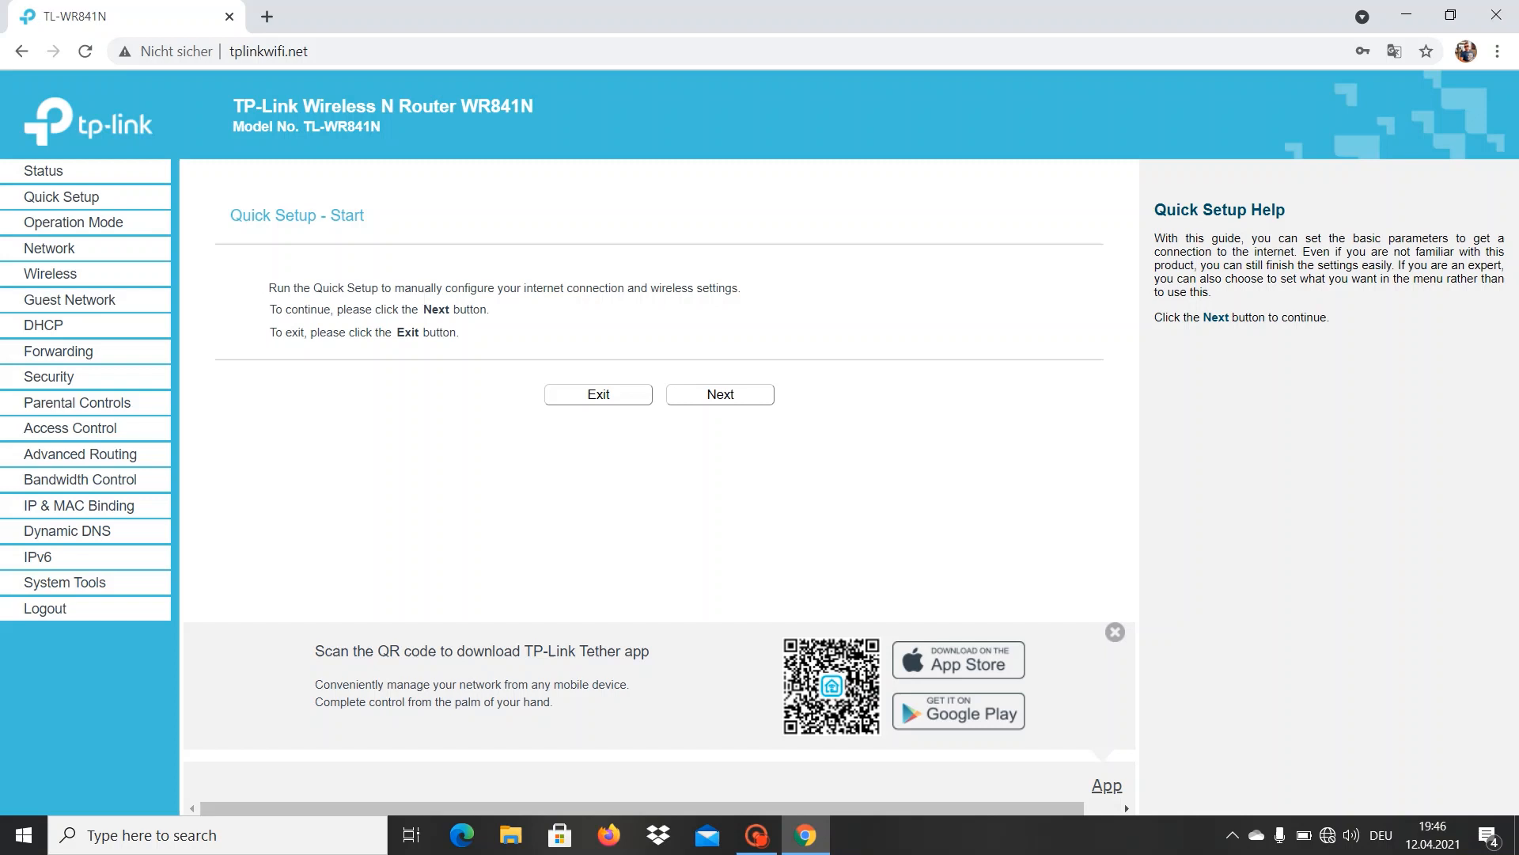
mouse_move(221, 462)
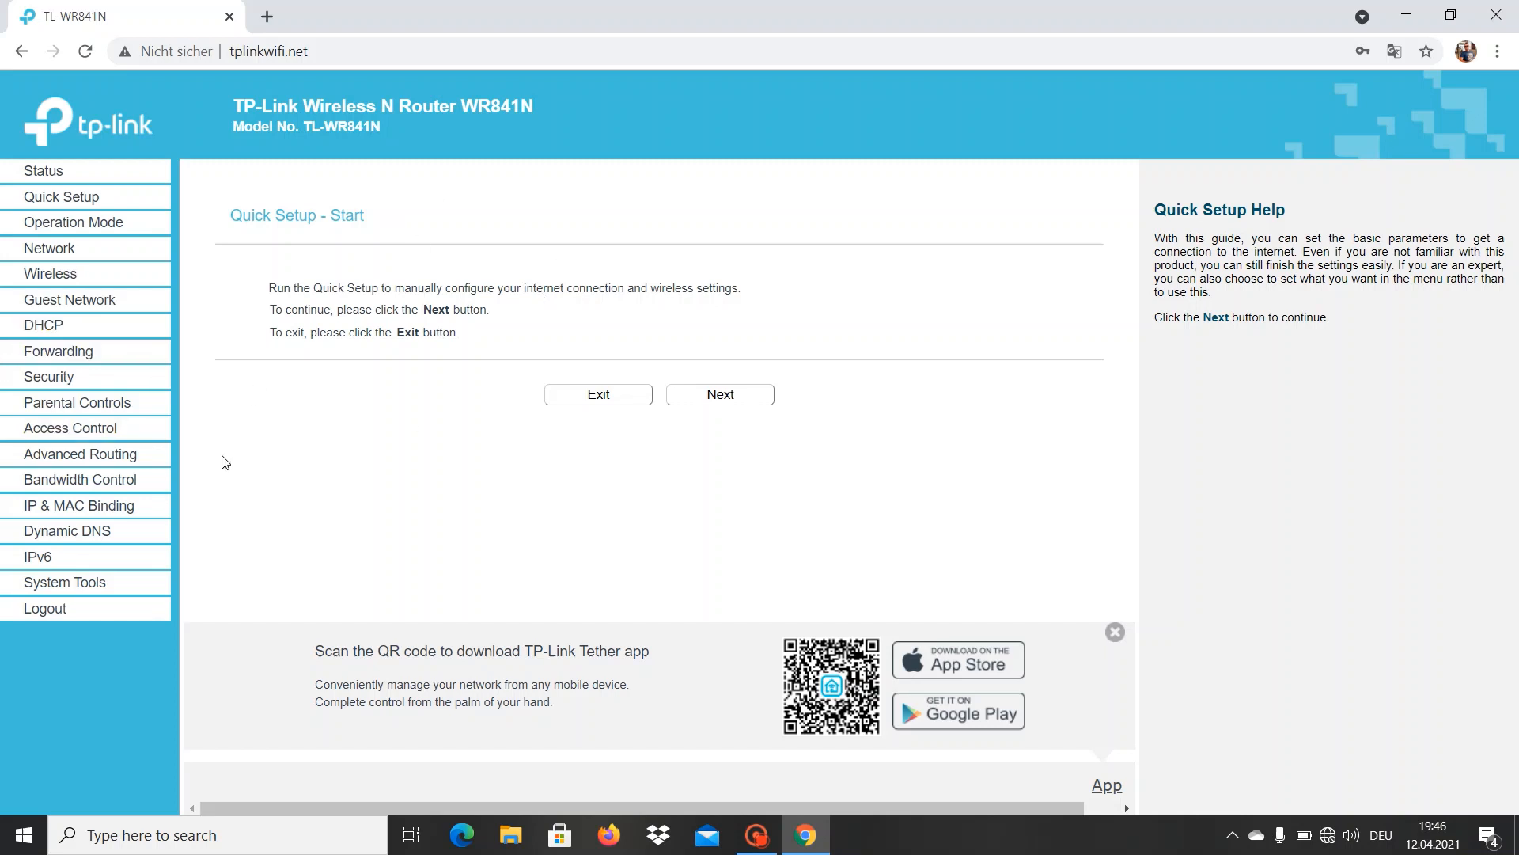
mouse_move(411, 308)
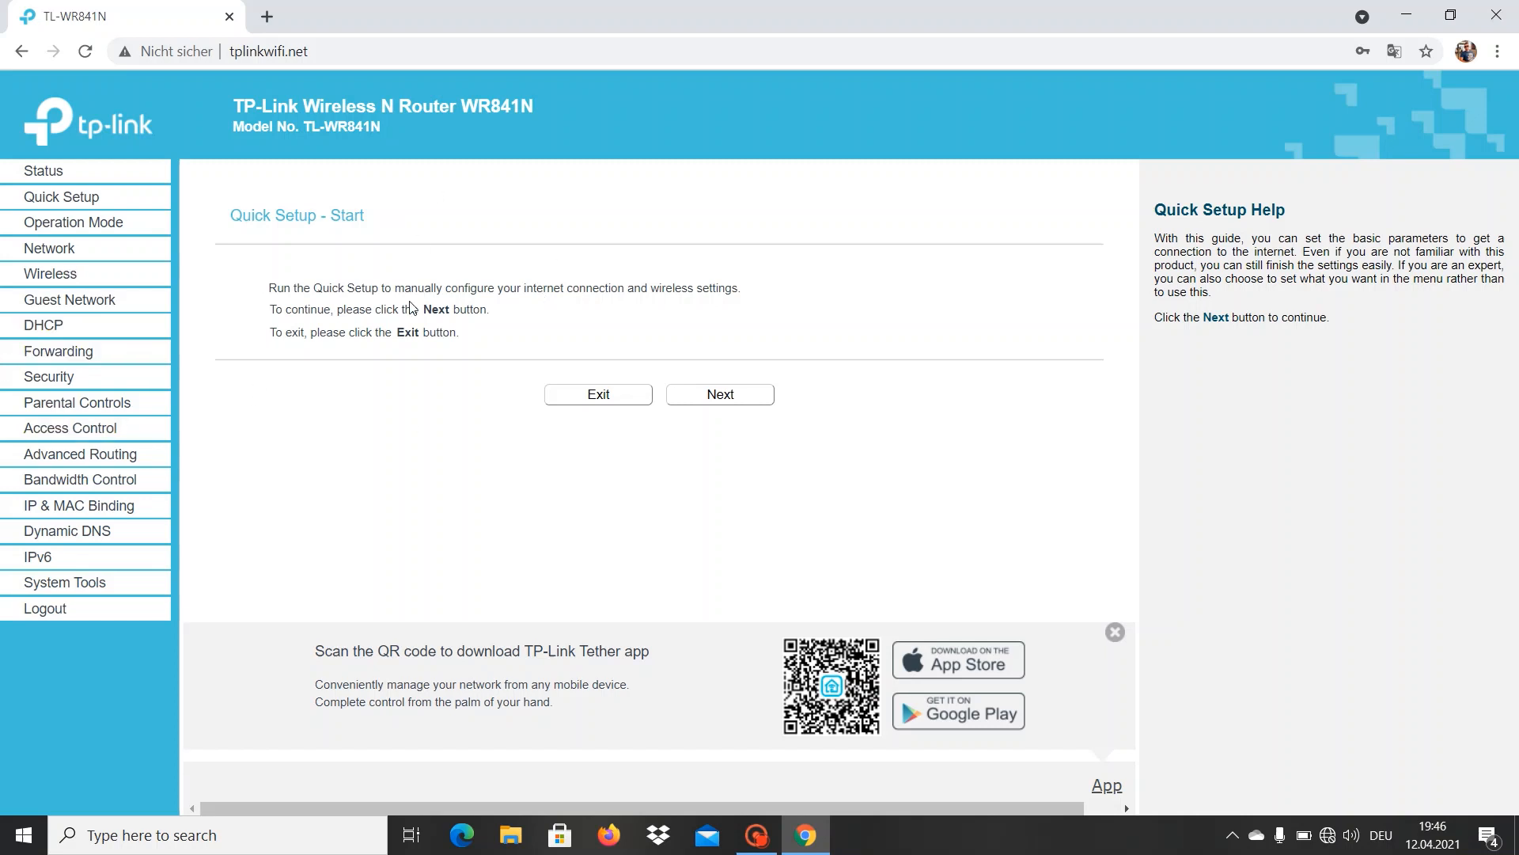
mouse_move(66, 530)
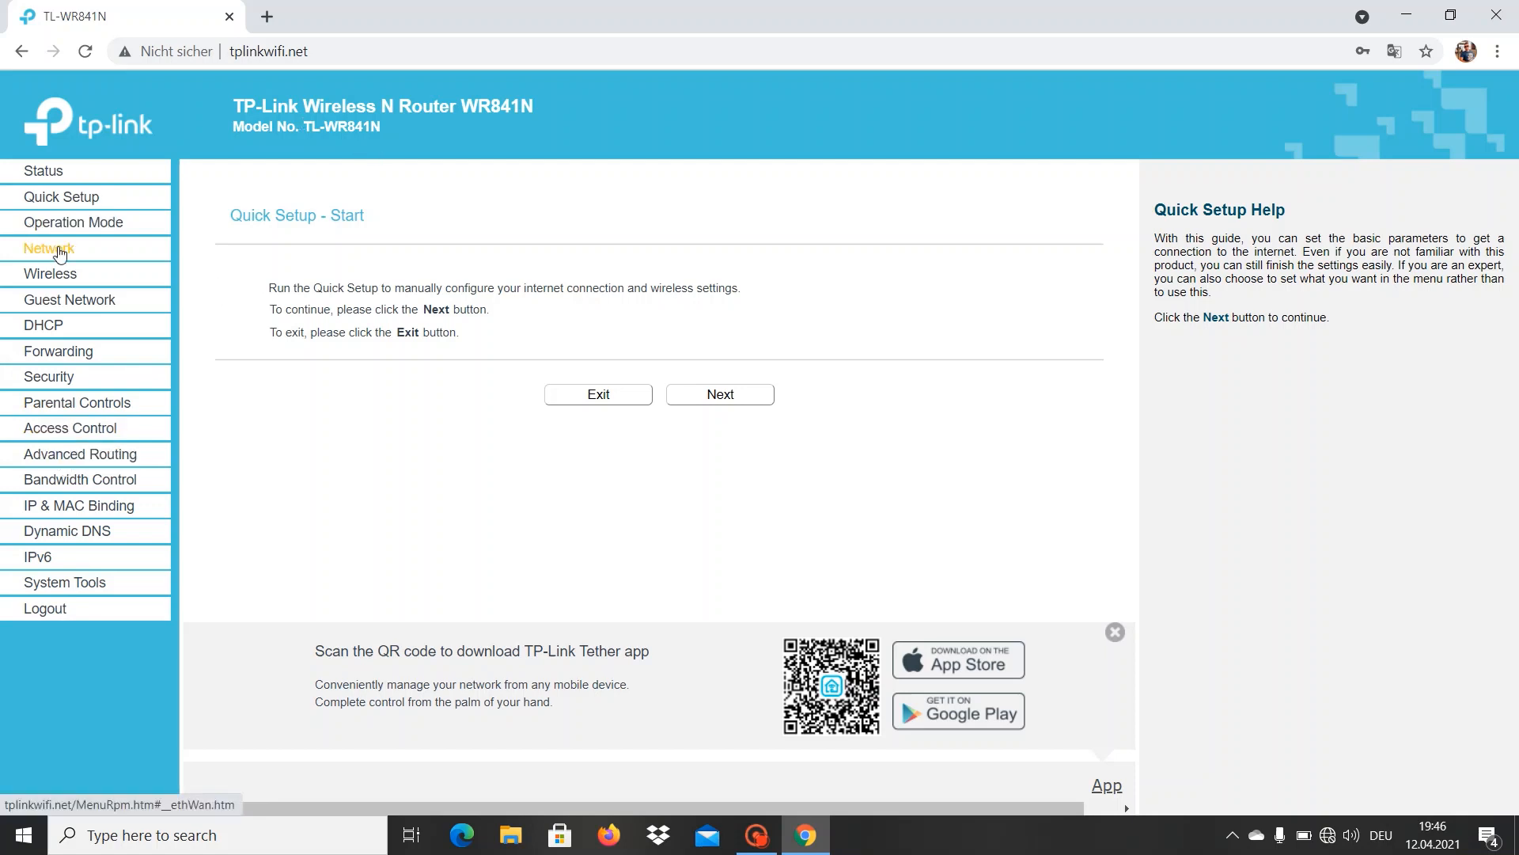
mouse_move(68, 299)
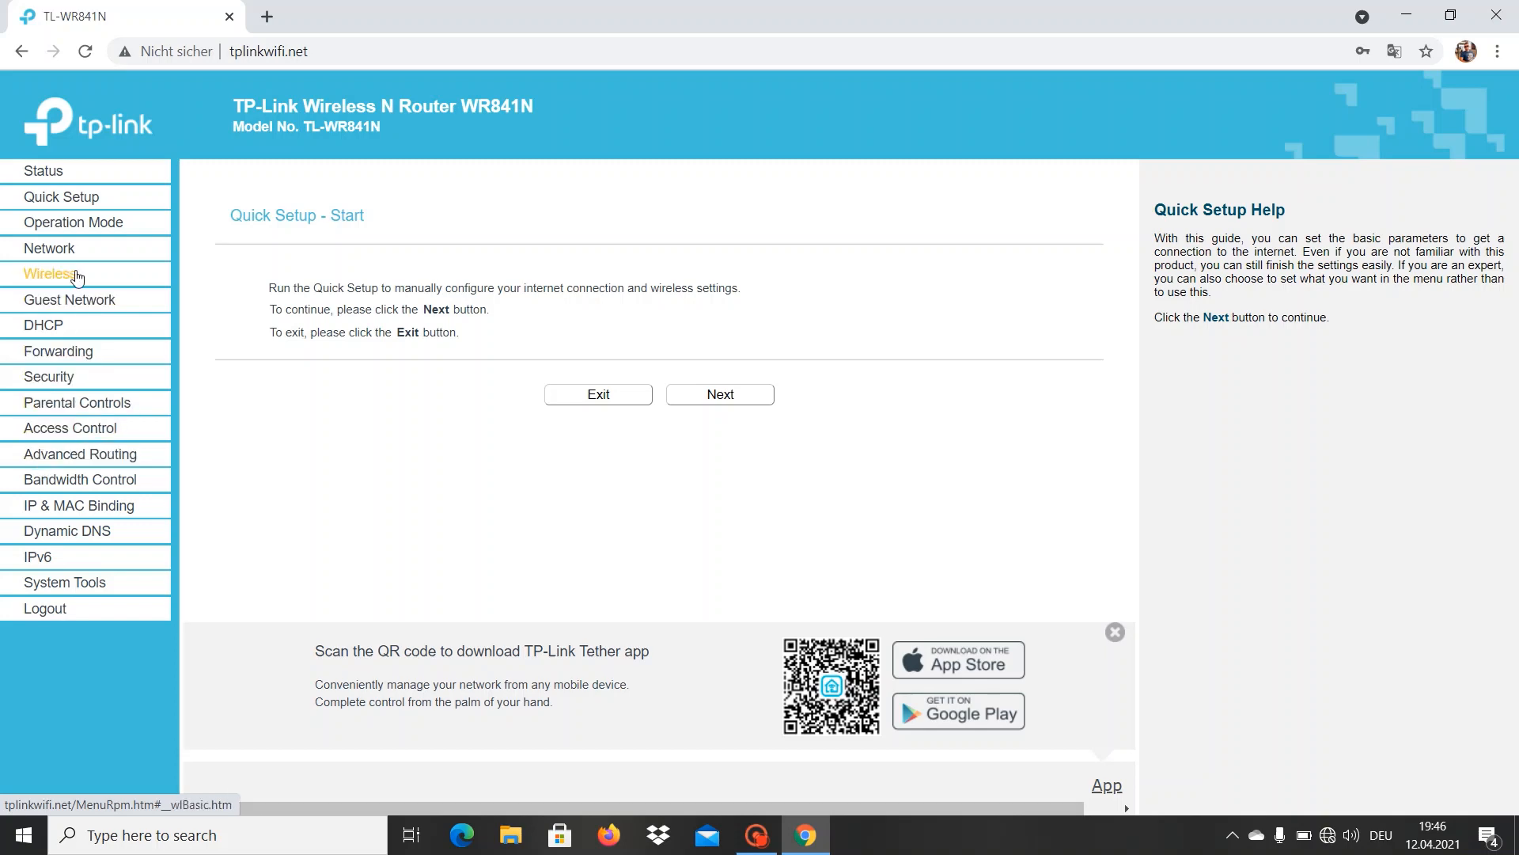
click(51, 273)
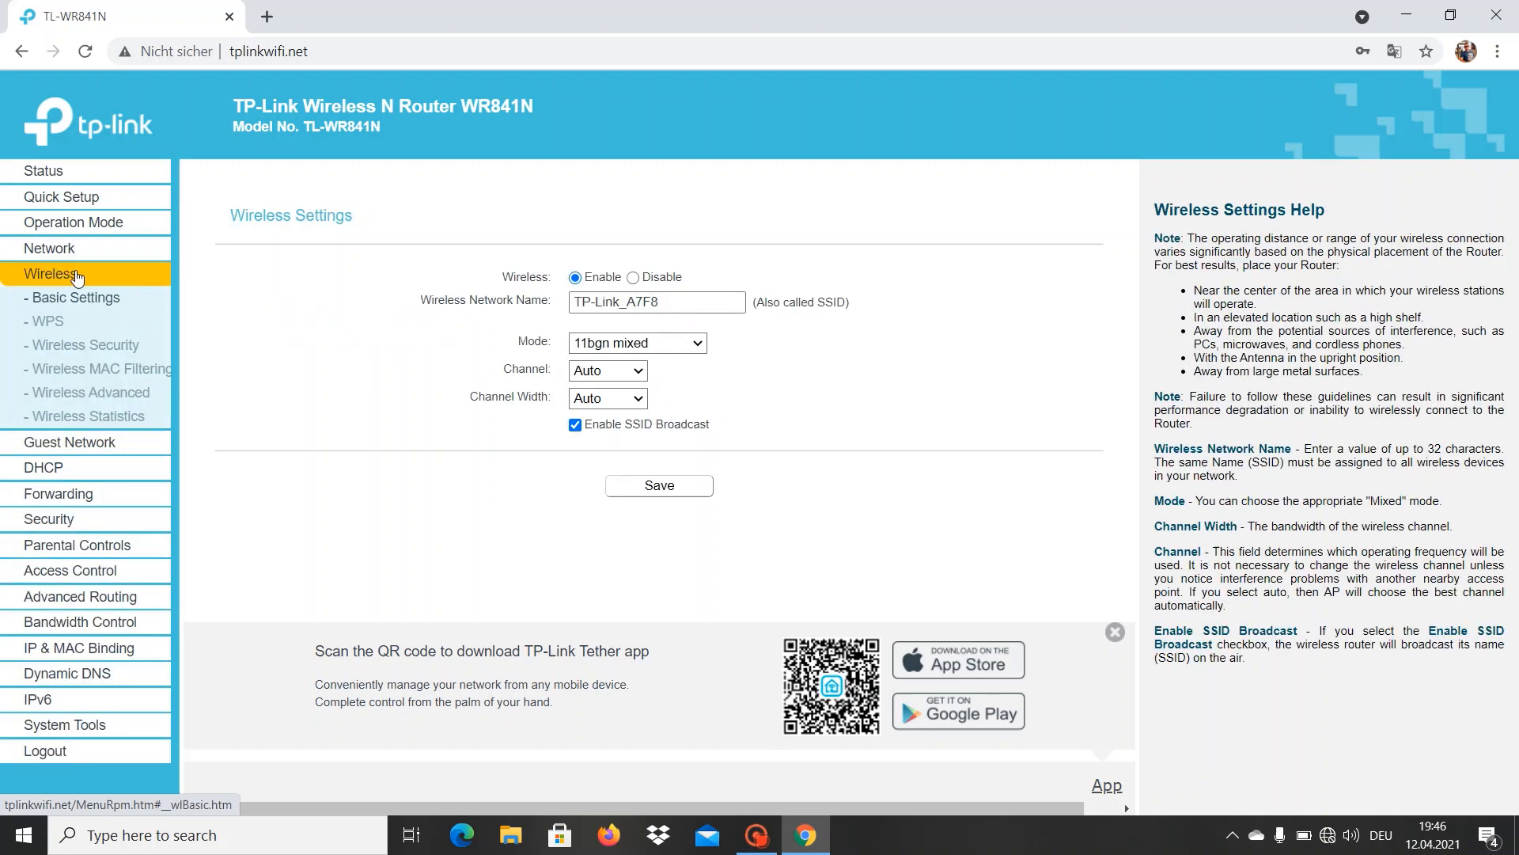
click(60, 197)
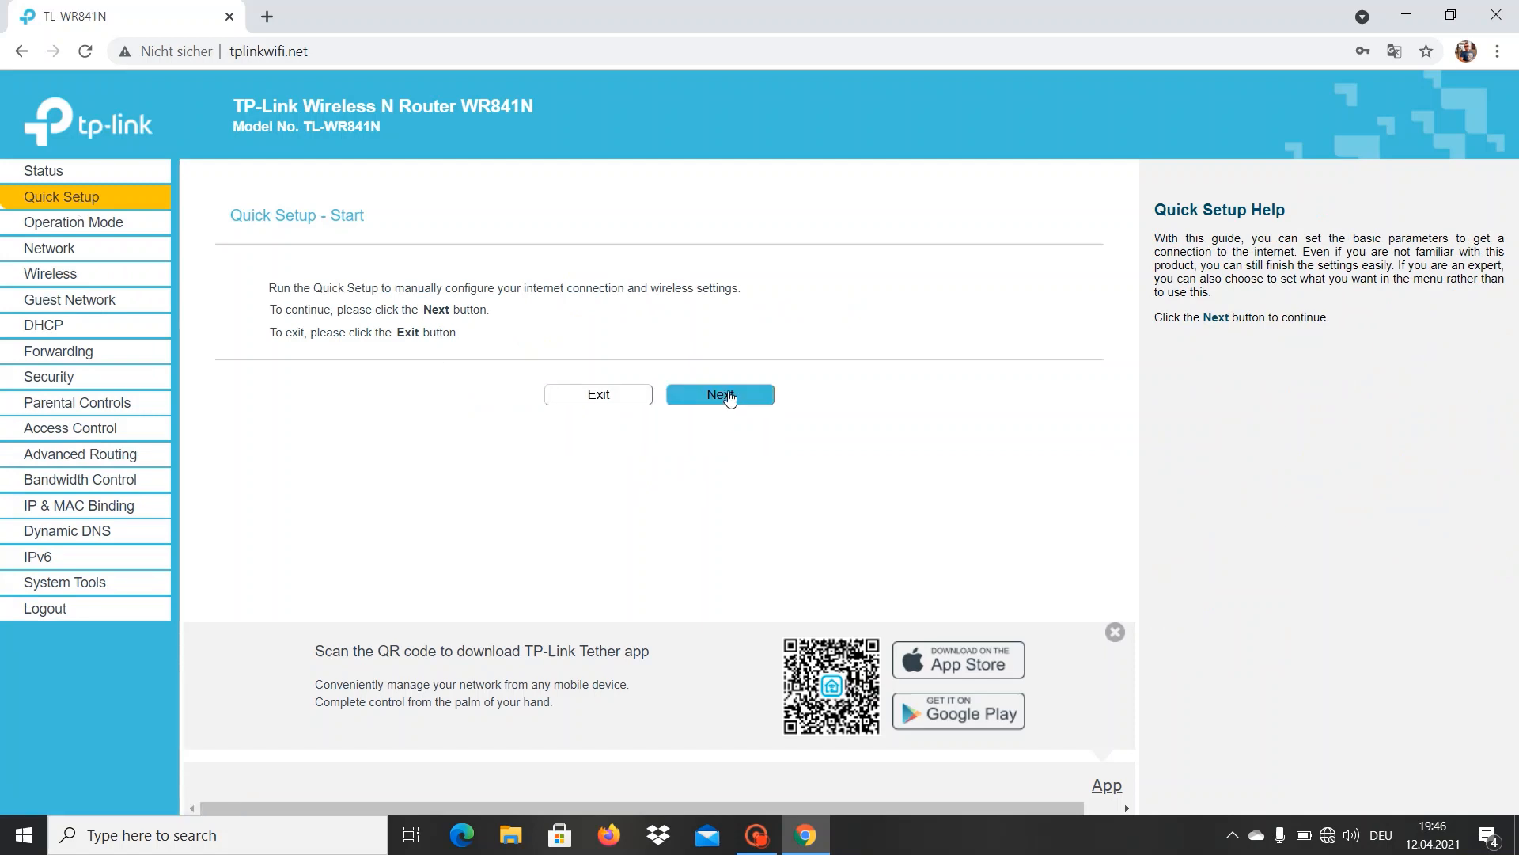
- Pick Range Extender mode in Quick Setup and scan nearby networks to find FRITZ!Box 7412
click(719, 394)
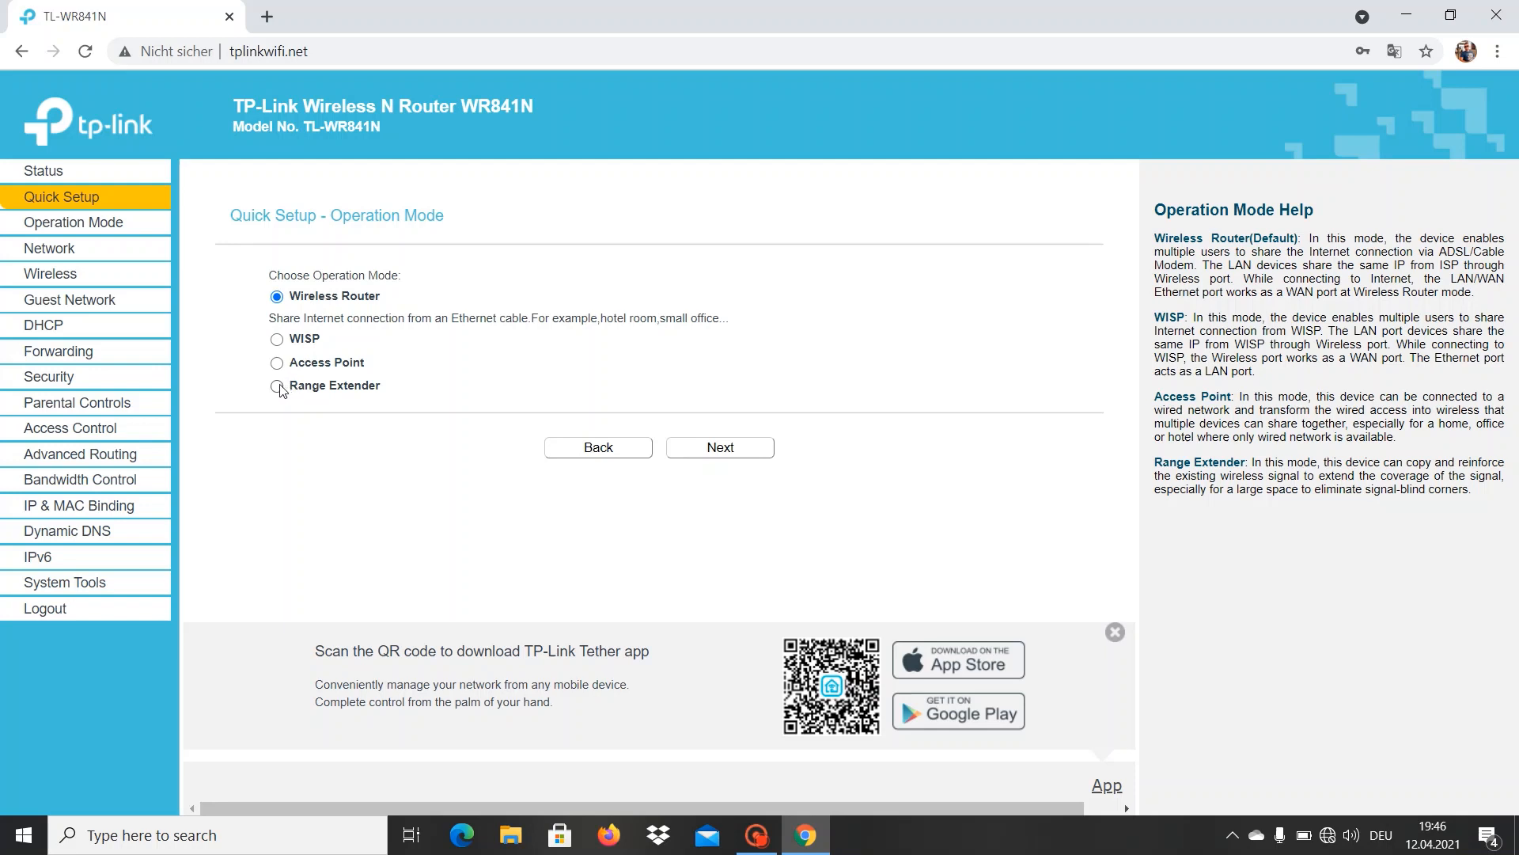
click(276, 384)
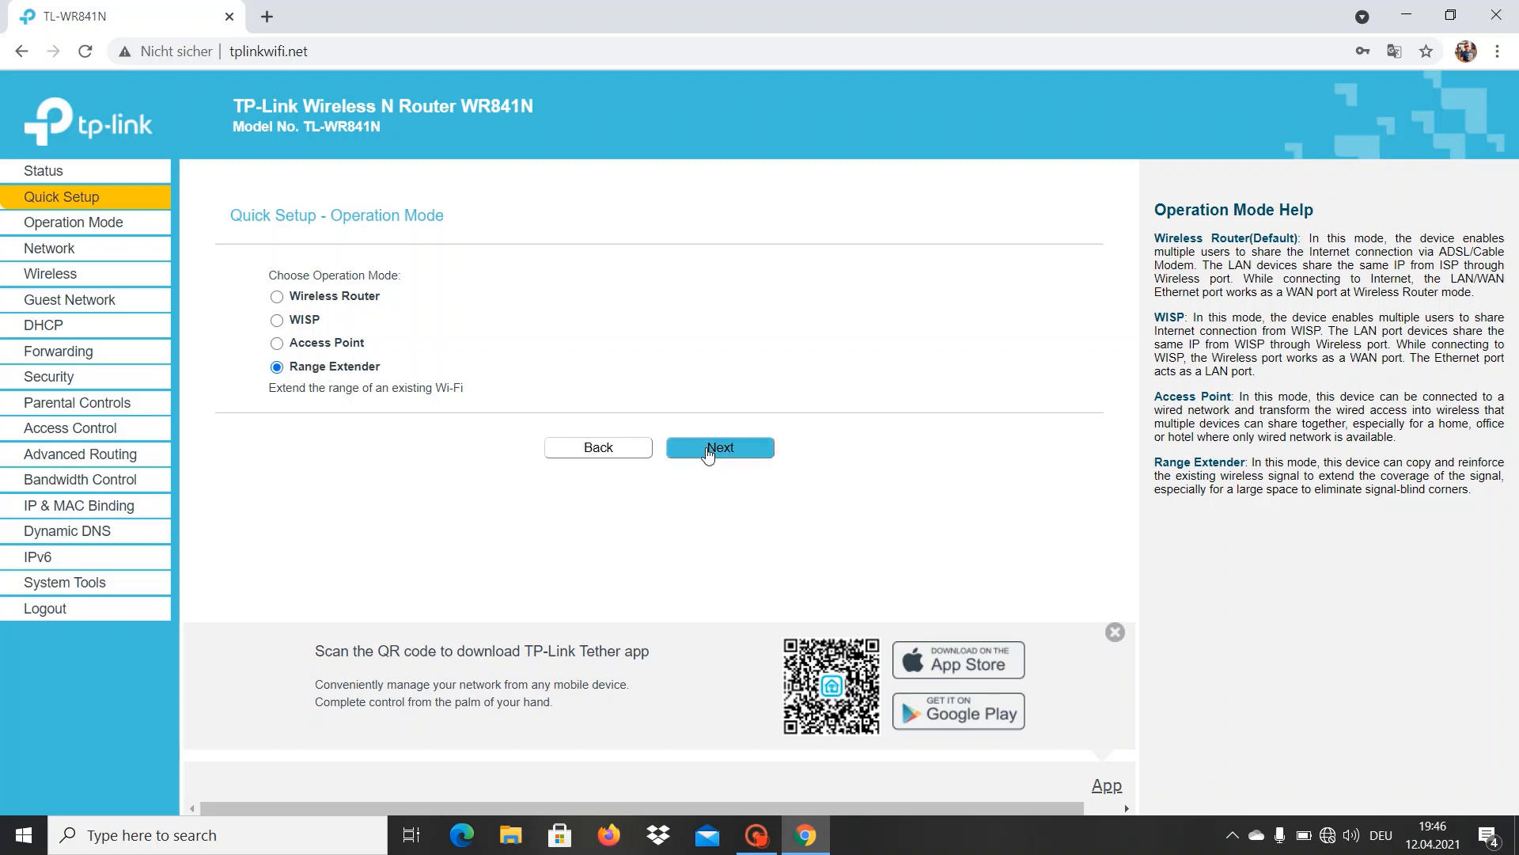
click(720, 448)
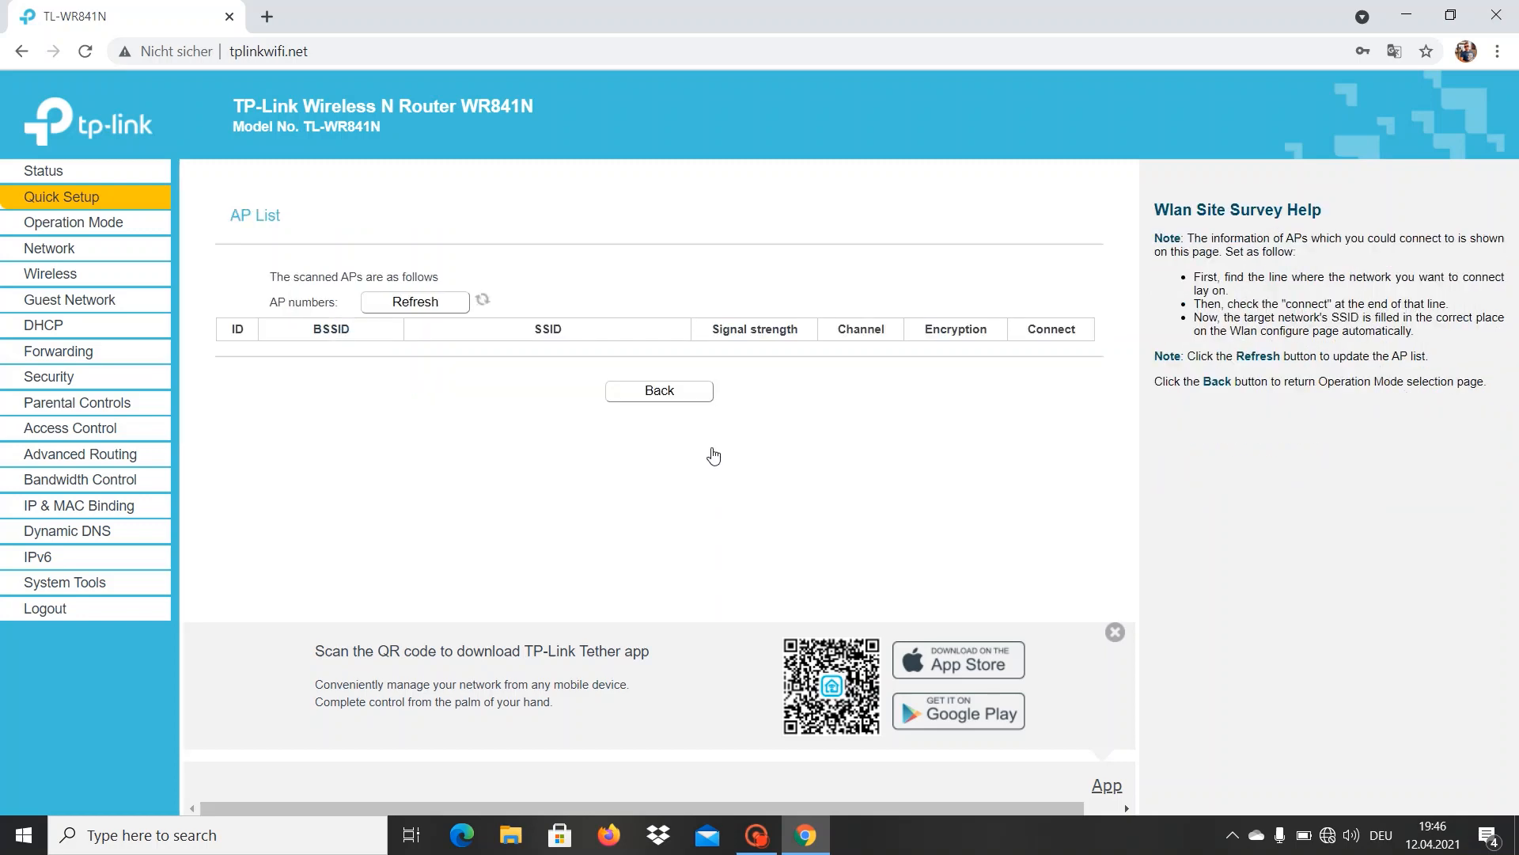
click(414, 301)
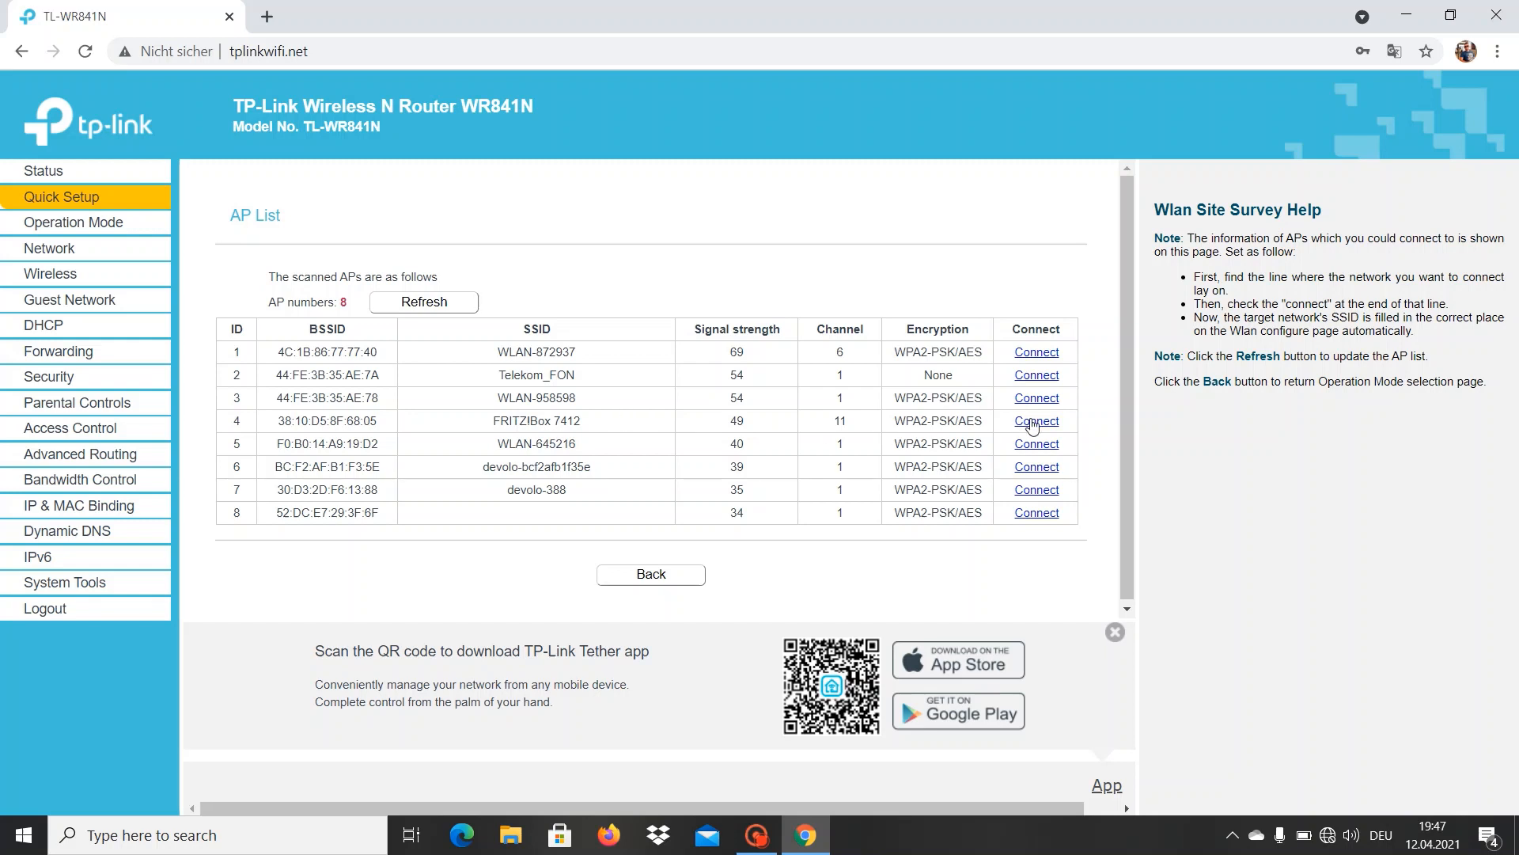
mouse_move(579, 427)
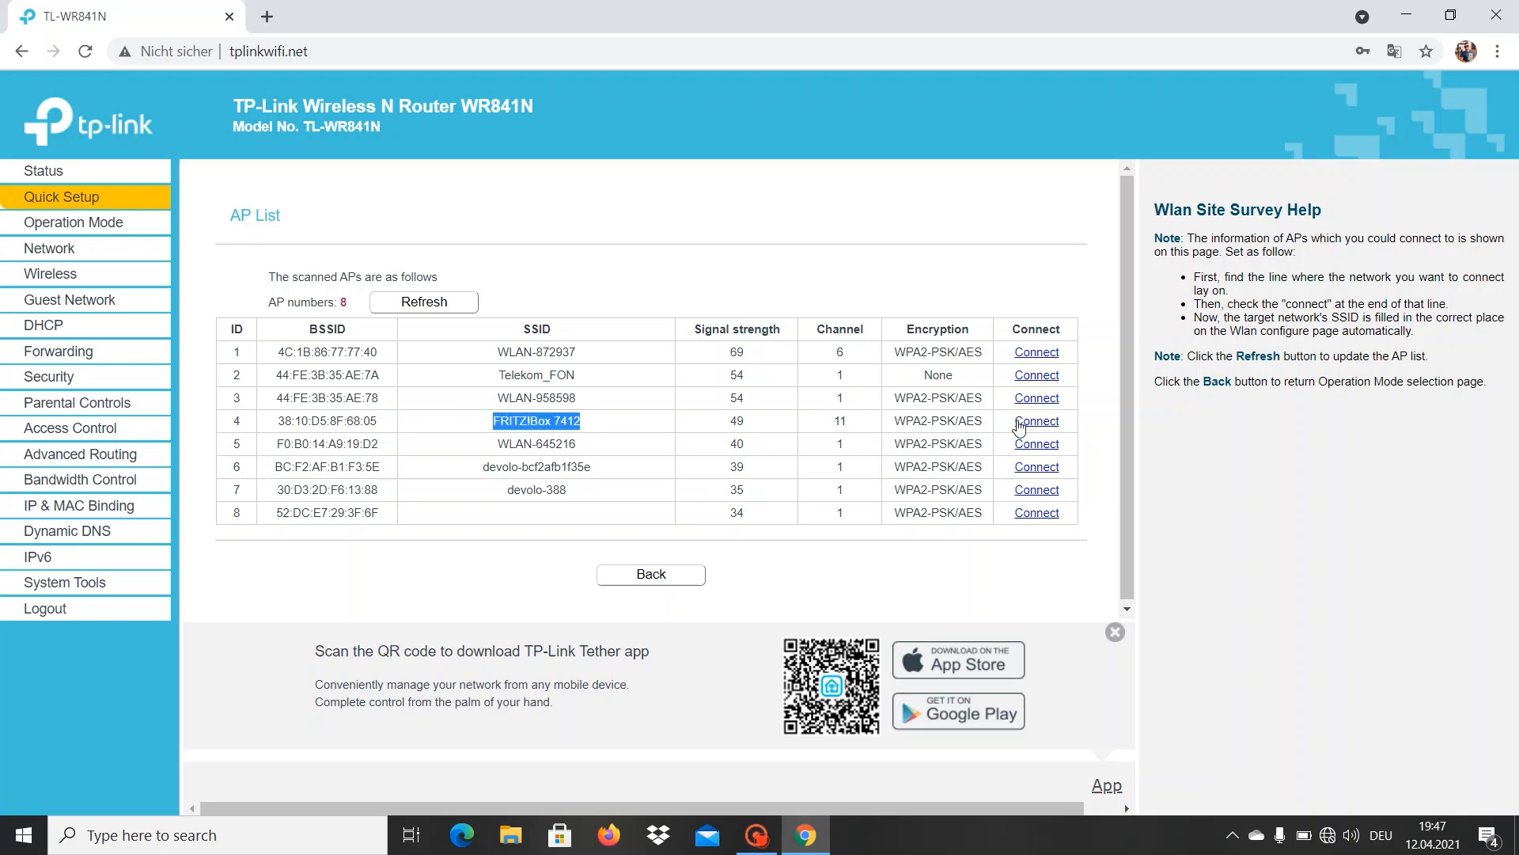
- Choose FRITZ!Box 7412 as the network to extend and enter its password
click(1035, 420)
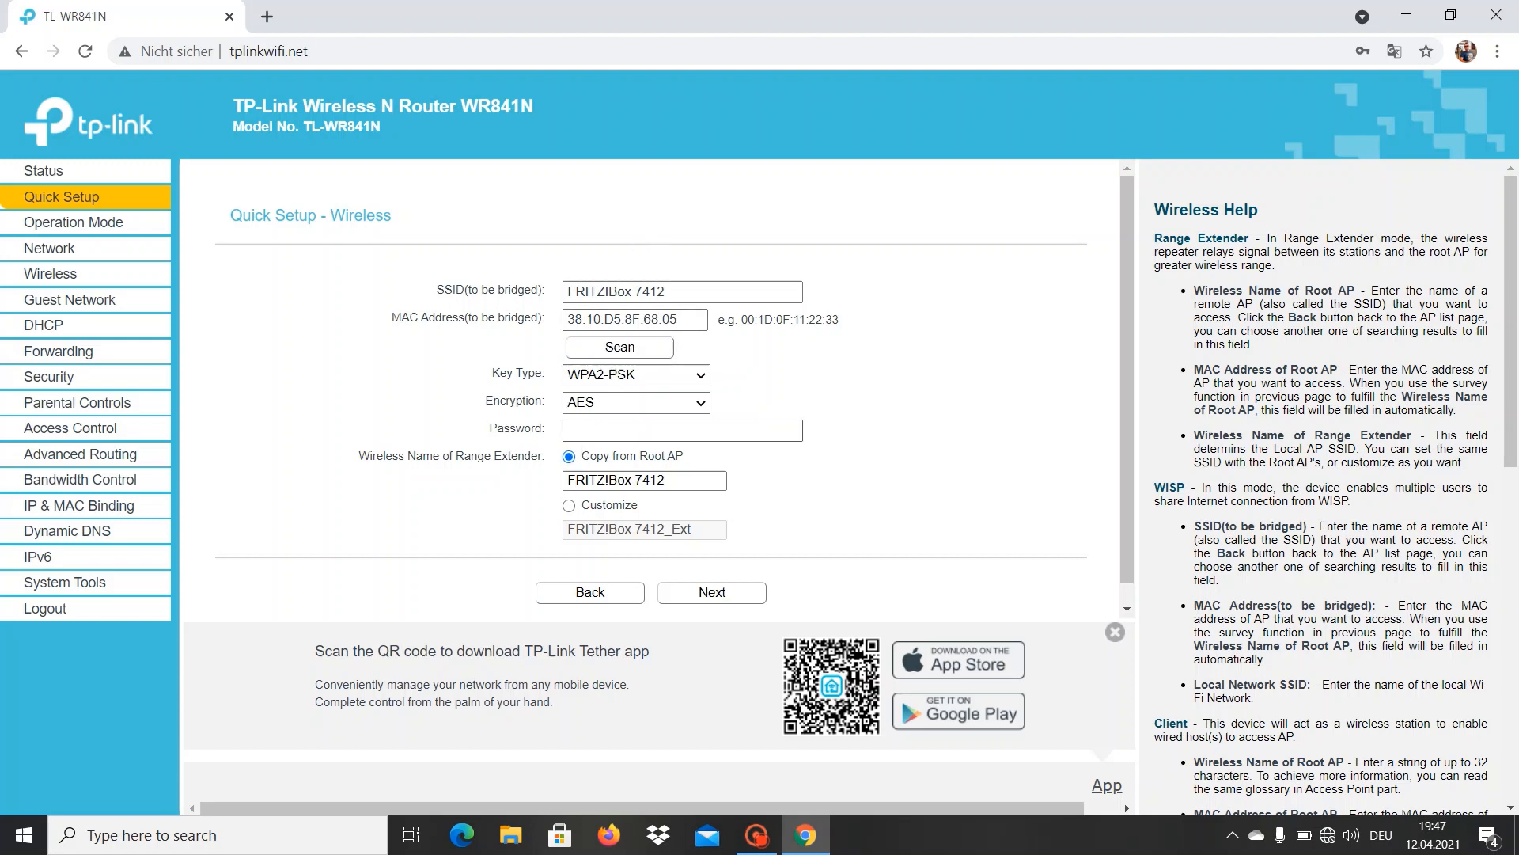
click(681, 431)
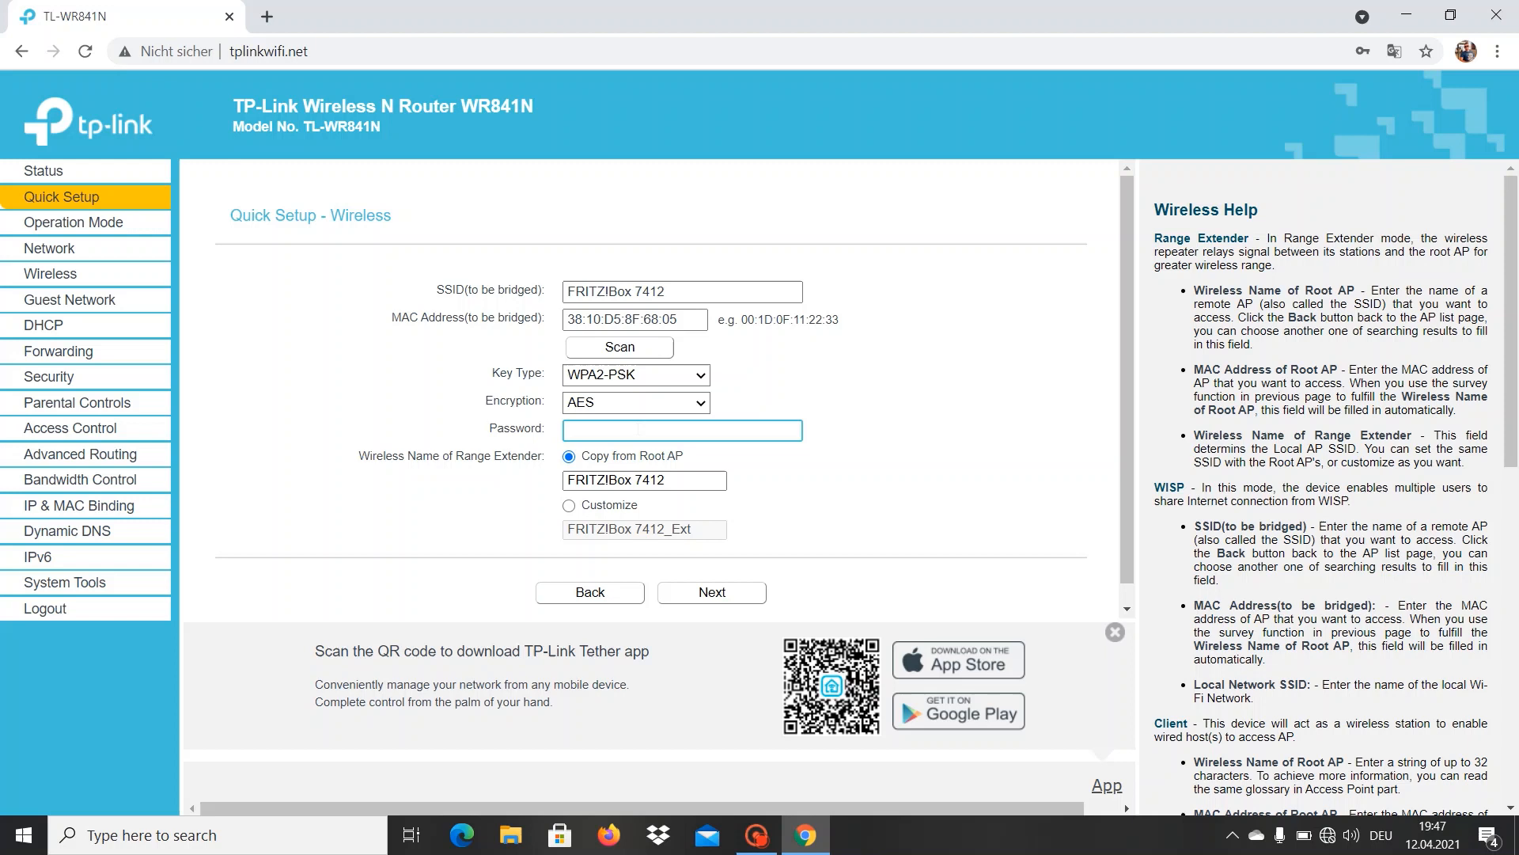
click(682, 429)
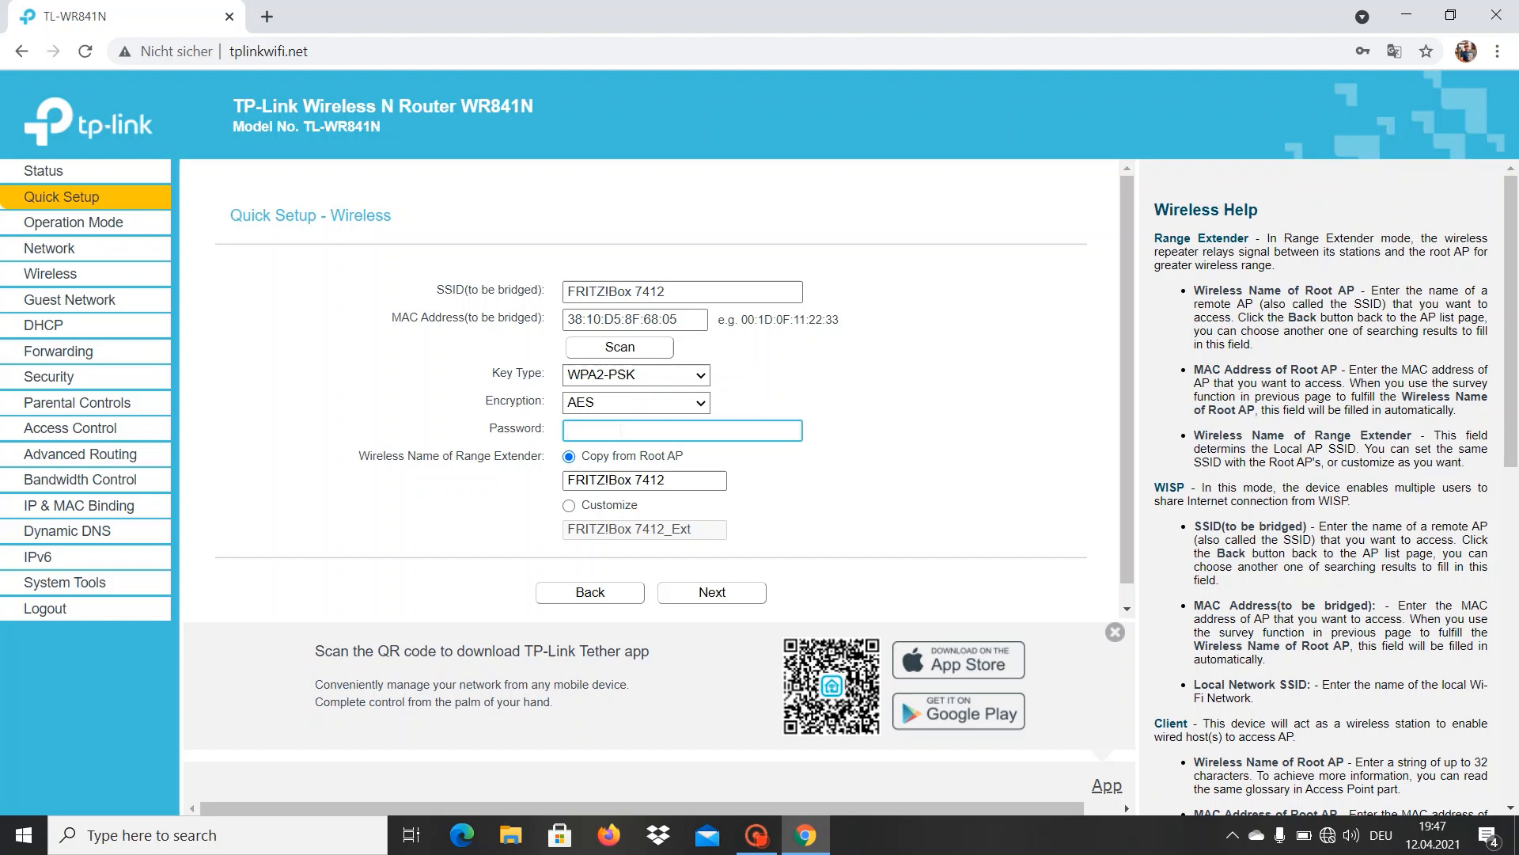
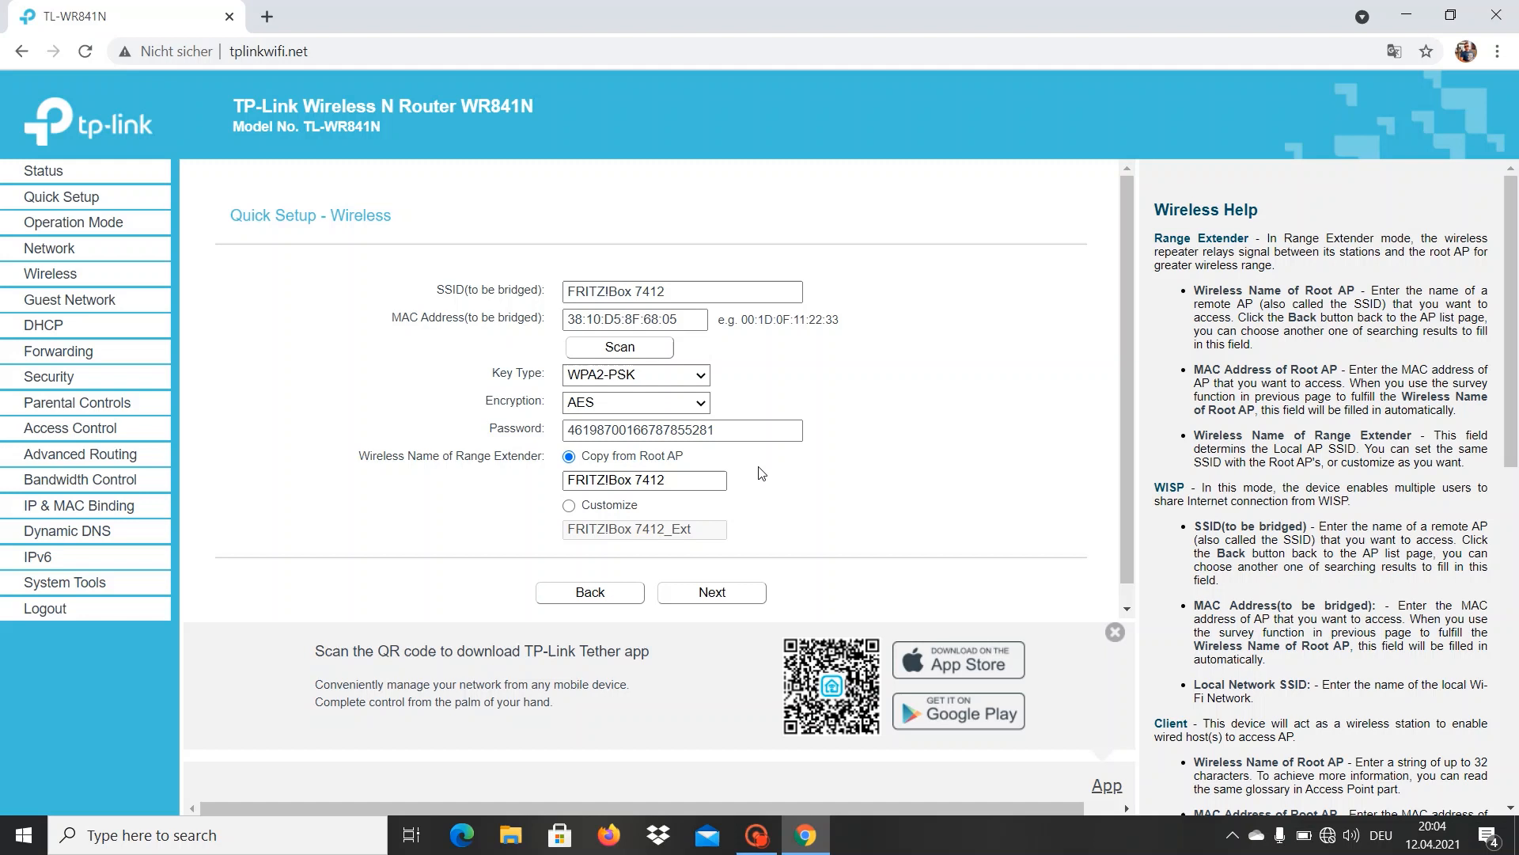
double_click(669, 429)
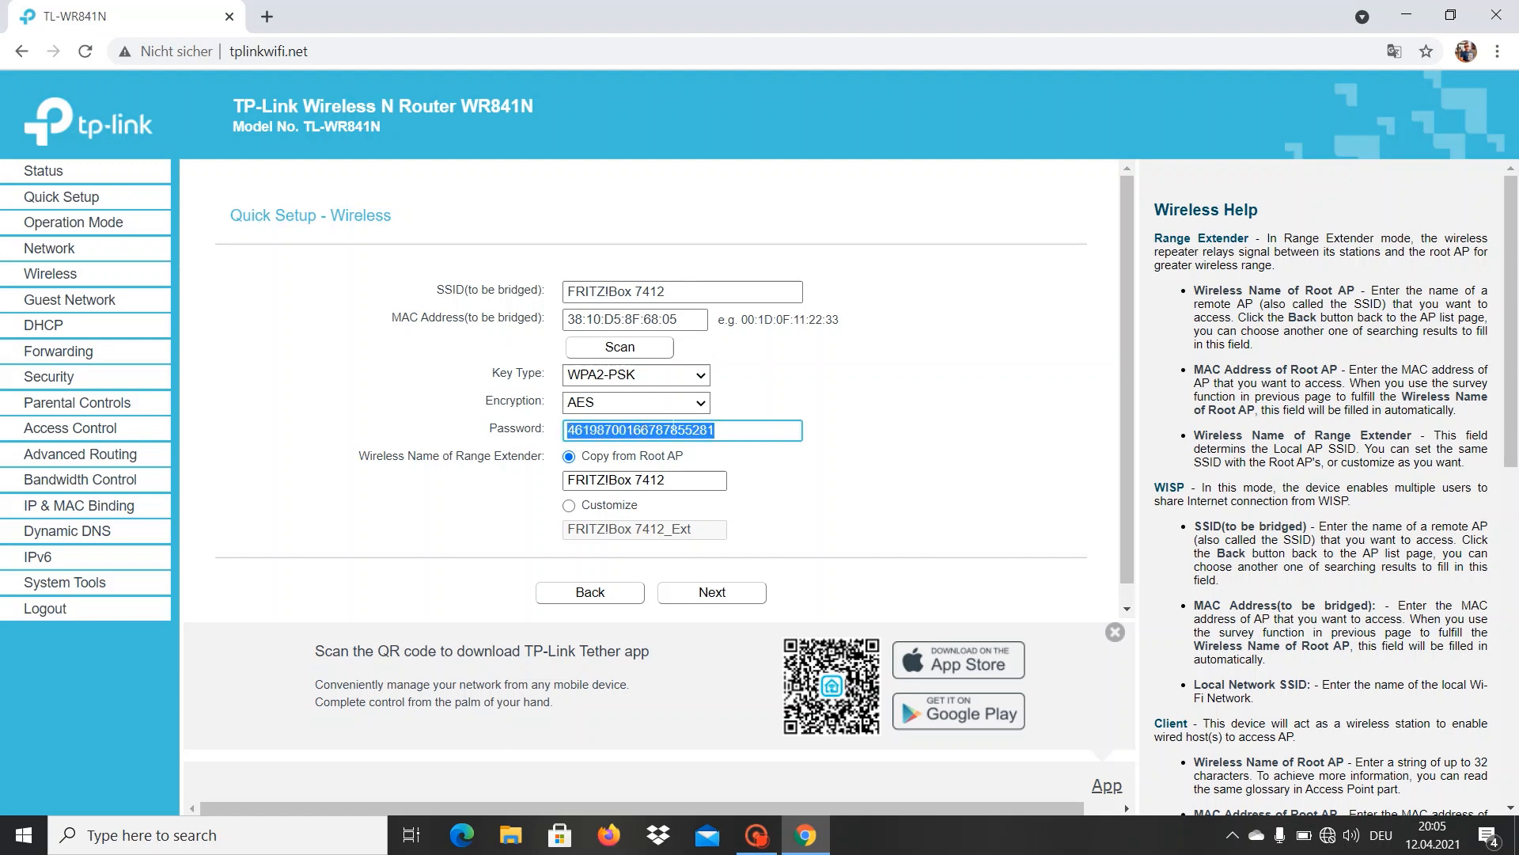
click(682, 429)
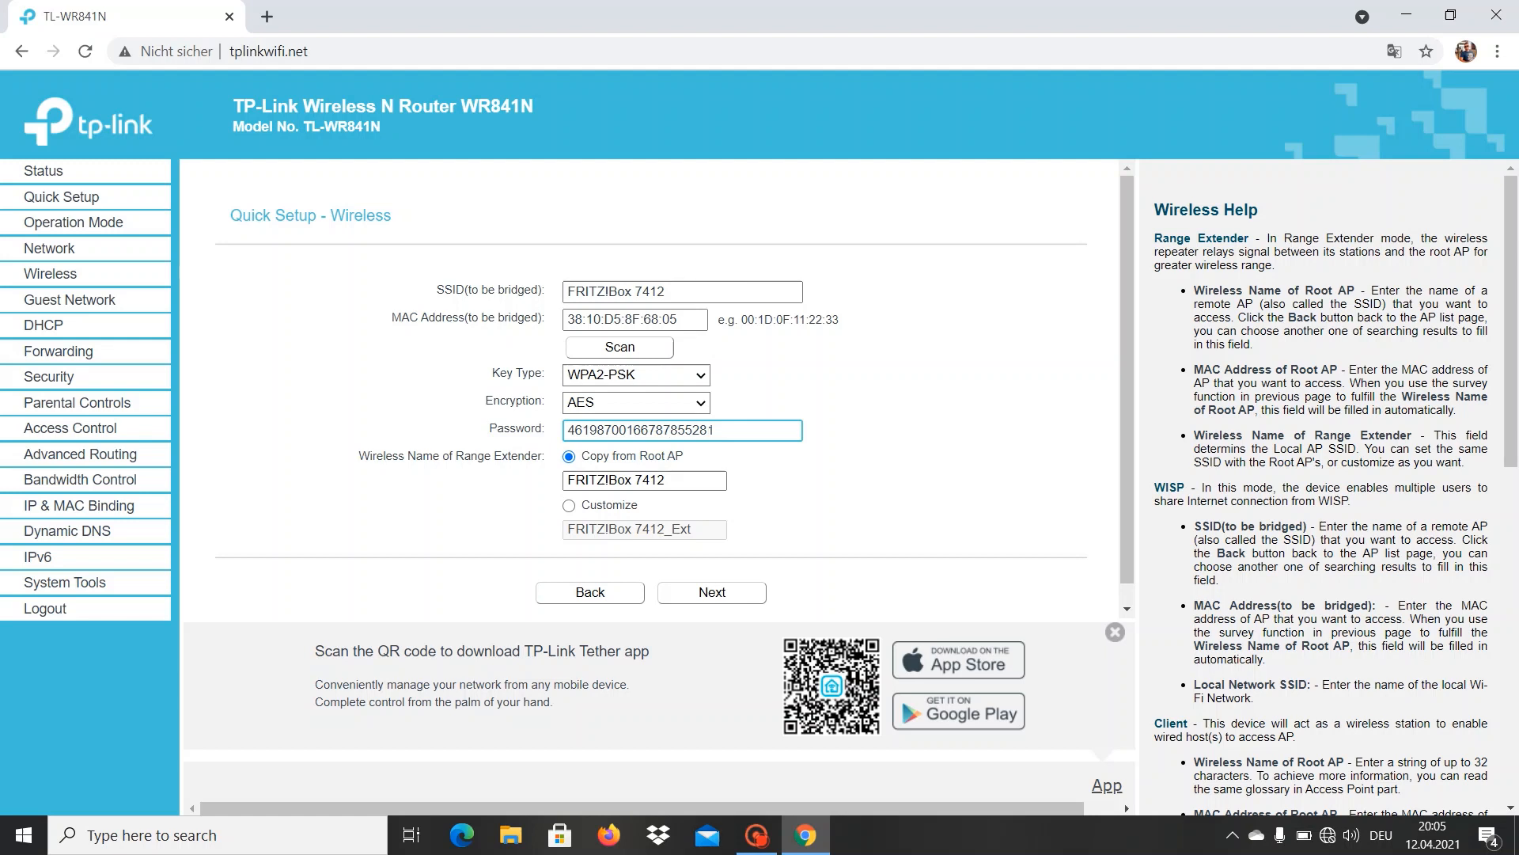
mouse_move(363, 463)
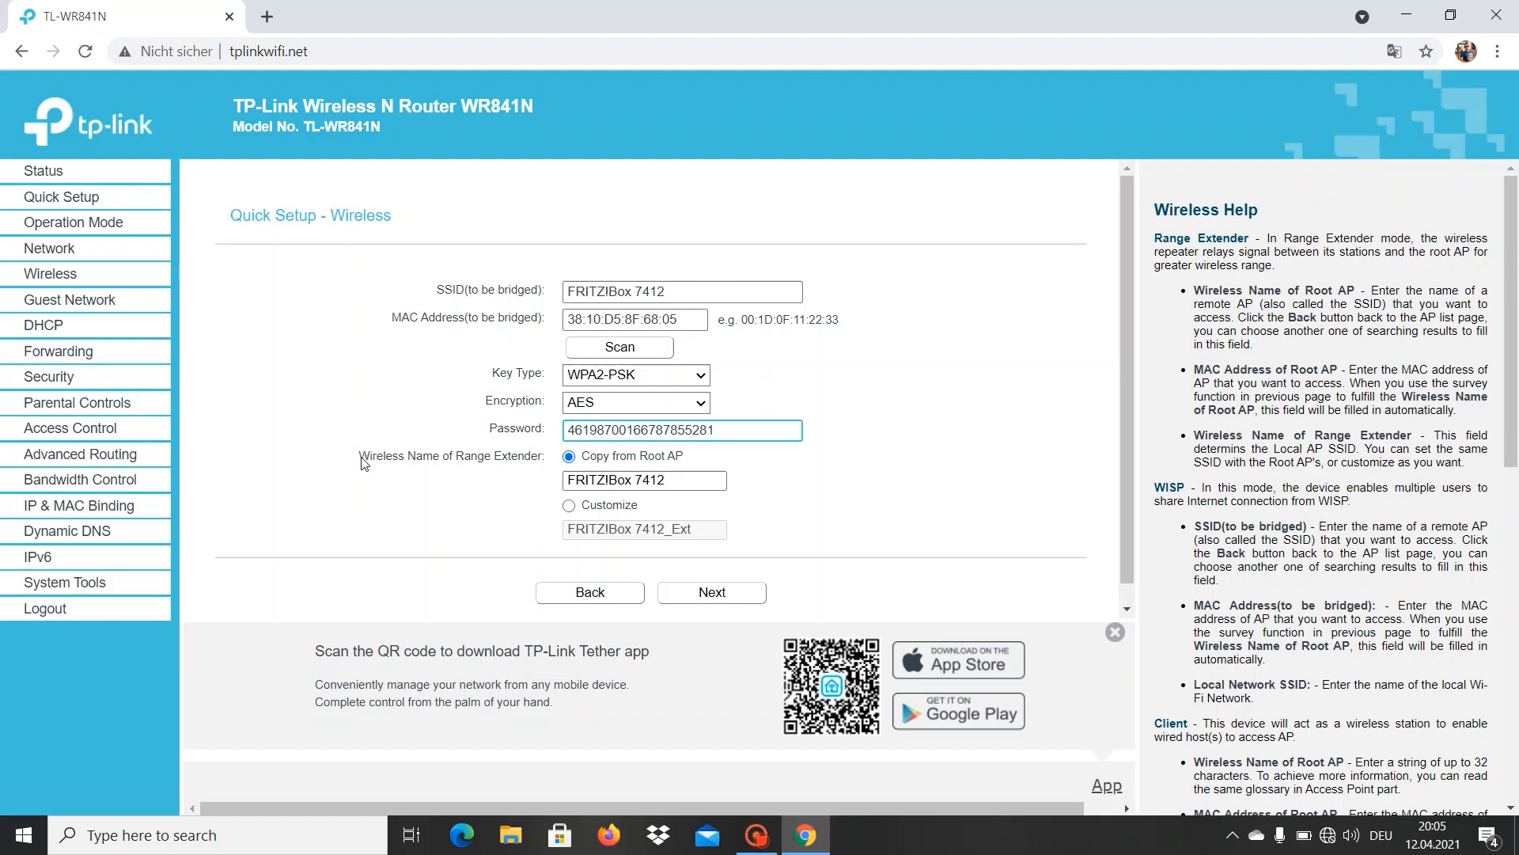
- Keep WPA2-PSK/AES security and the extender name set to Copy from Root AP
double_click(451, 456)
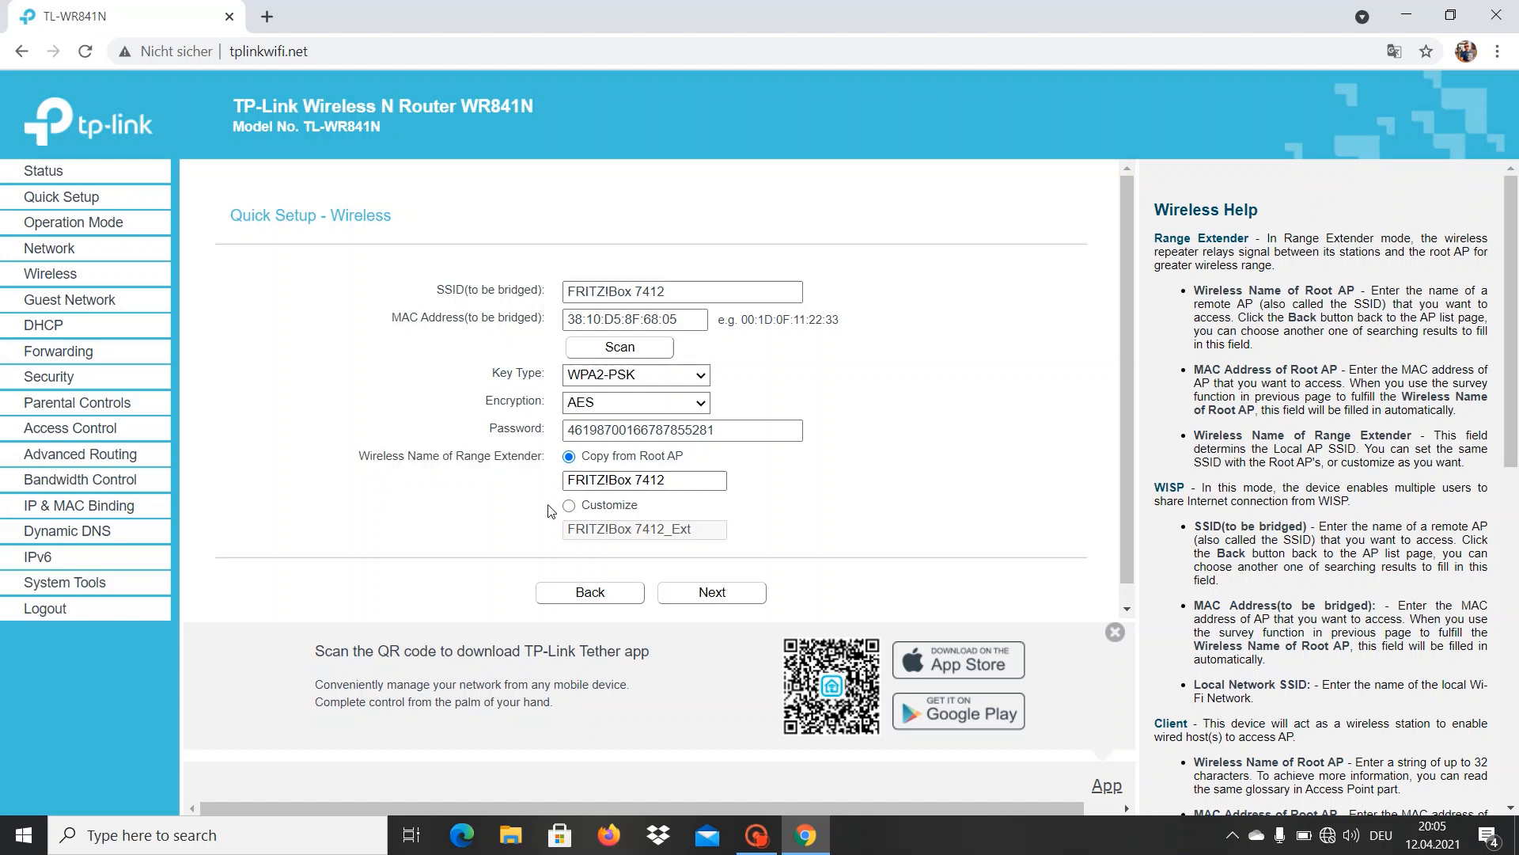
click(644, 480)
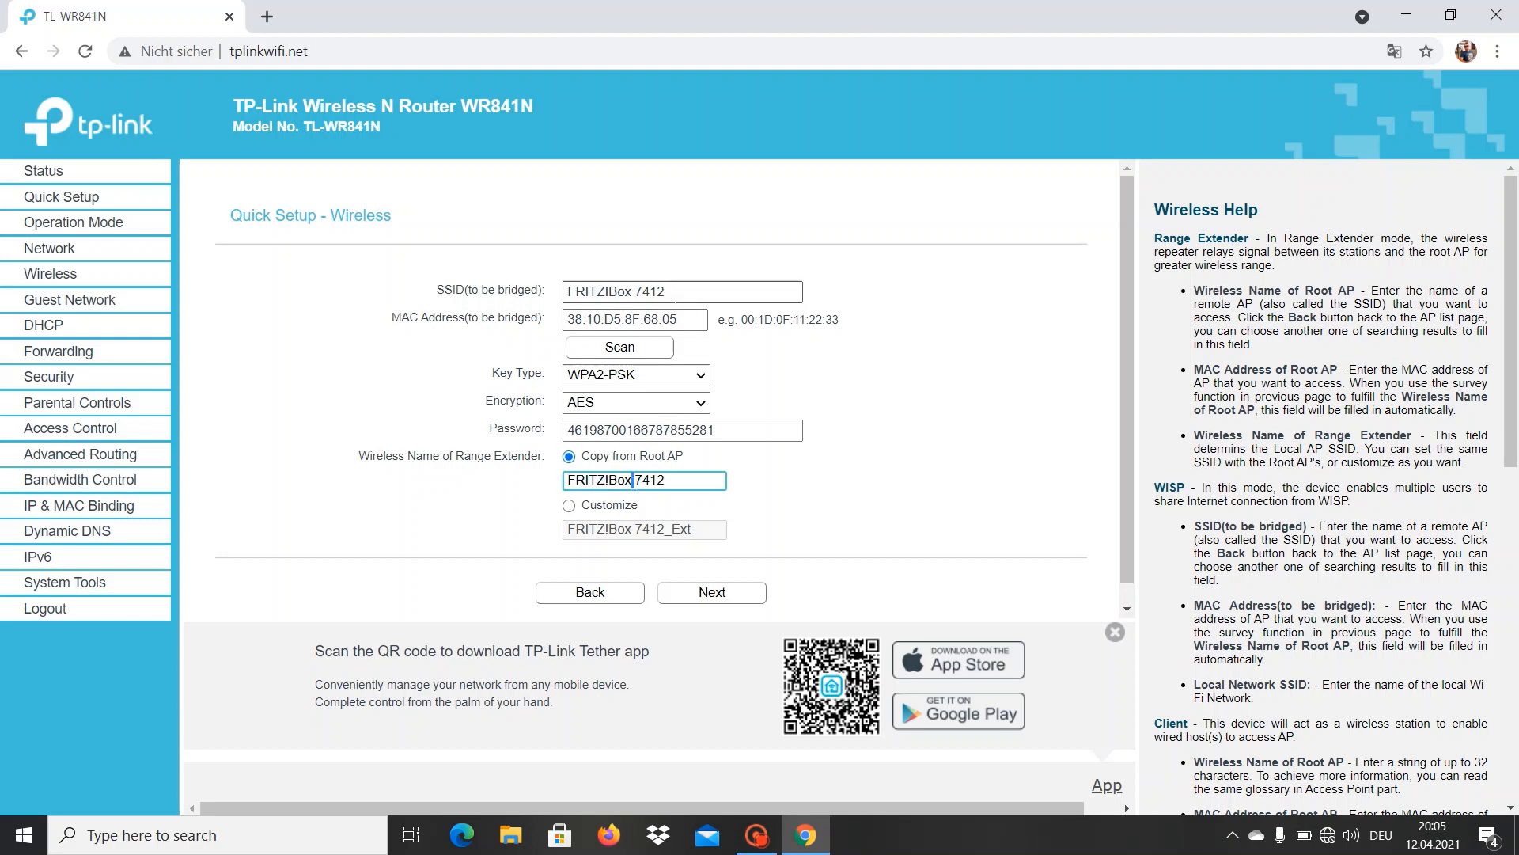
click(681, 291)
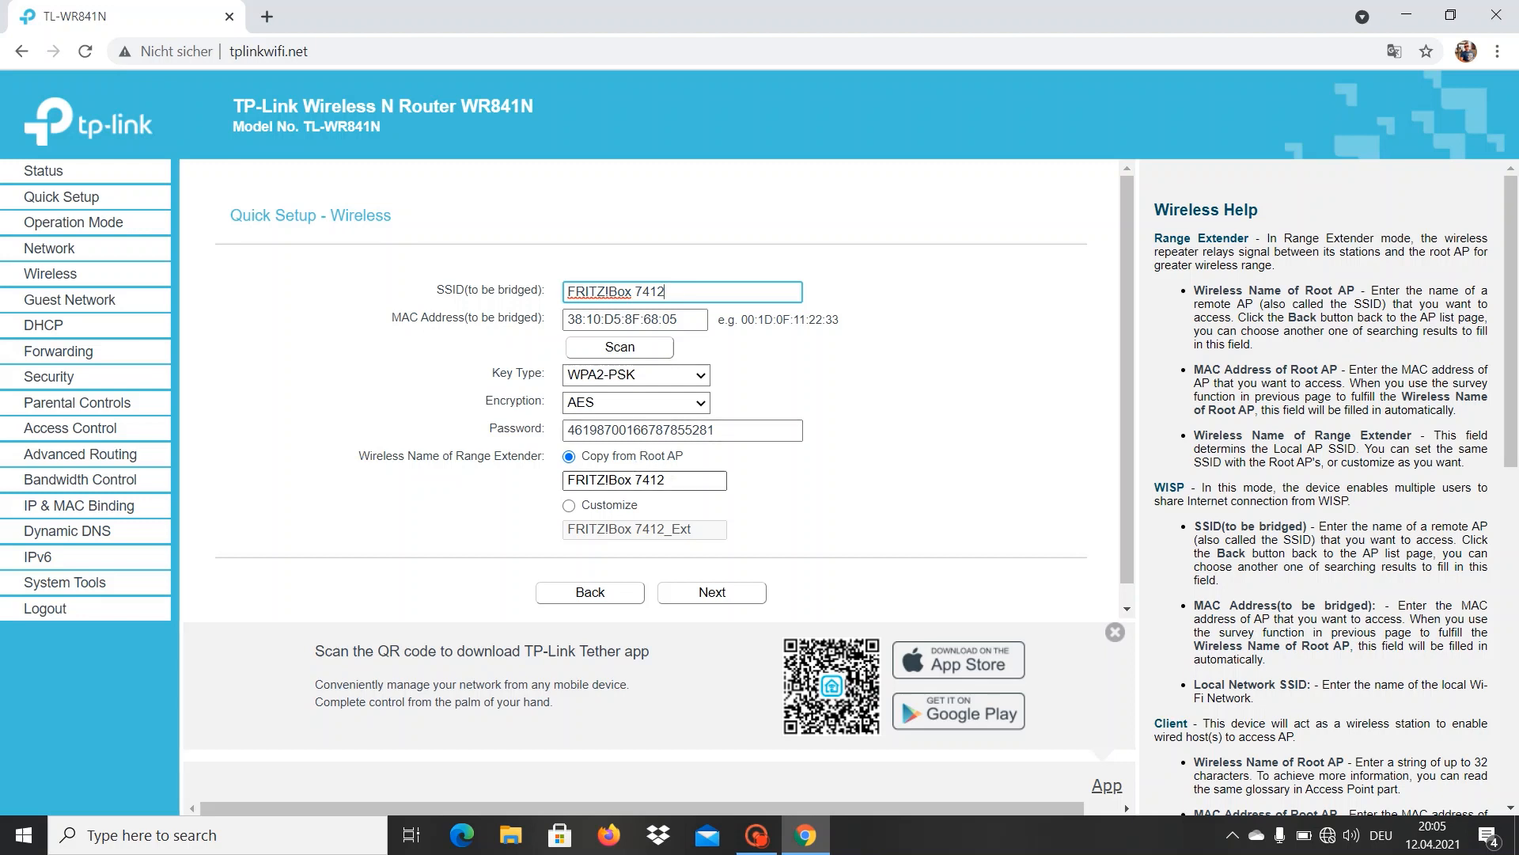
double_click(647, 479)
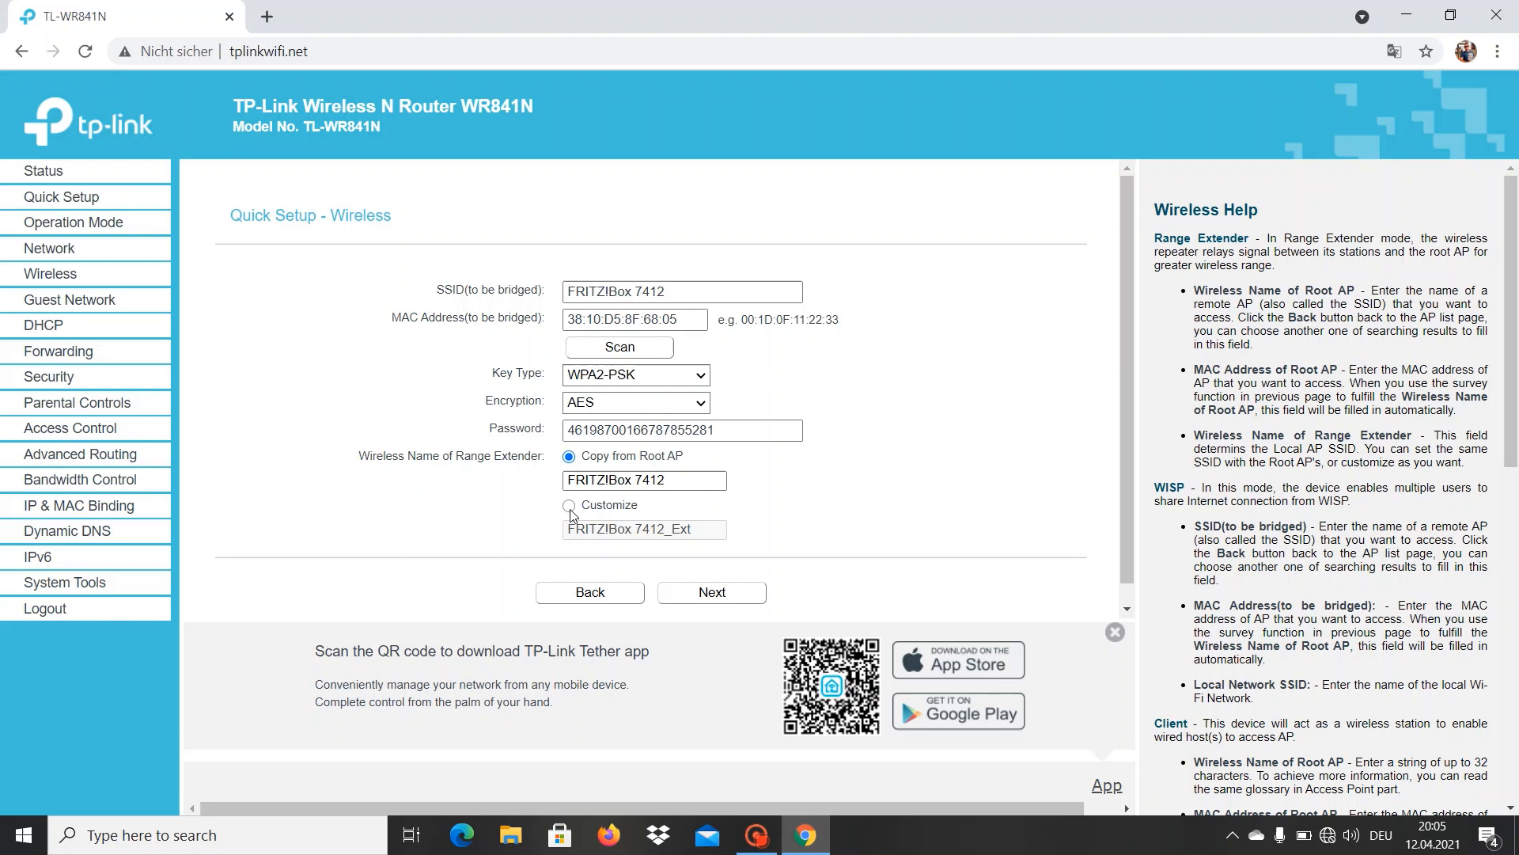
click(570, 505)
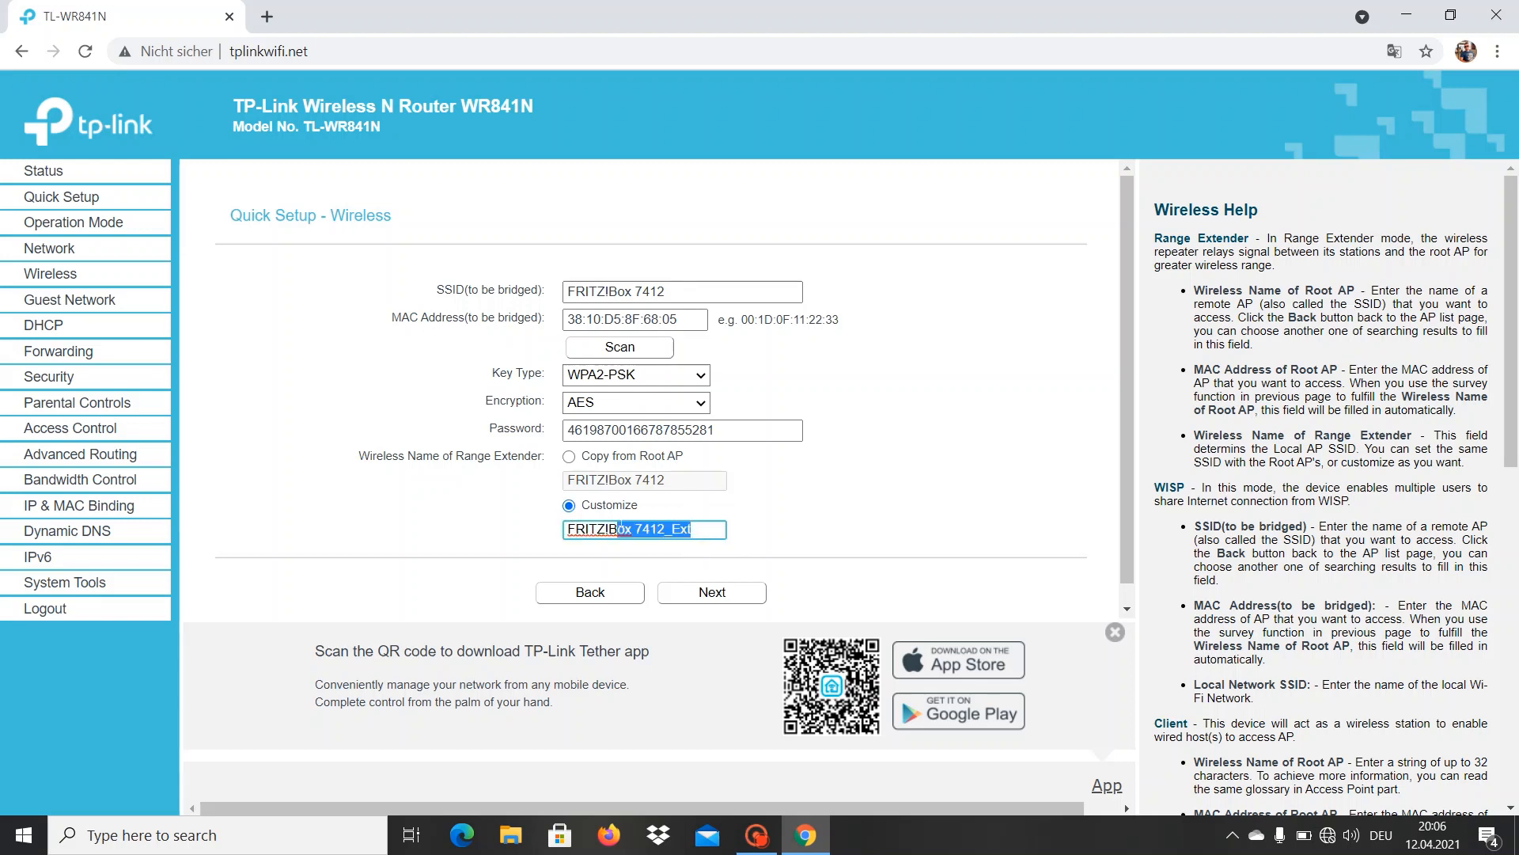
click(608, 529)
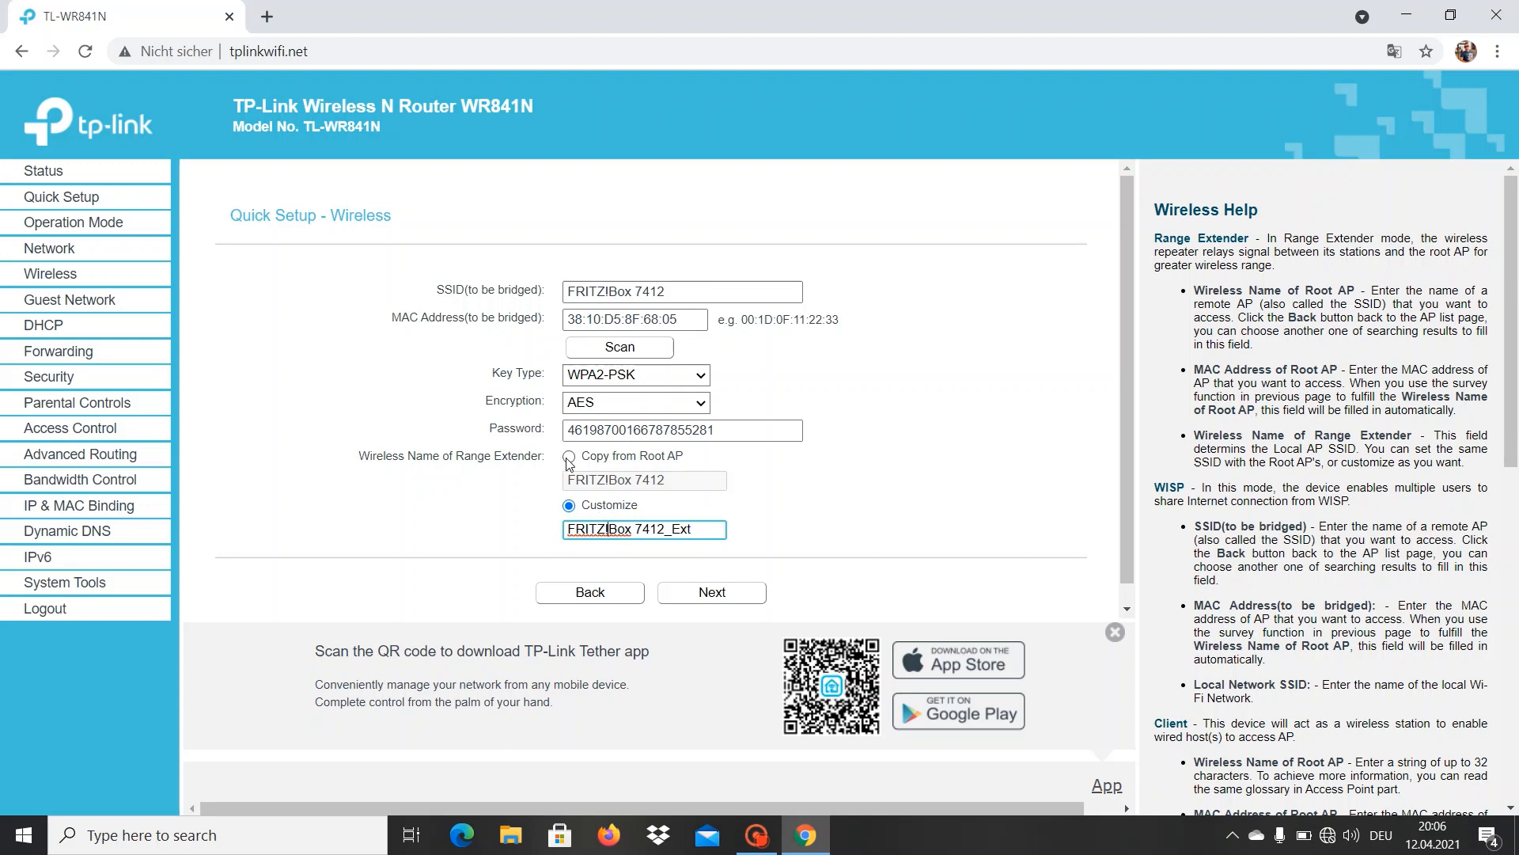
click(569, 456)
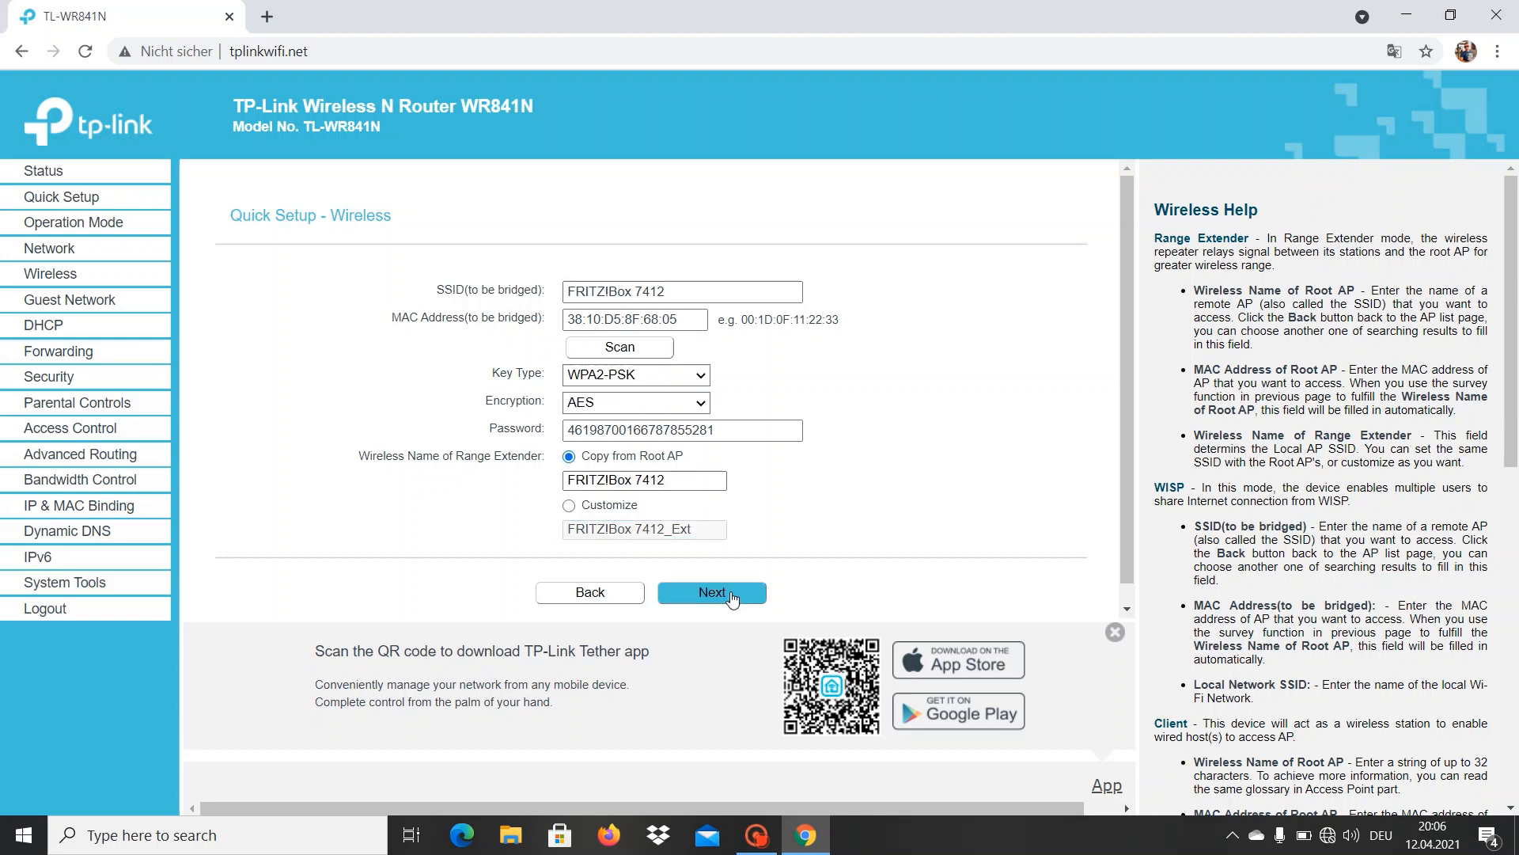
- Advance to Network Setting, keeping LAN Type as Smart IP (DHCP)
click(711, 592)
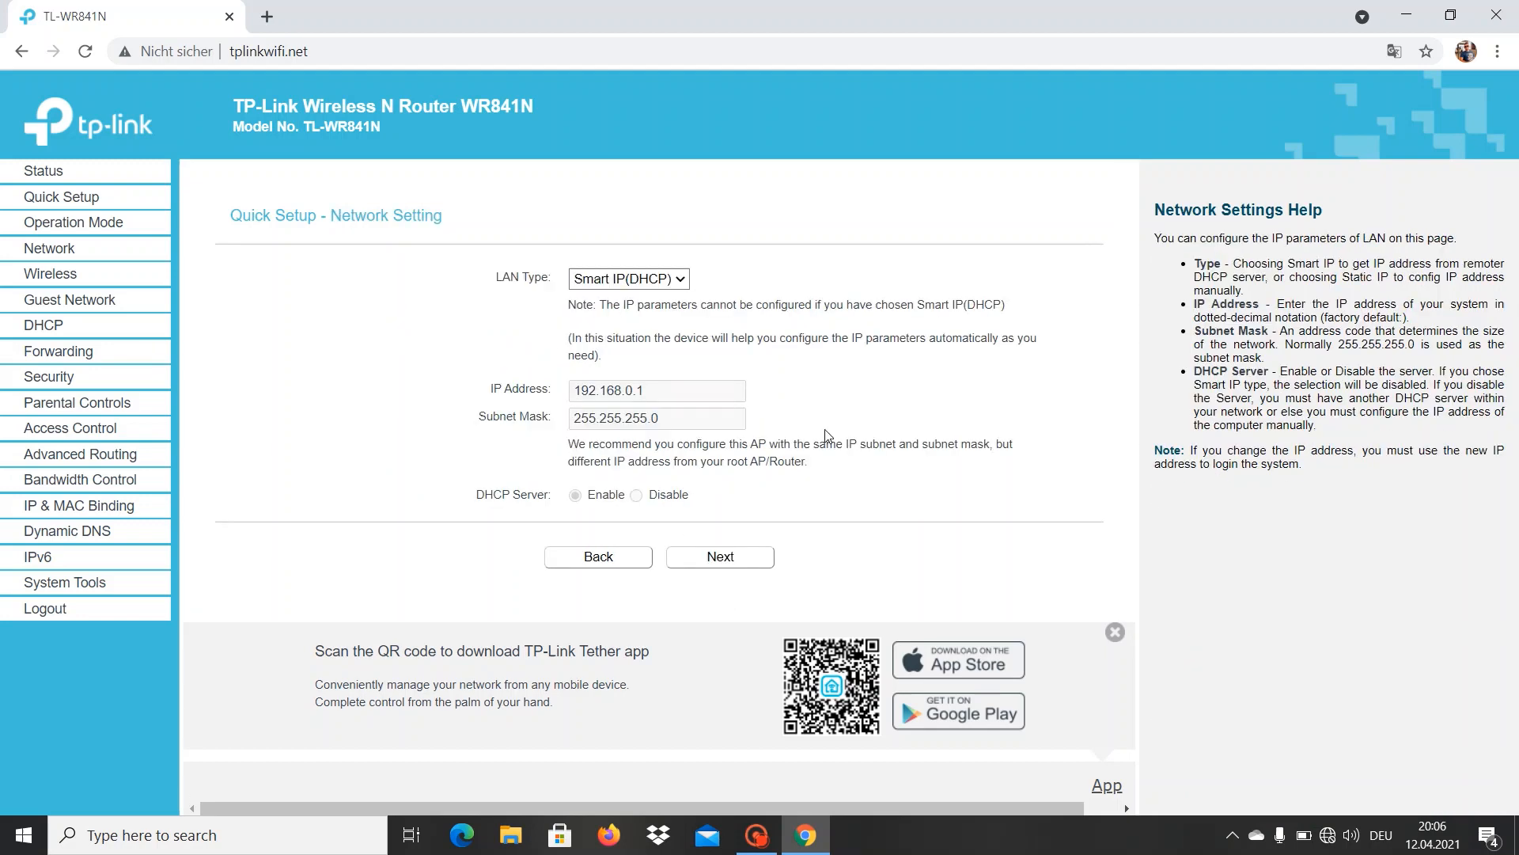
mouse_move(603, 462)
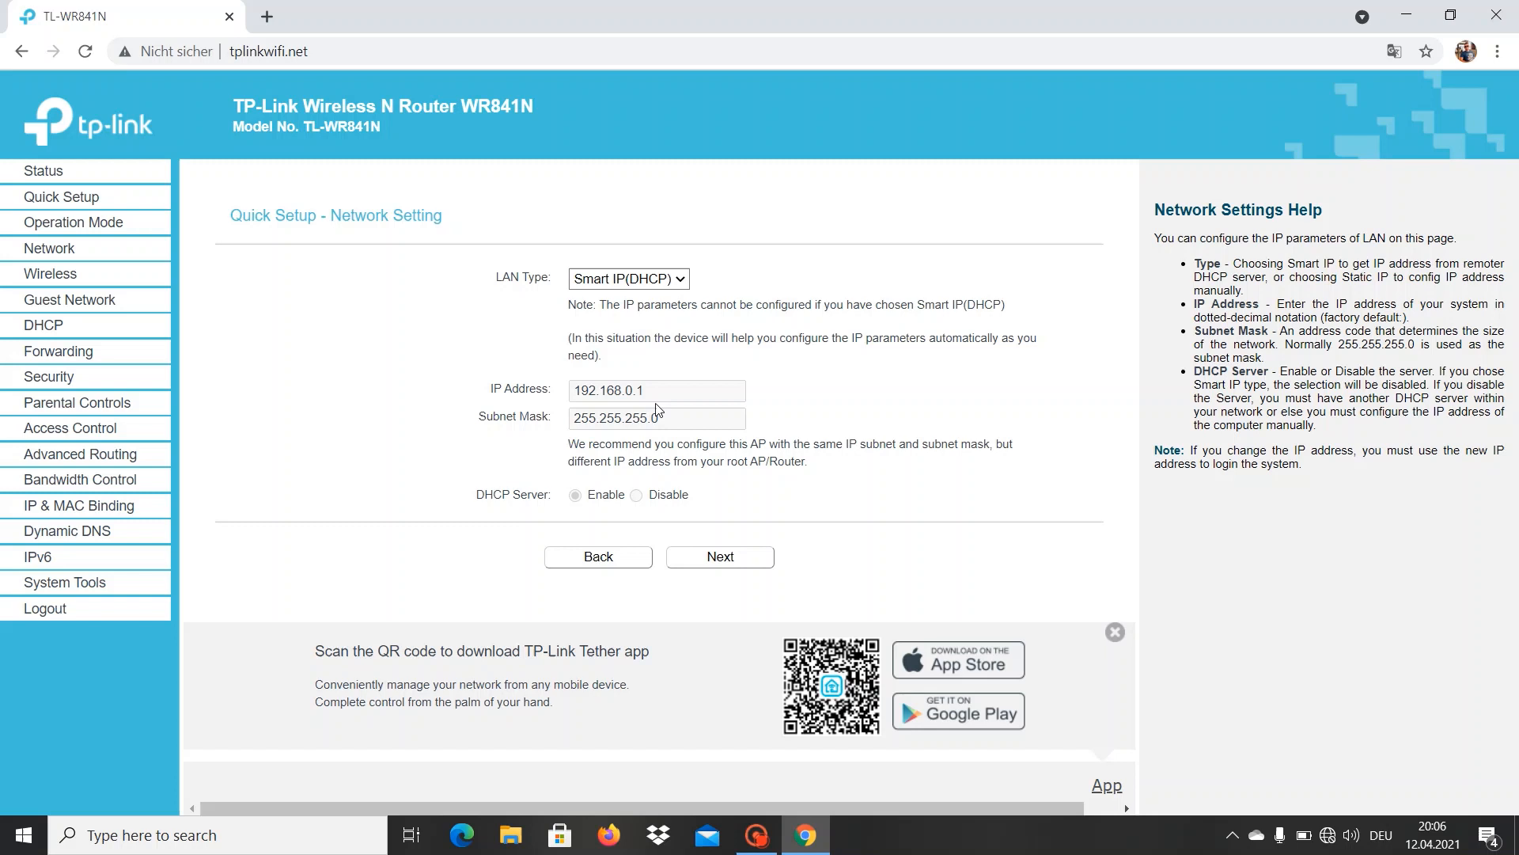
mouse_move(720, 556)
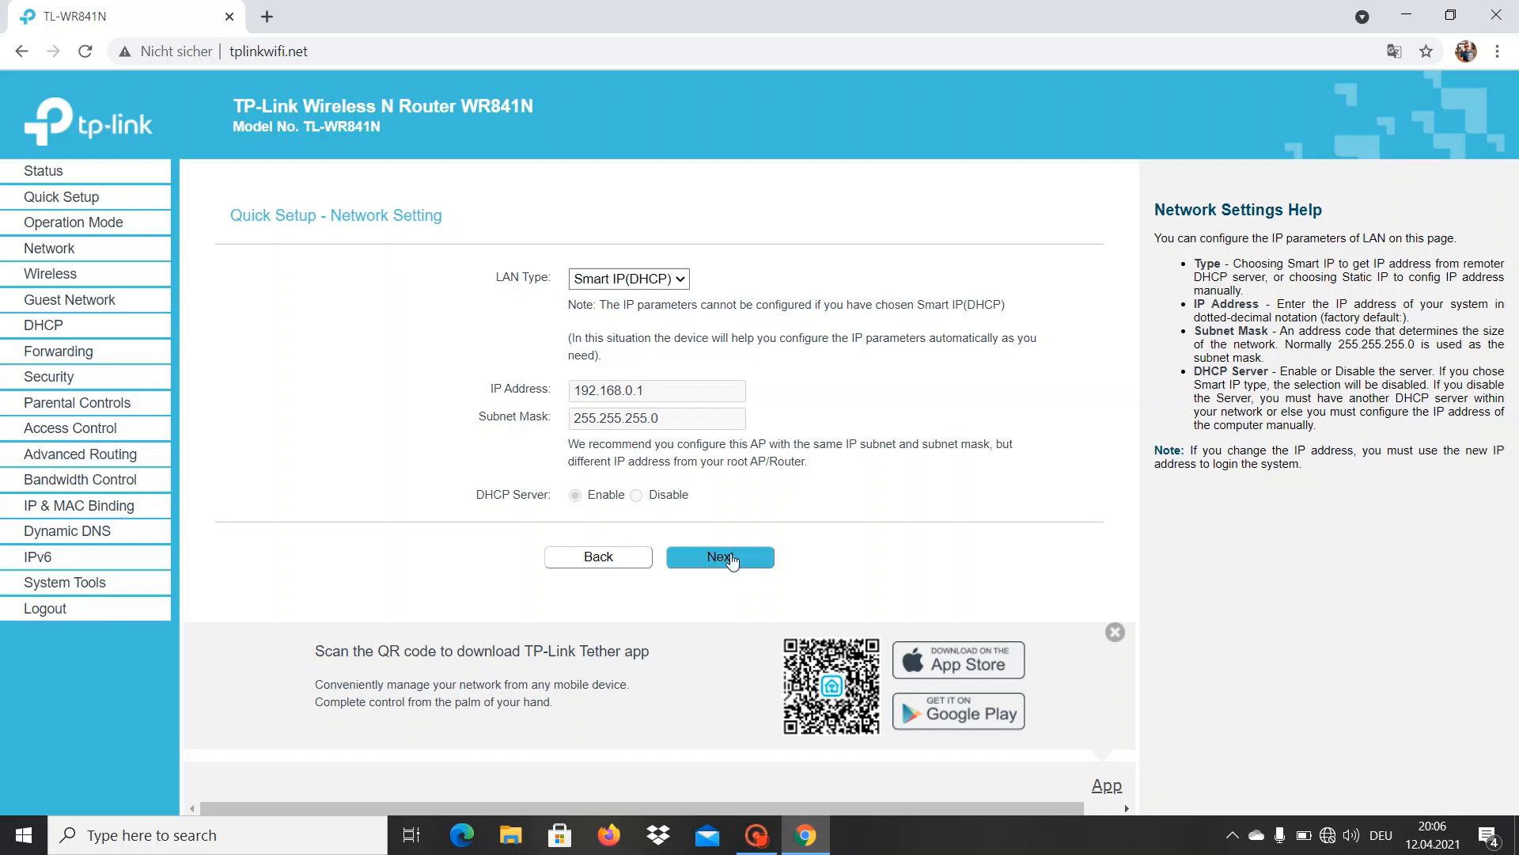
- Open the Review Setting summary and scroll down to the Finish button
click(719, 557)
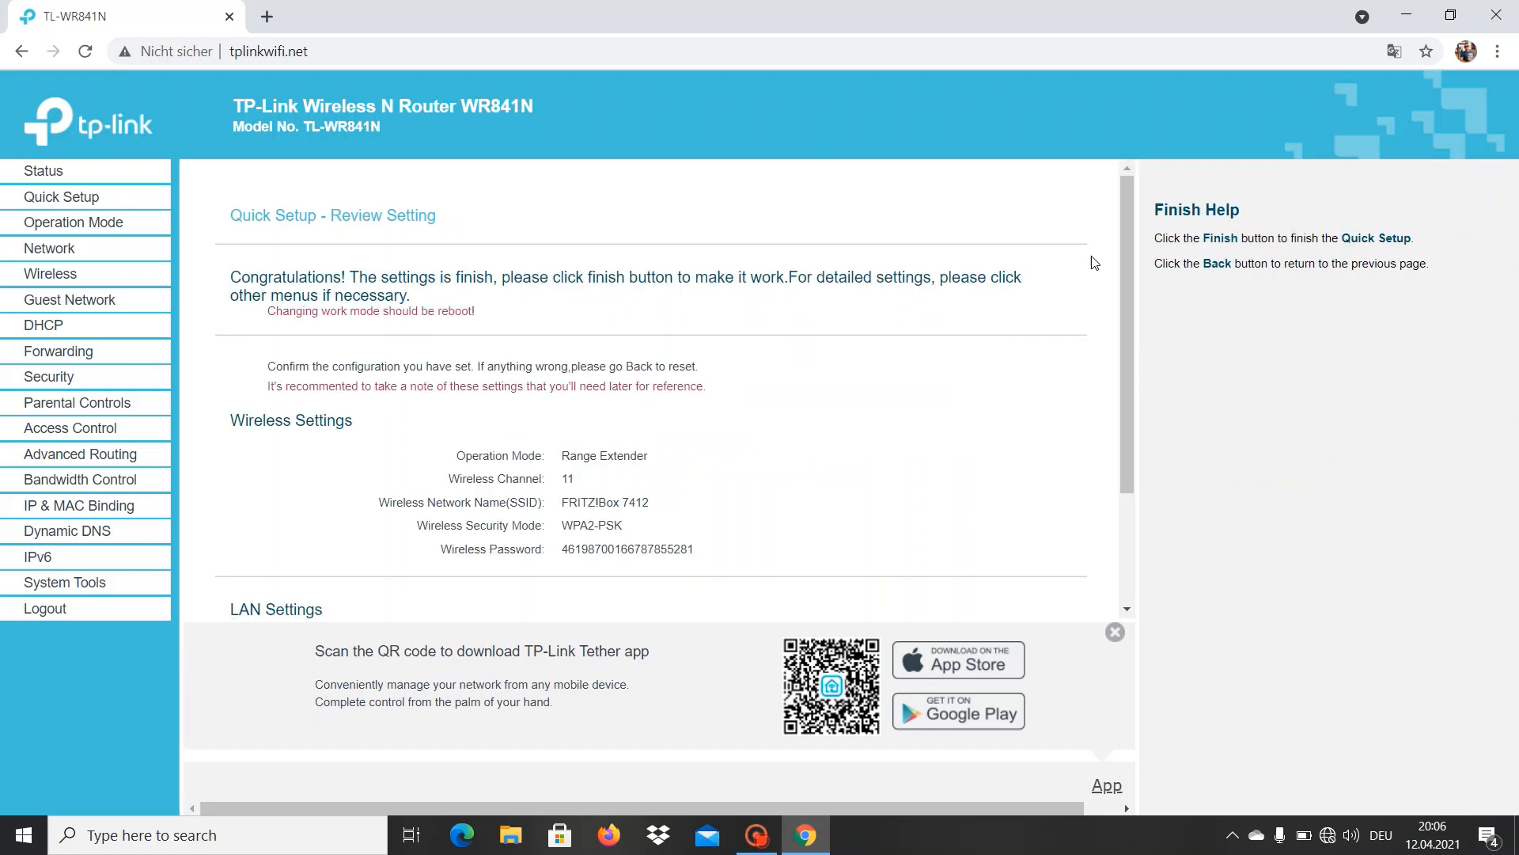
scroll(down, 3)
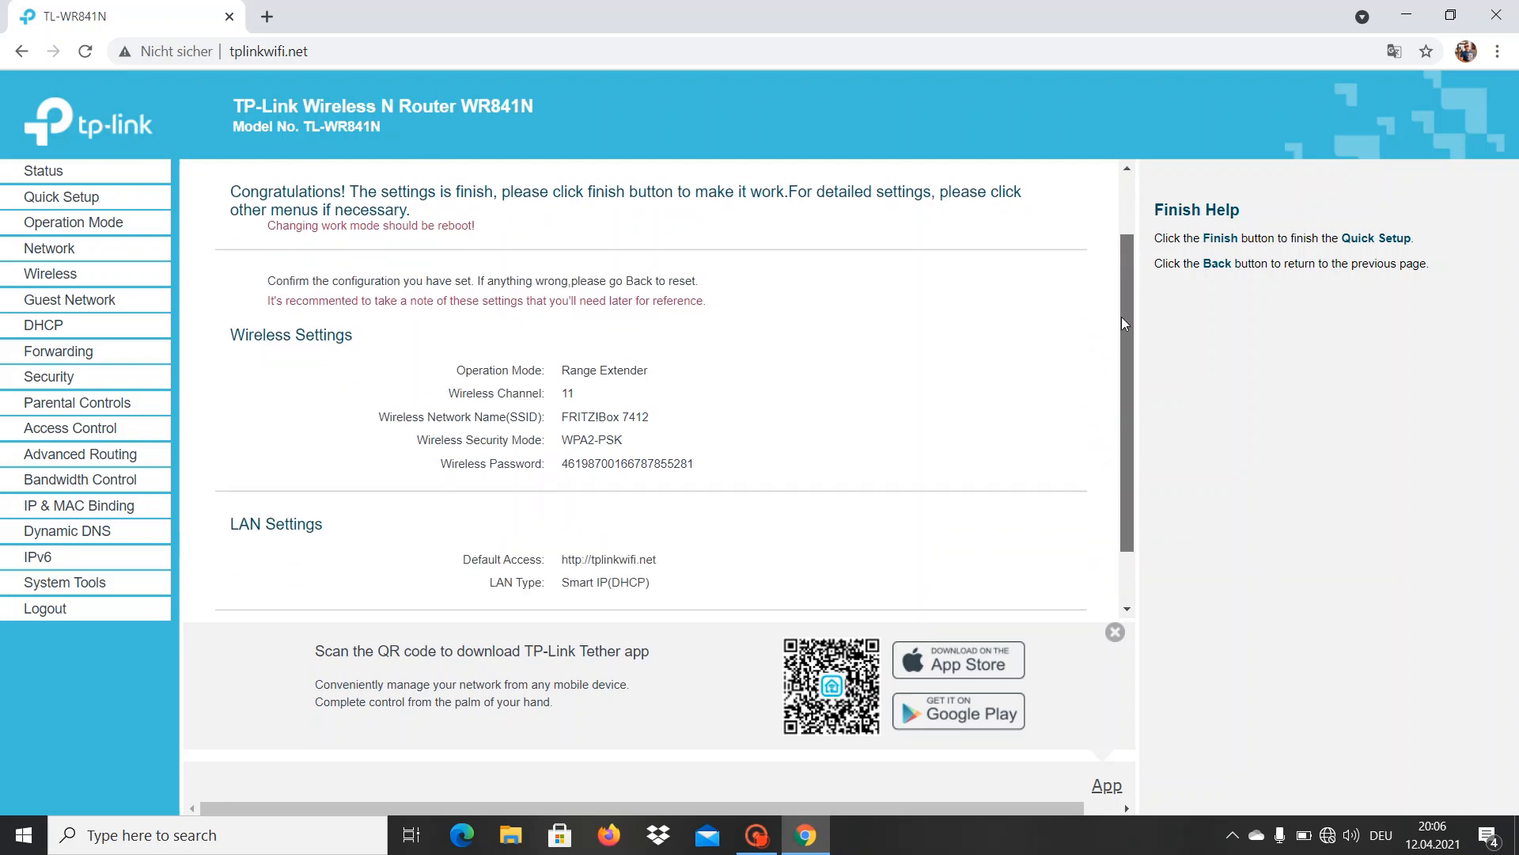
scroll(down, 3)
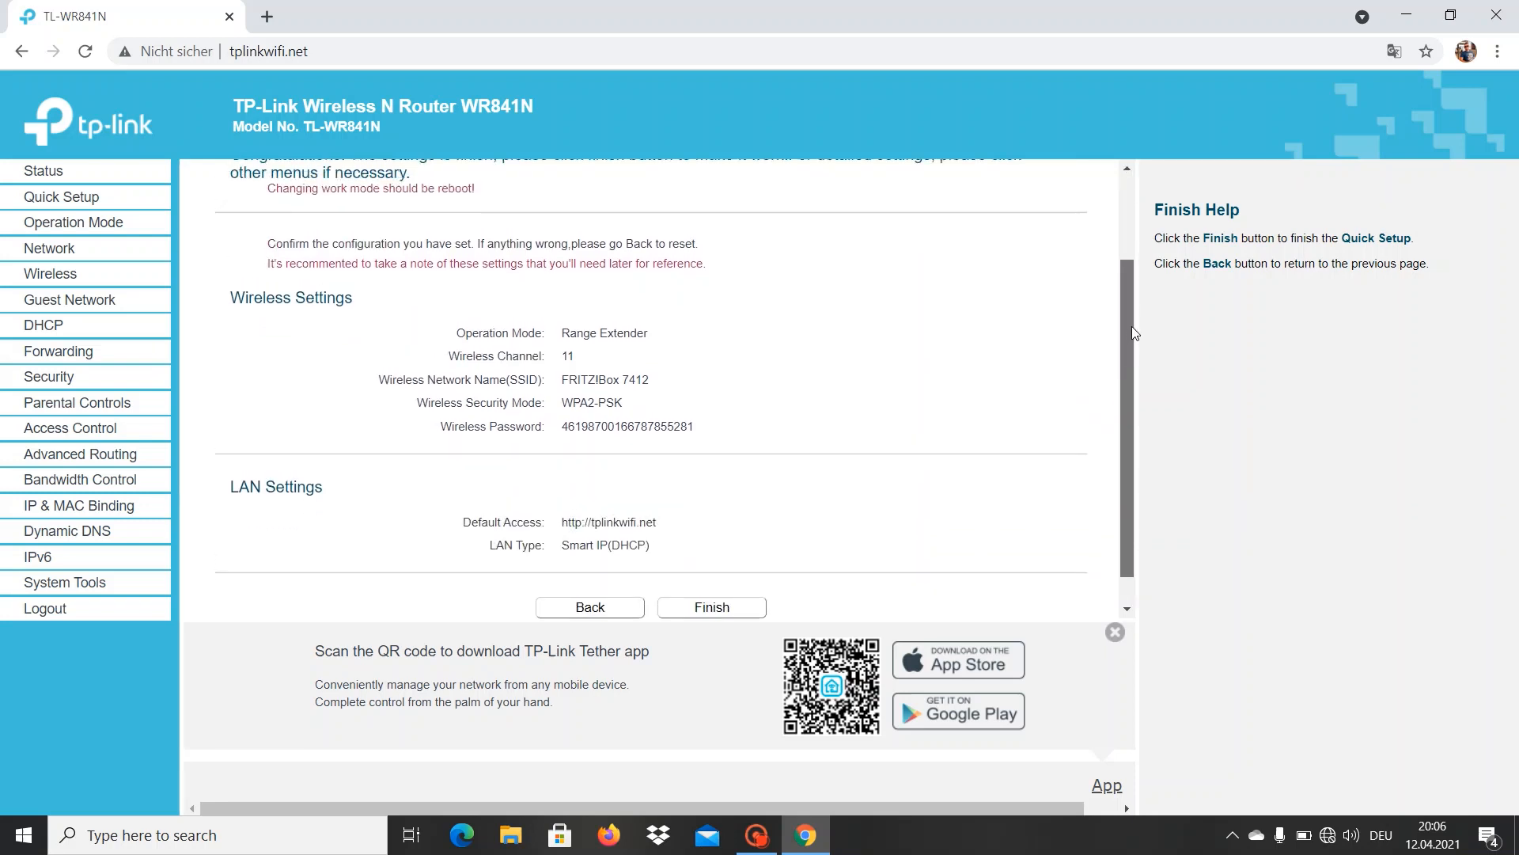
scroll(down, 3)
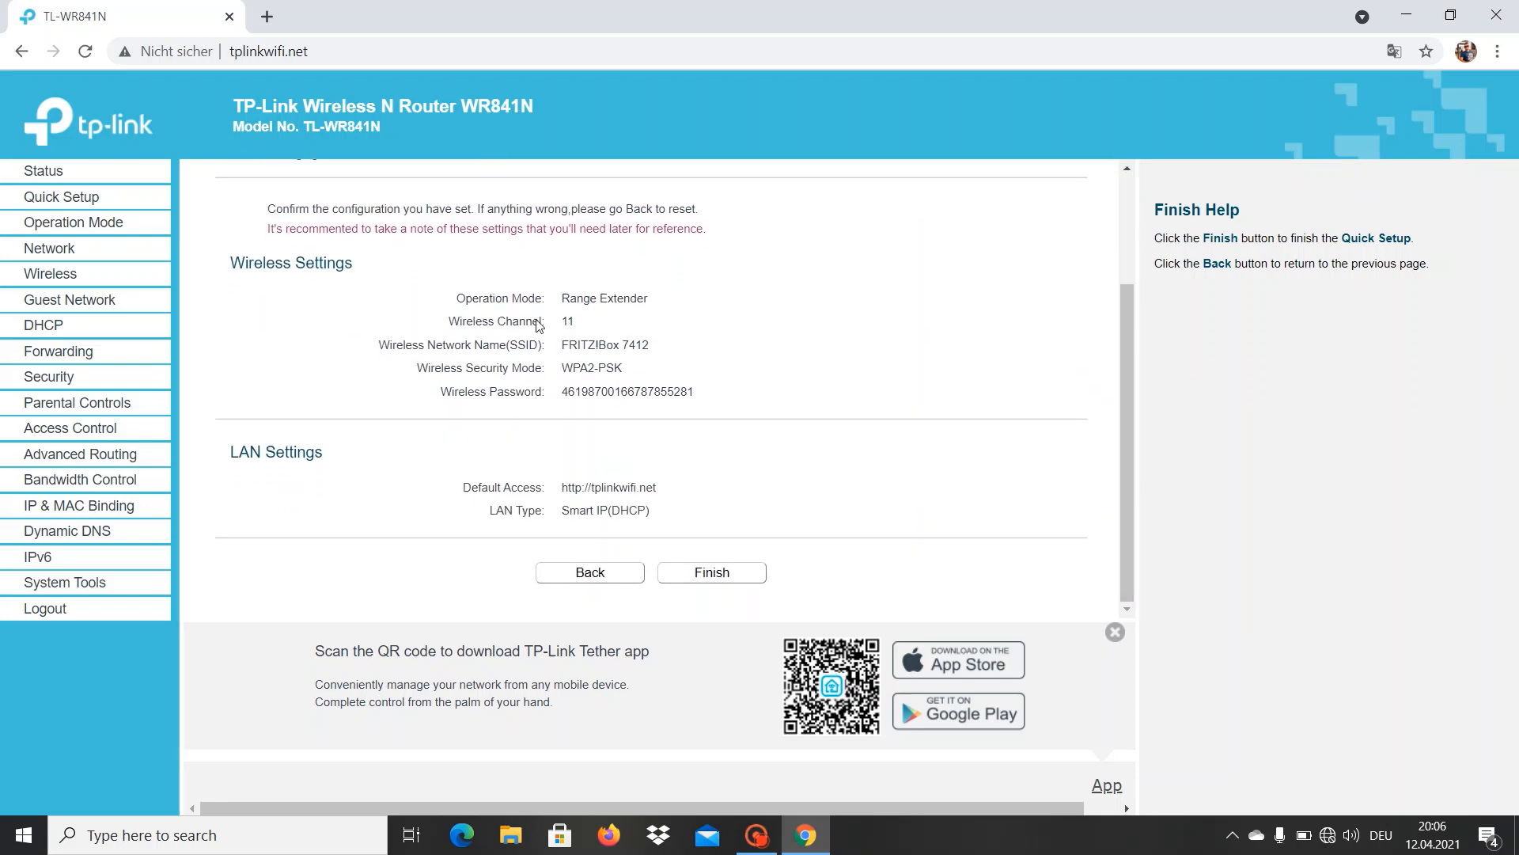
mouse_move(625, 369)
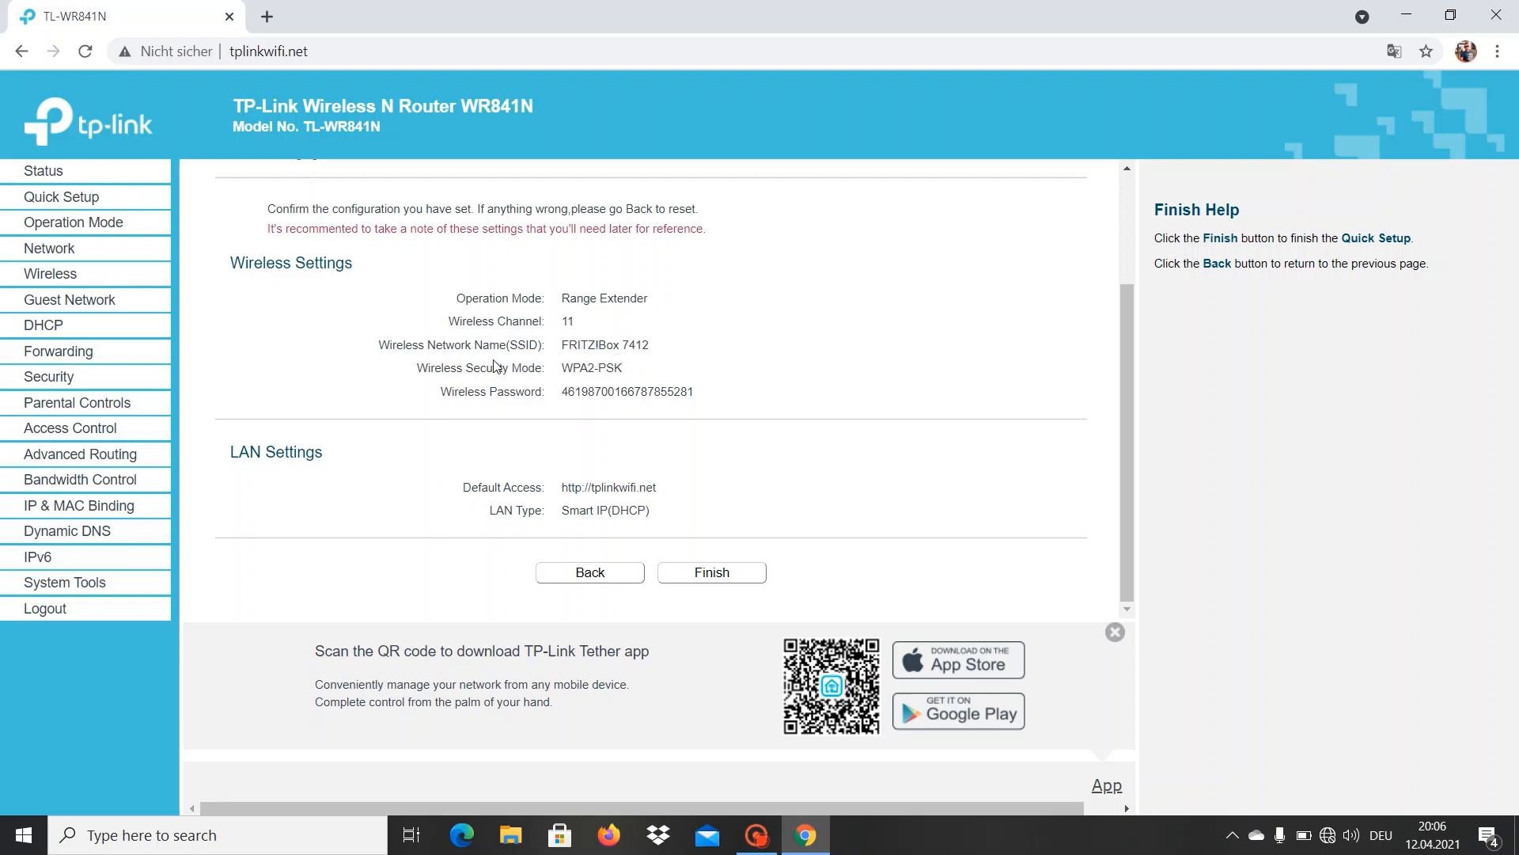
mouse_move(583, 402)
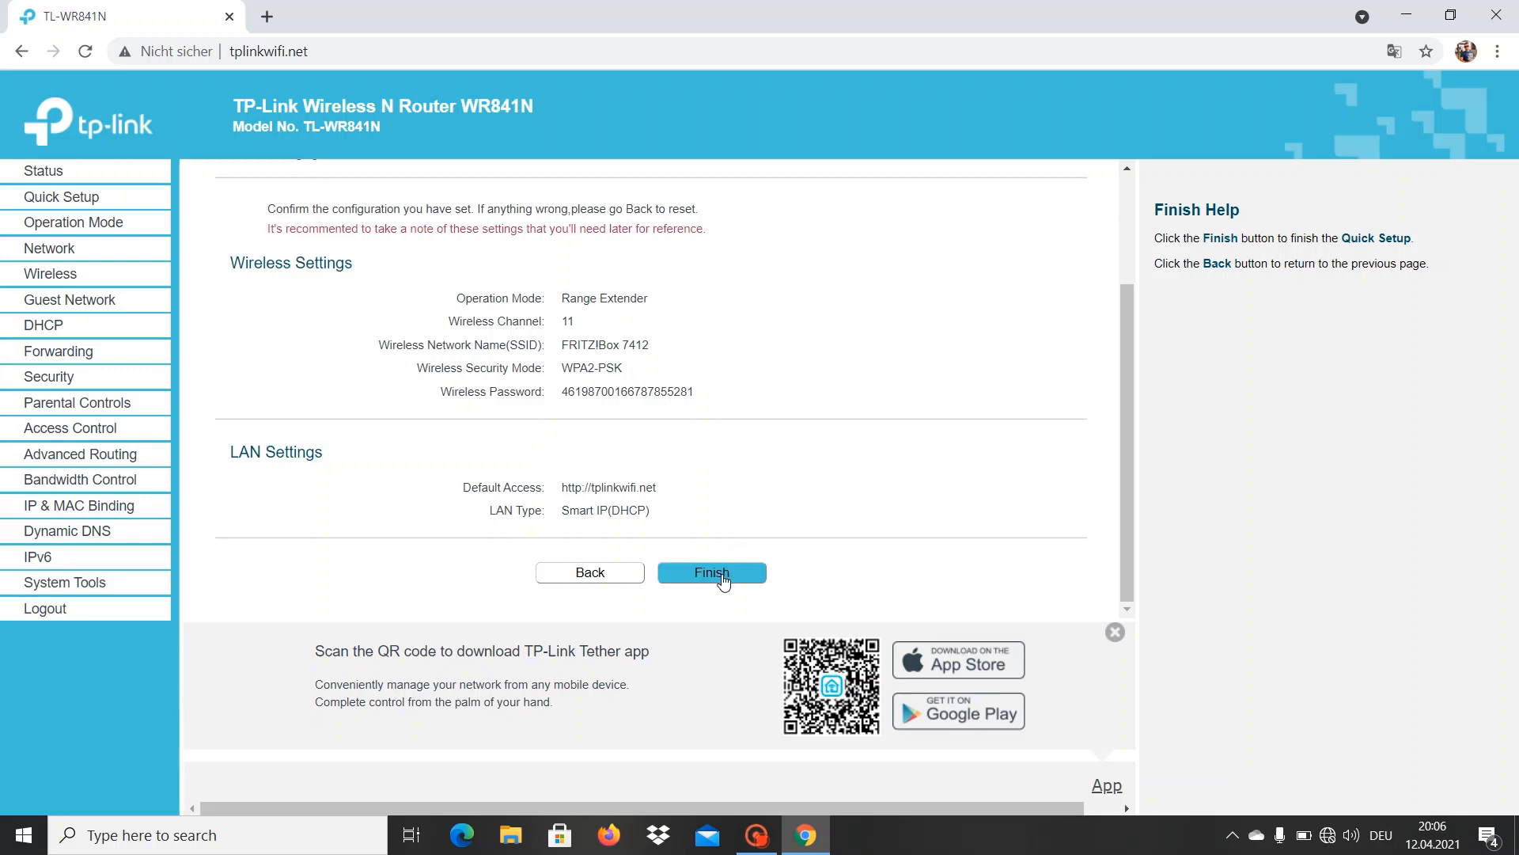
- Finish Quick Setup and let the router reboot into Range Extender mode
click(711, 571)
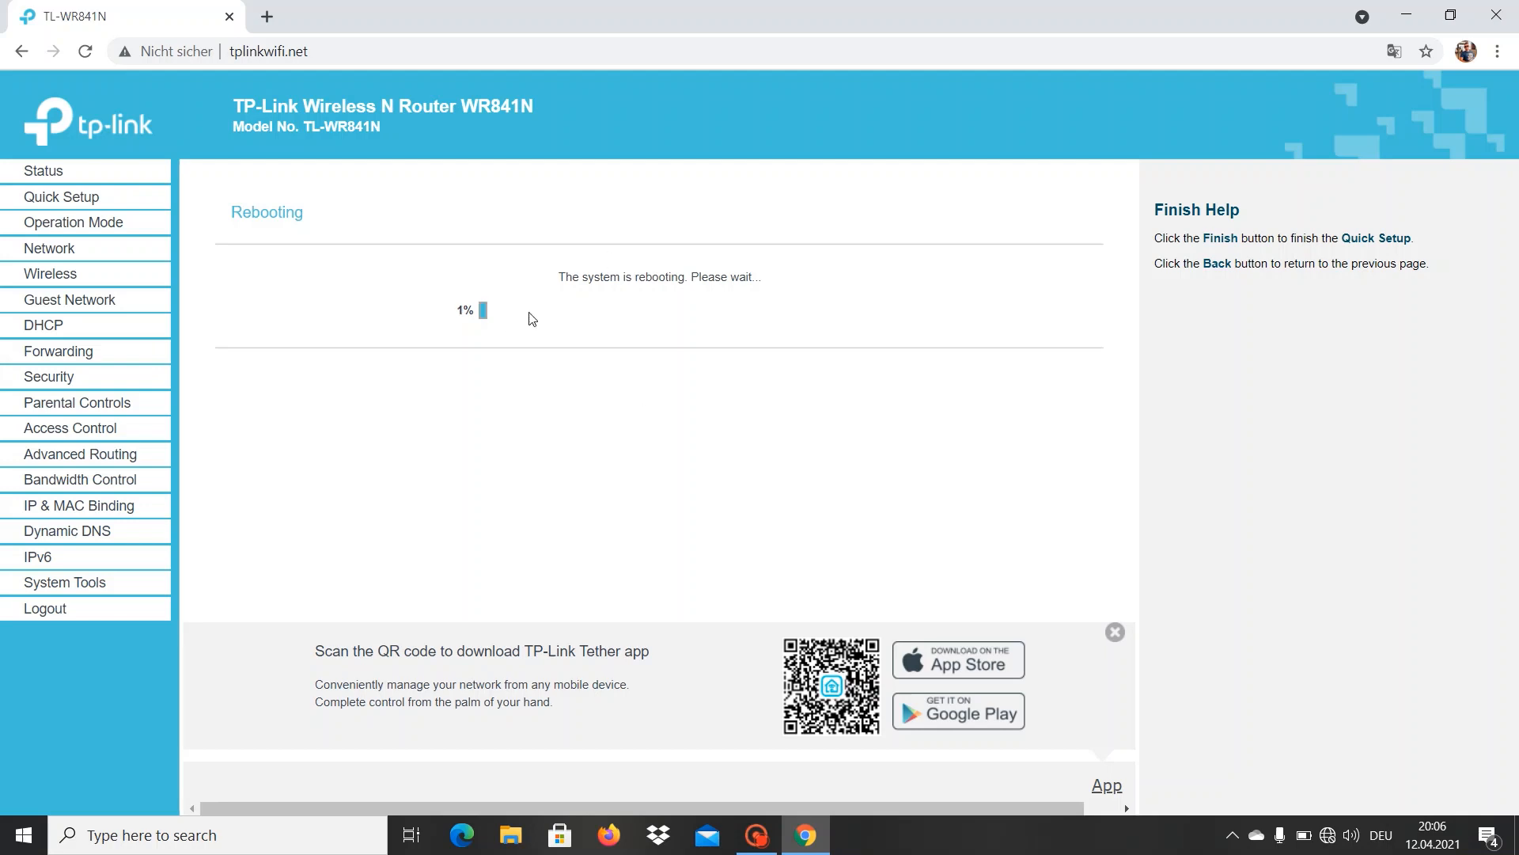
mouse_move(758, 414)
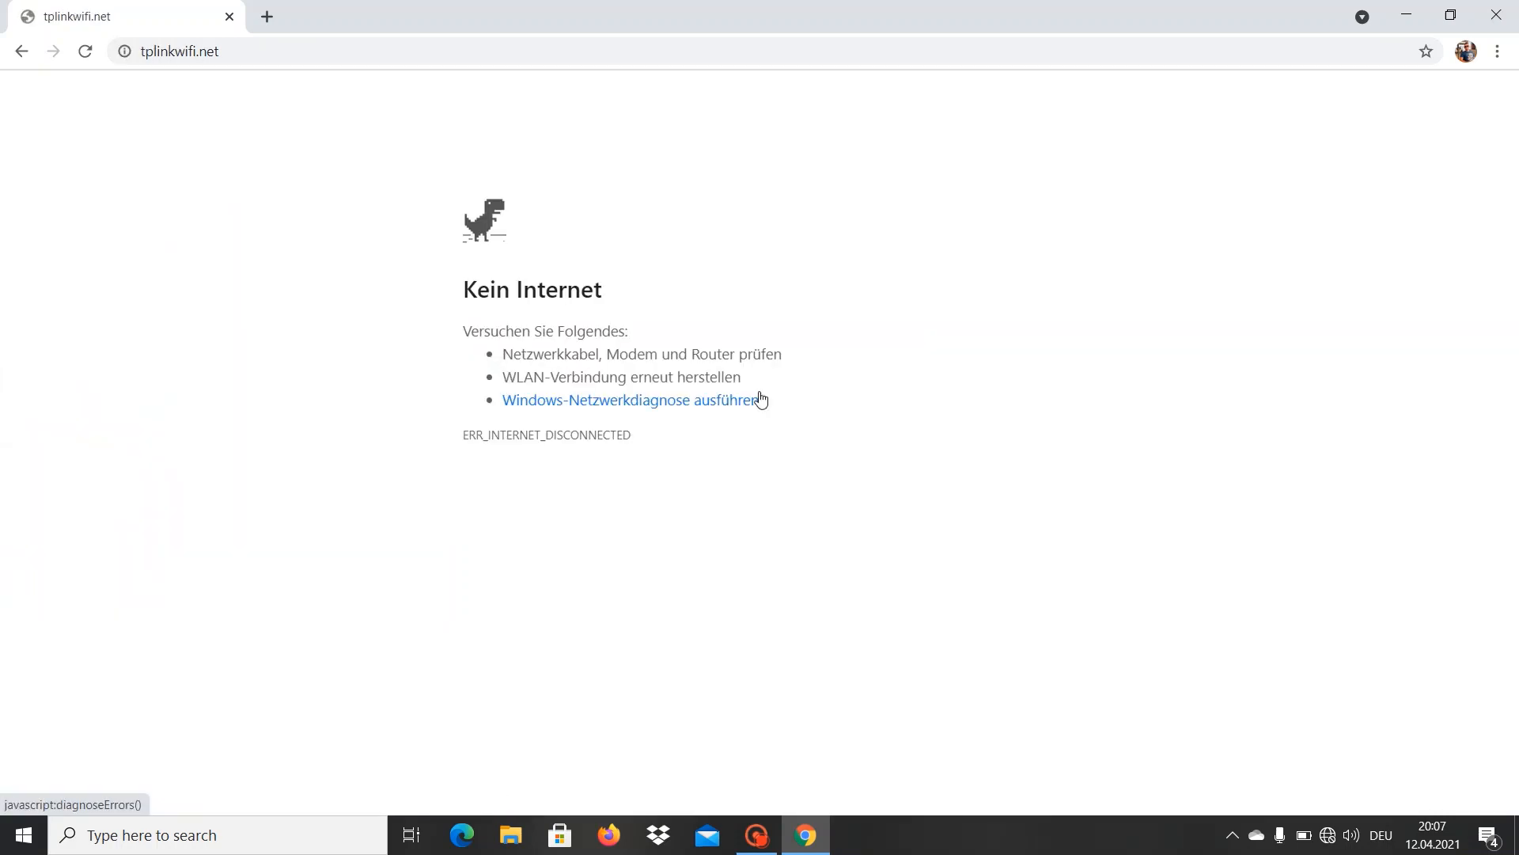
mouse_move(1006, 396)
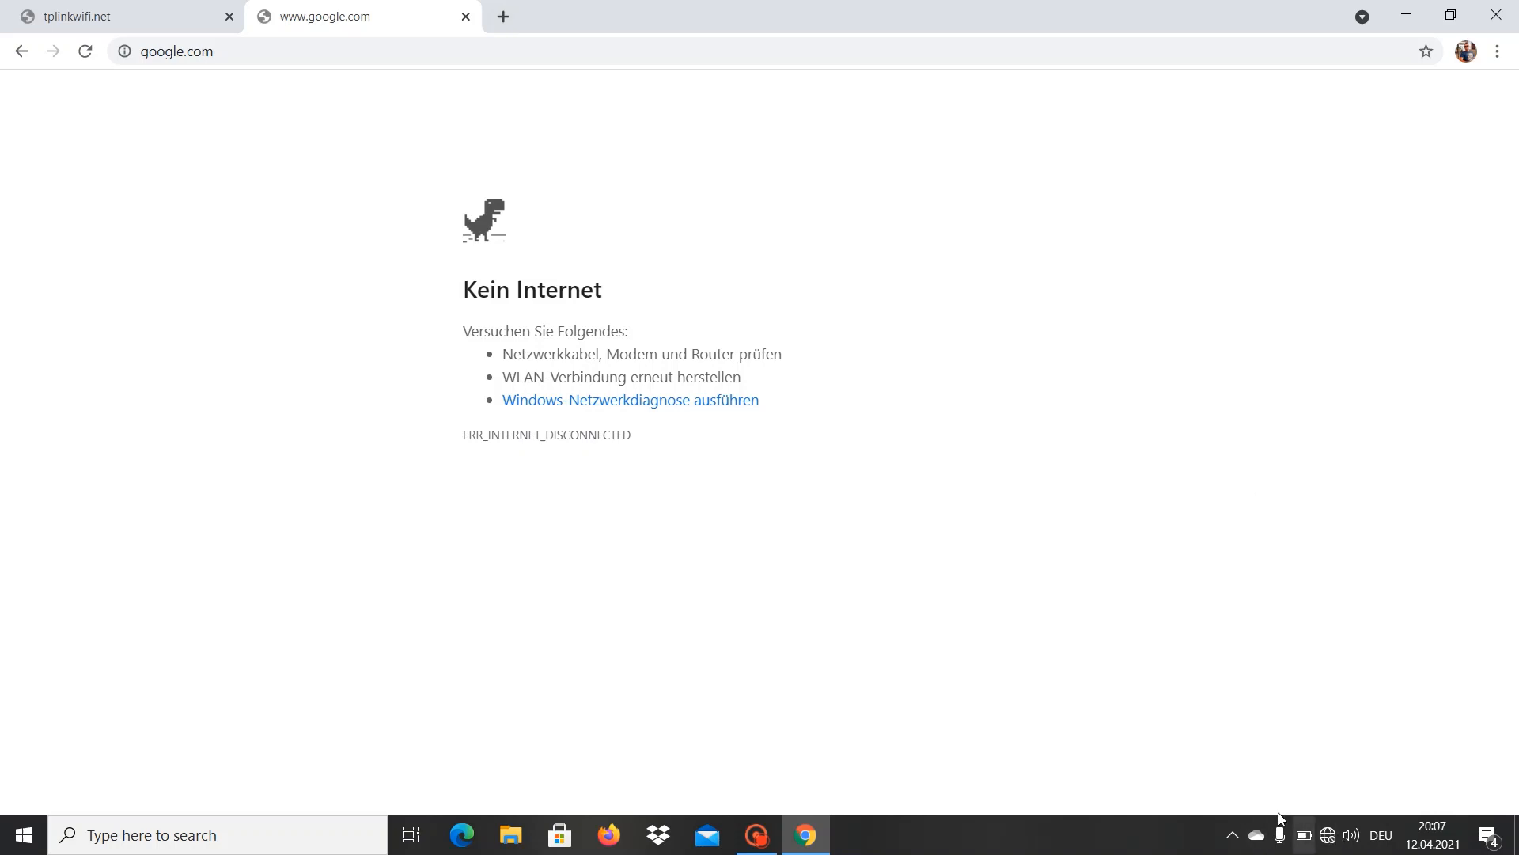
mouse_move(1306, 843)
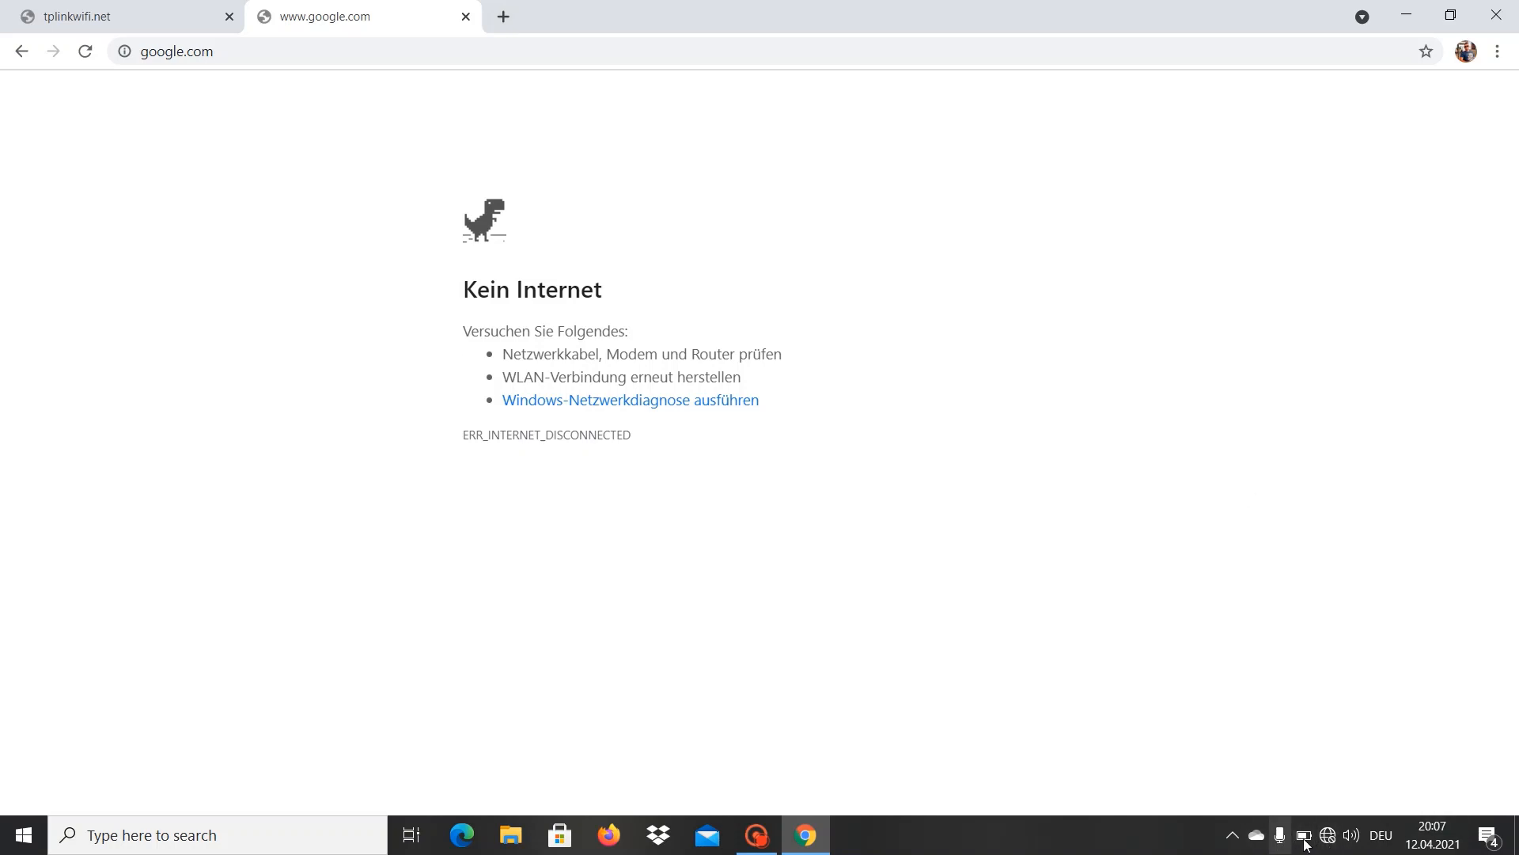
- Turn the laptop's Wi-Fi off and back on
click(1328, 834)
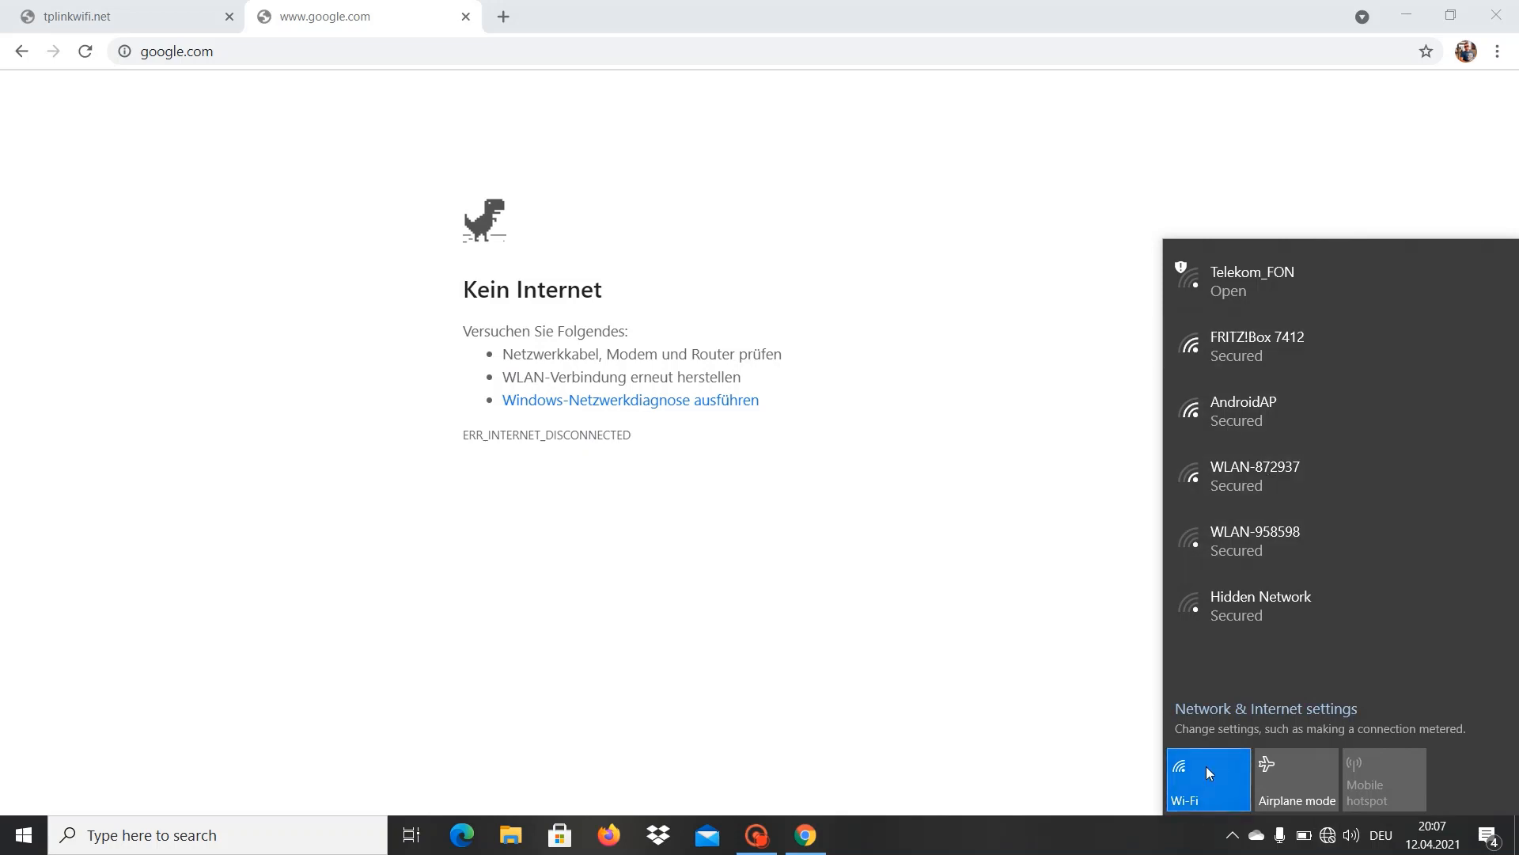
click(1208, 778)
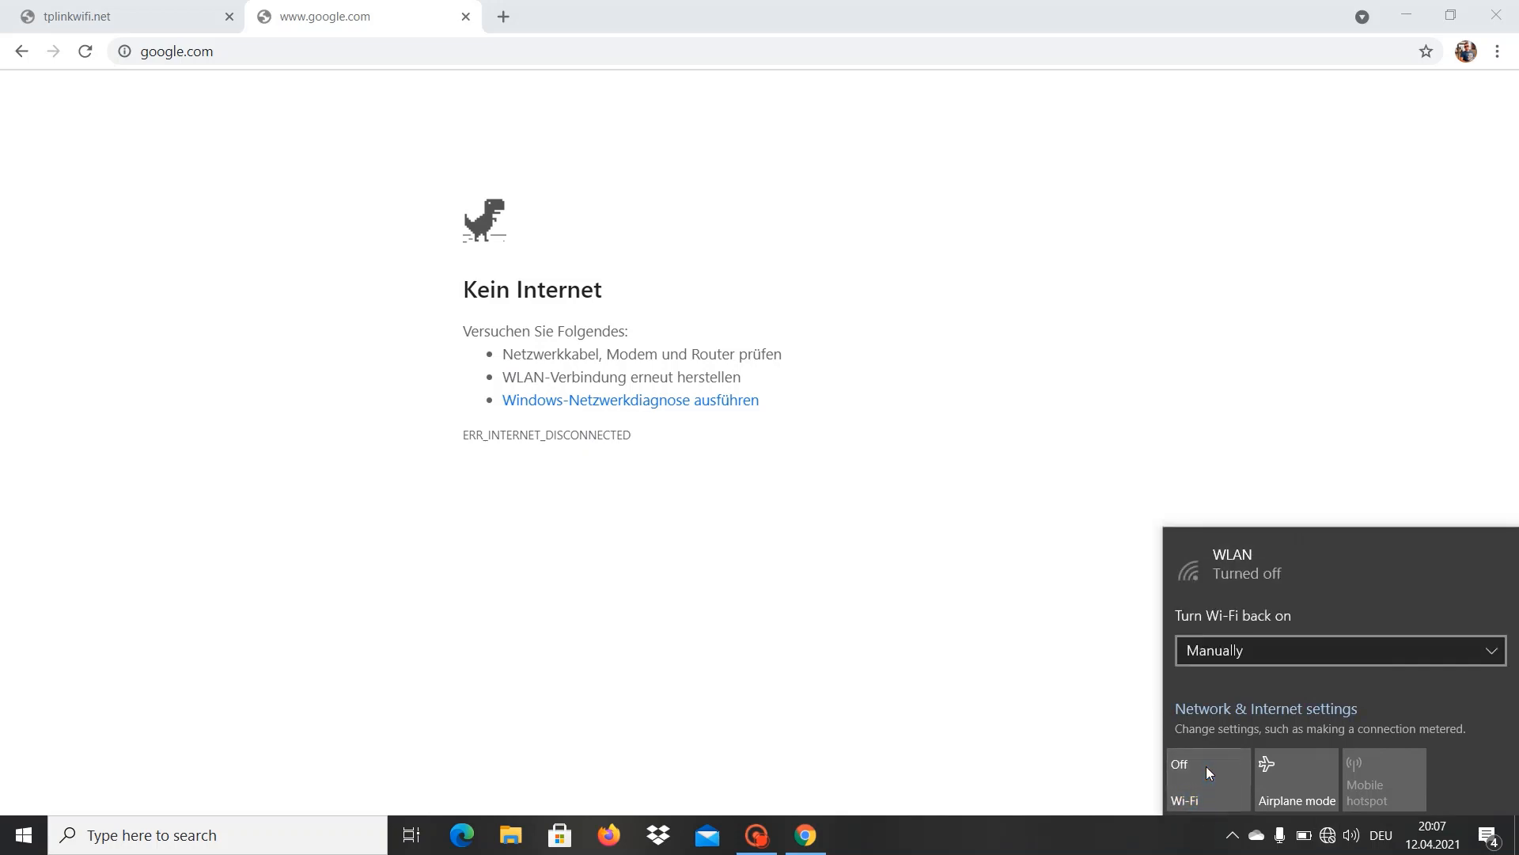
click(1208, 778)
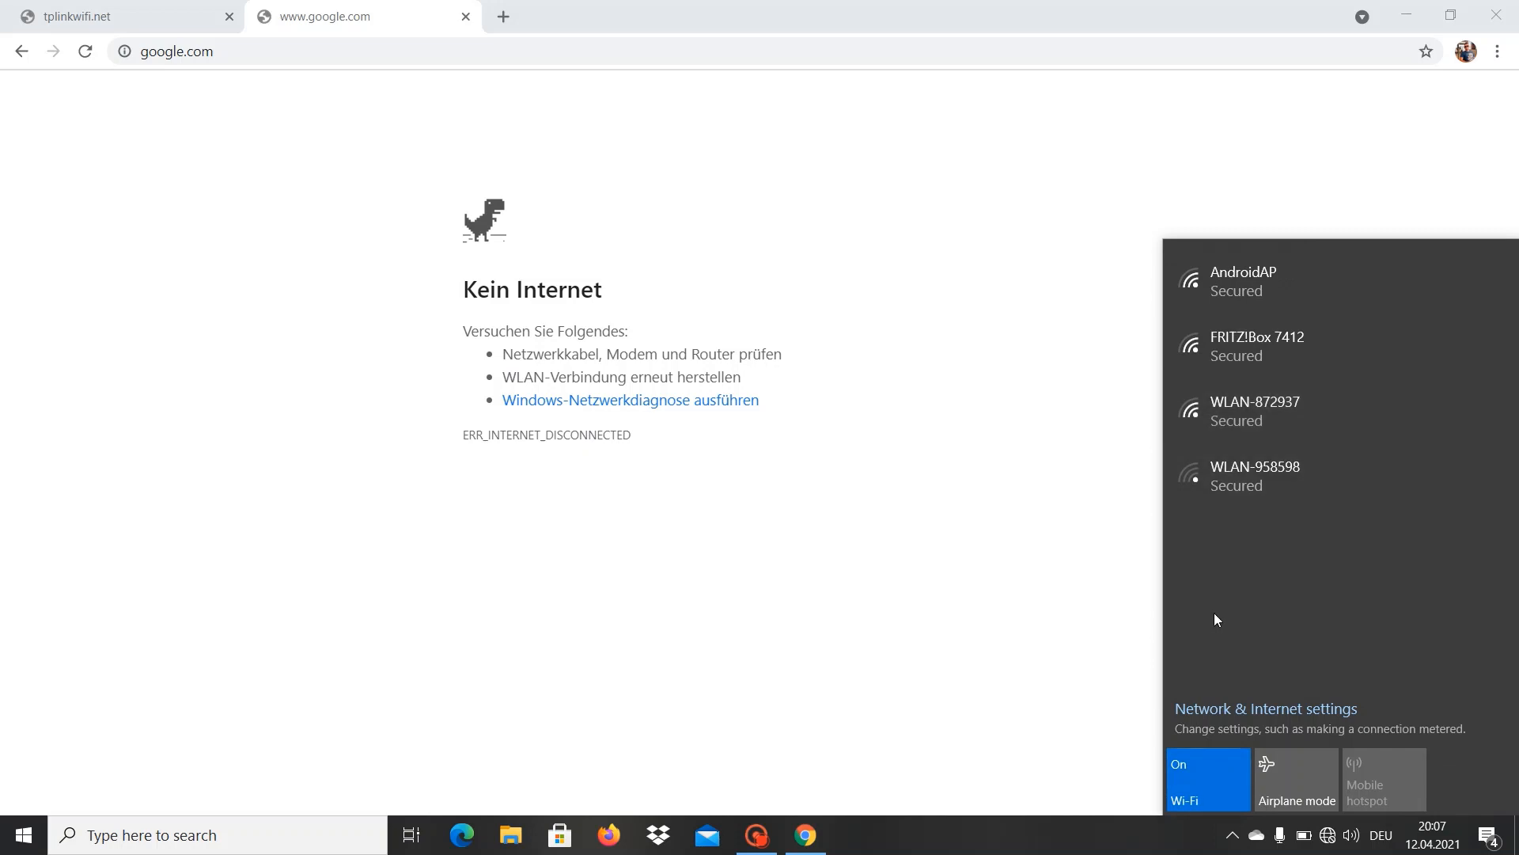
- Connect to the FRITZ!Box 7412 network with its security key
click(1259, 346)
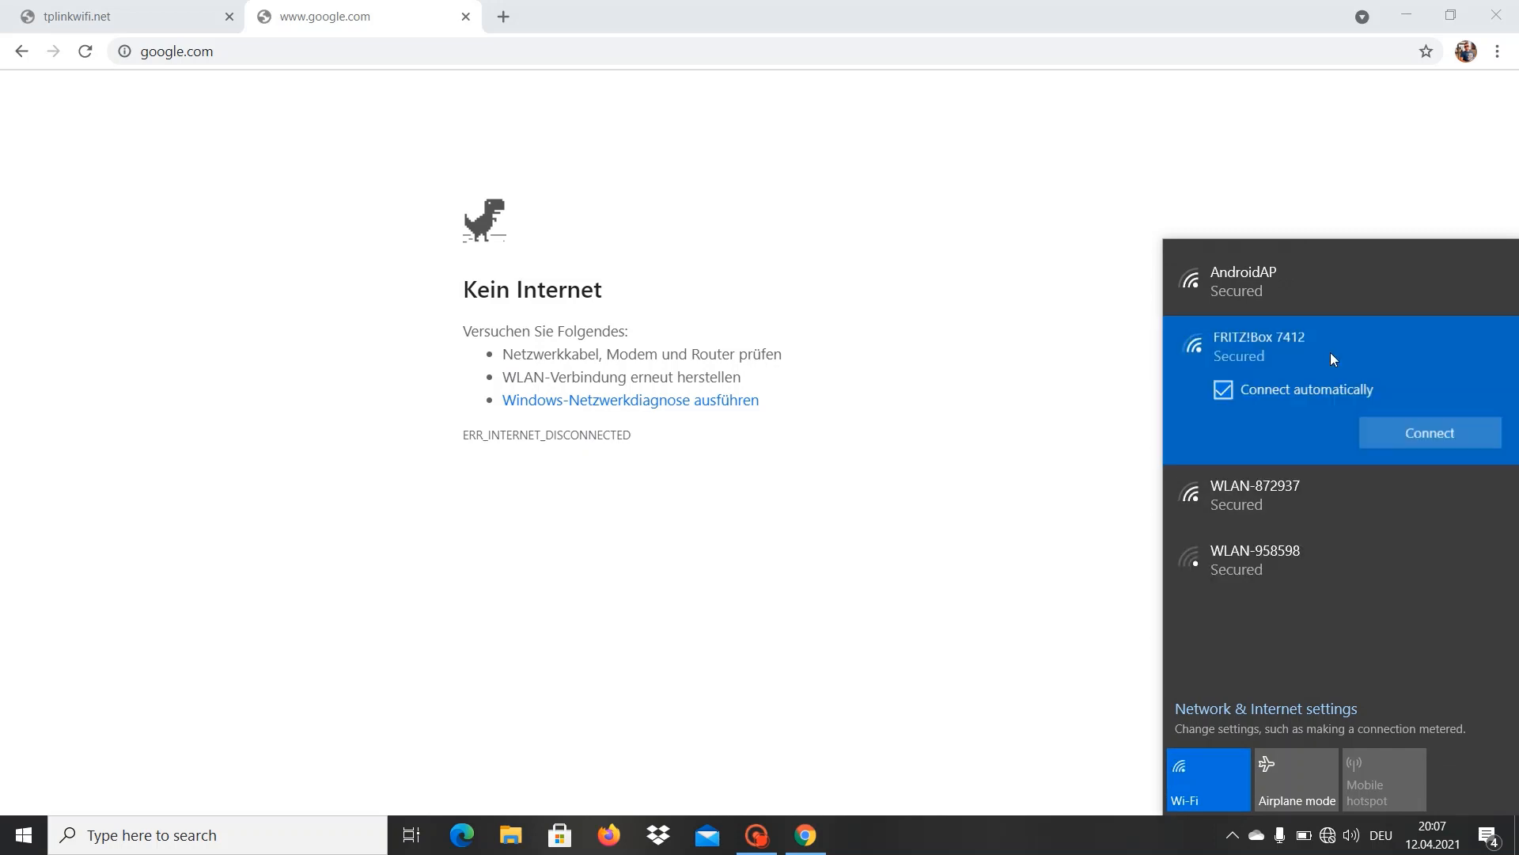
click(1428, 432)
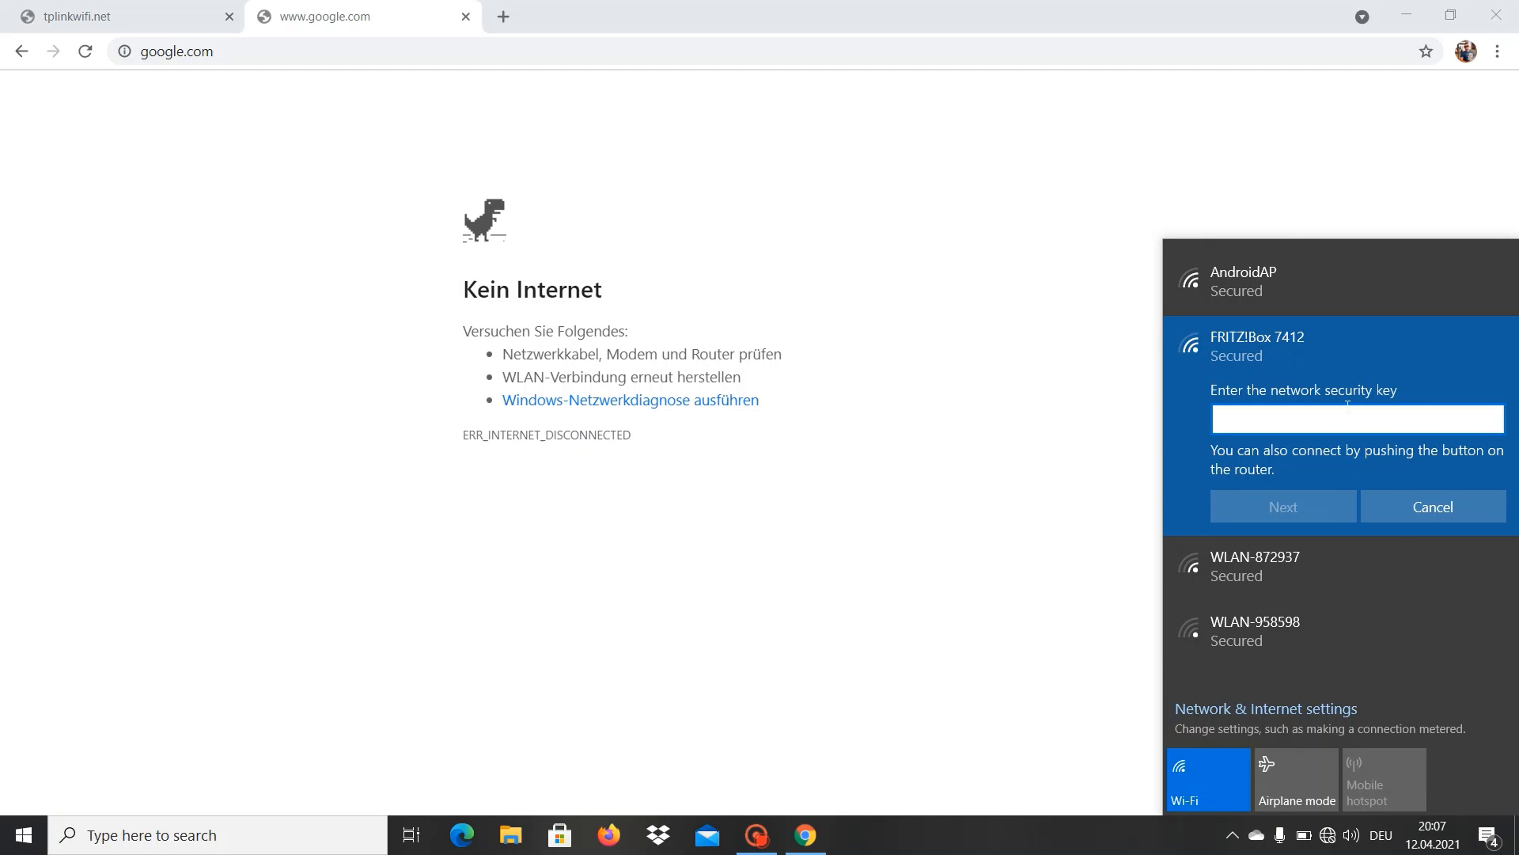
click(1355, 418)
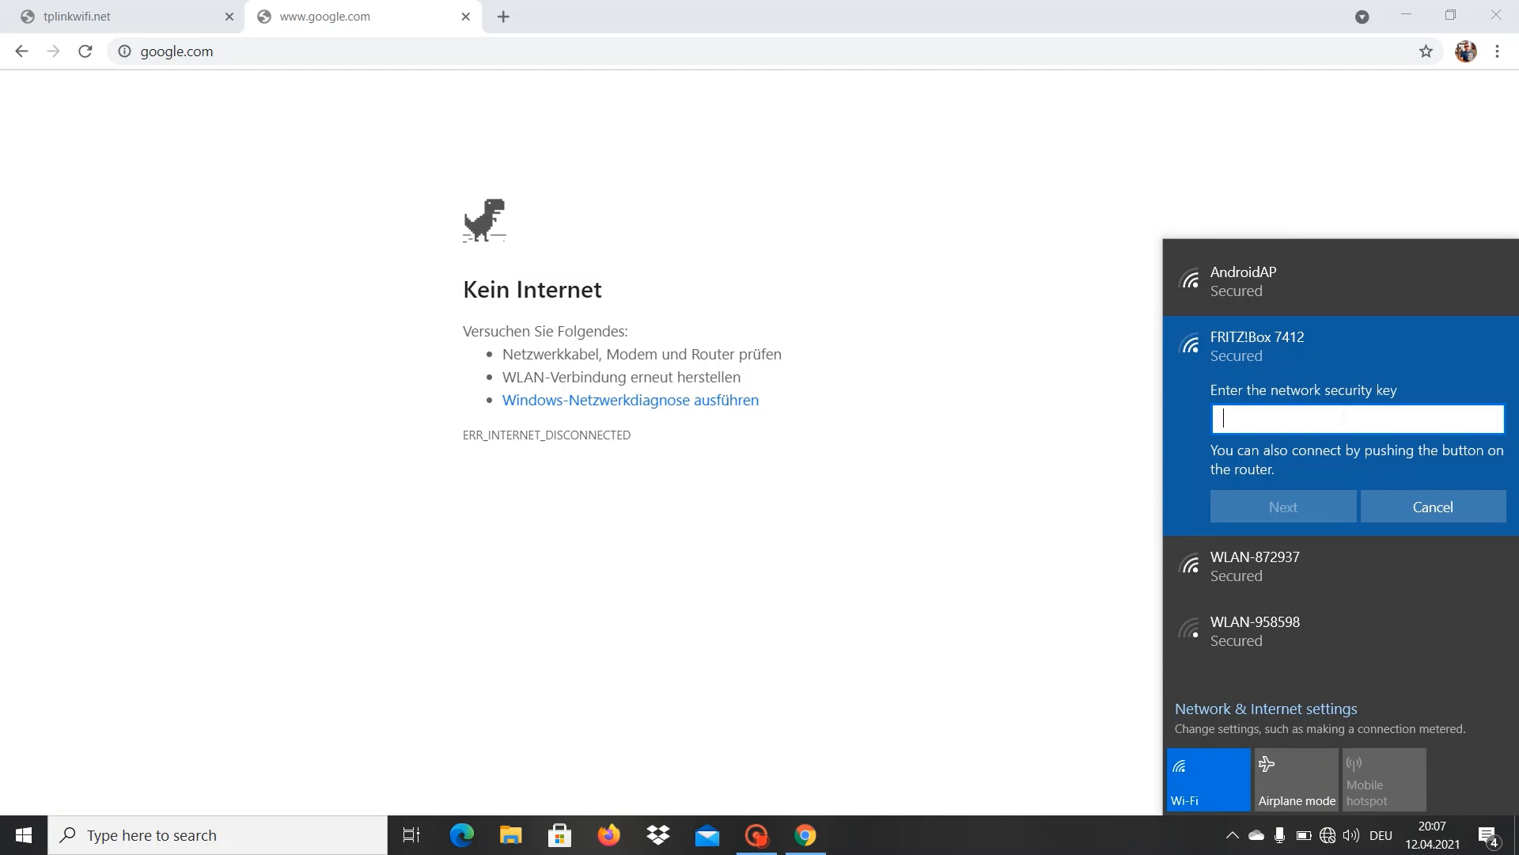
text(••••)
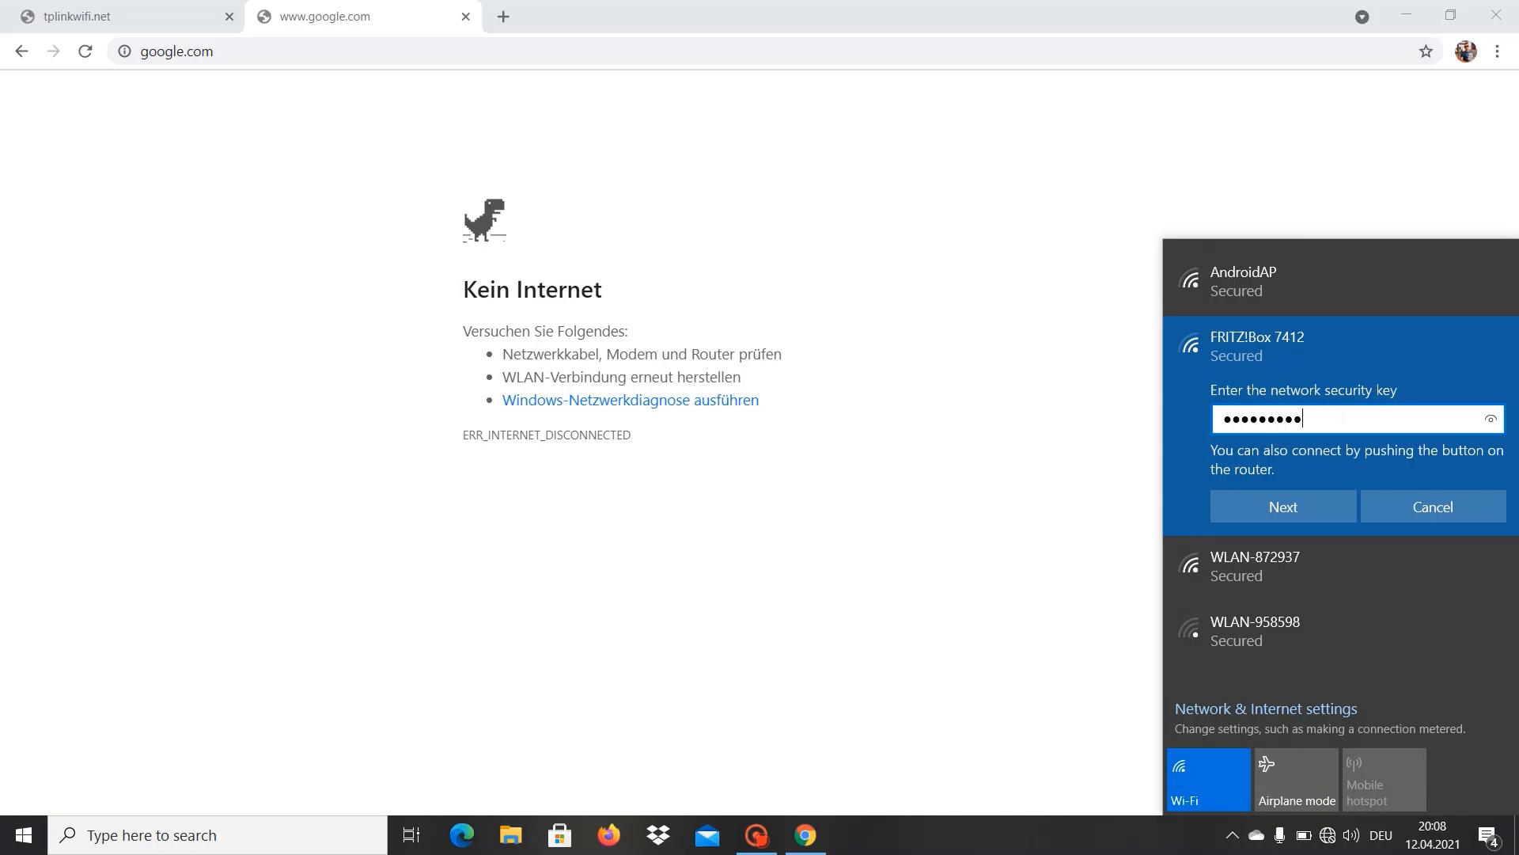
text(••)
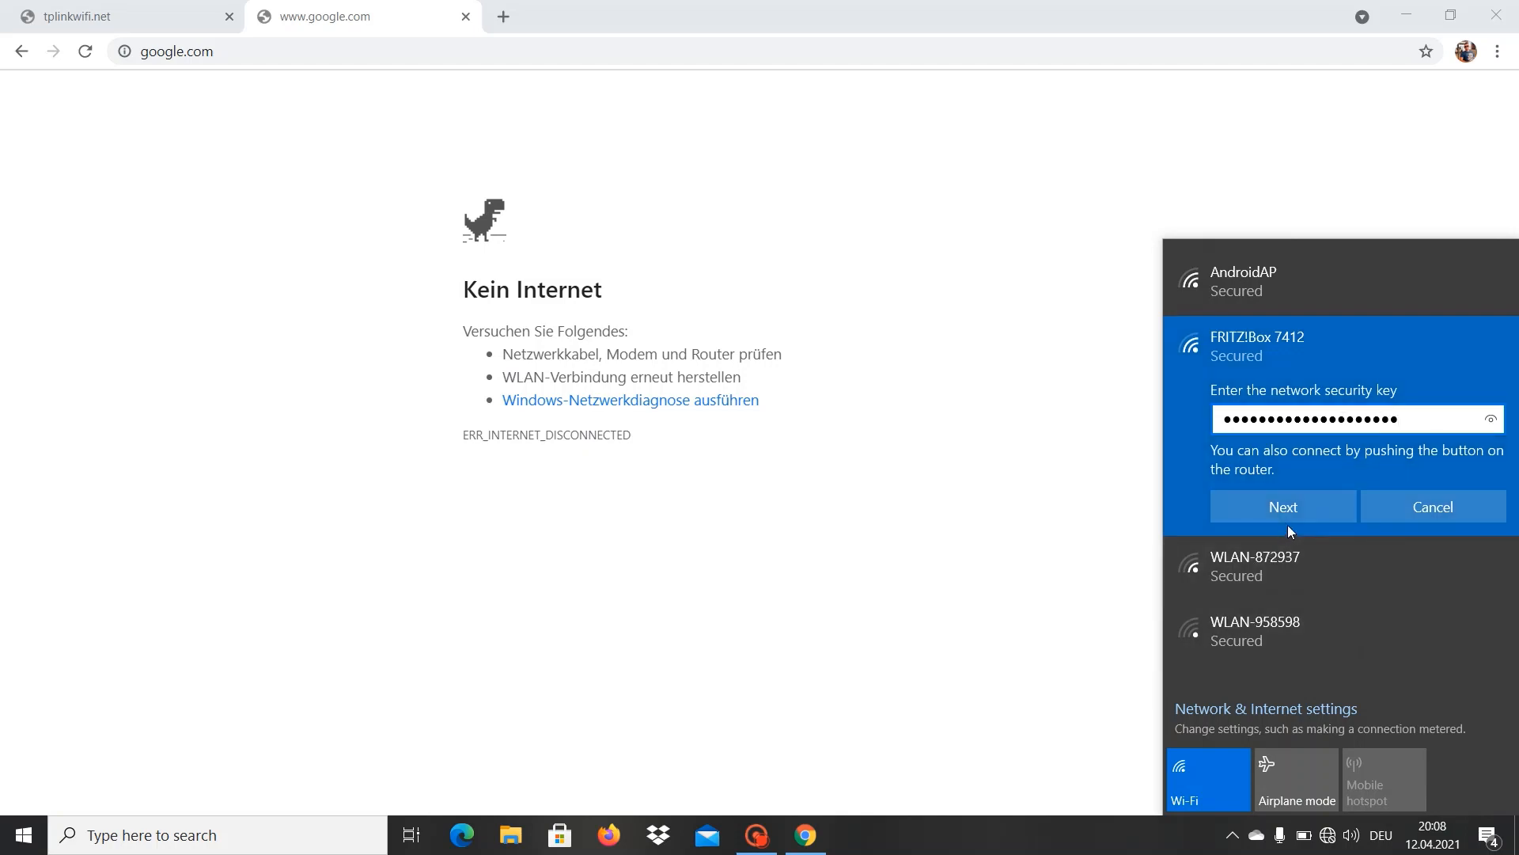
click(1283, 505)
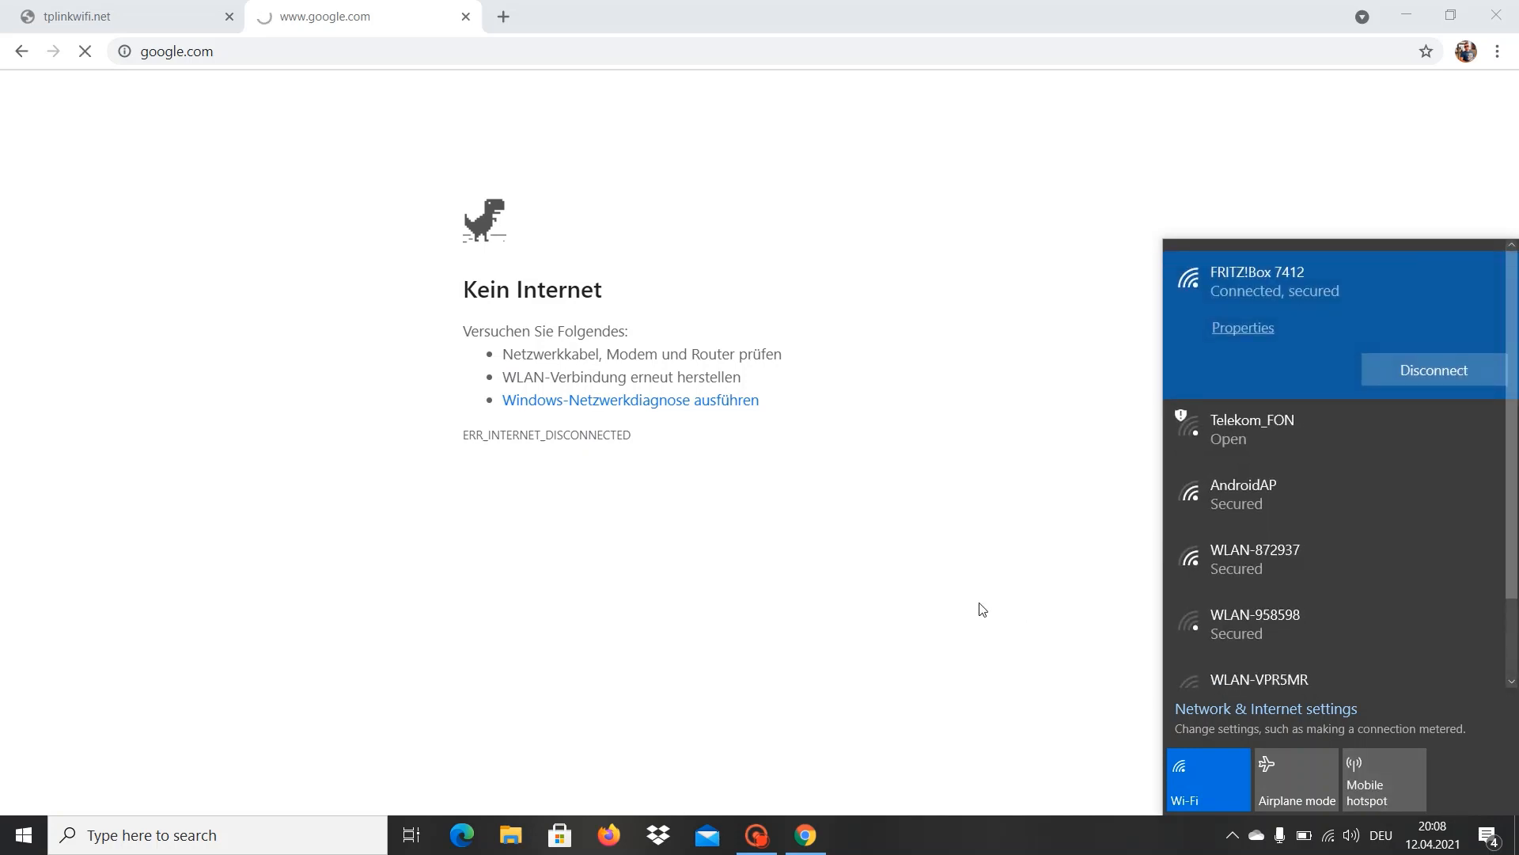
mouse_move(863, 213)
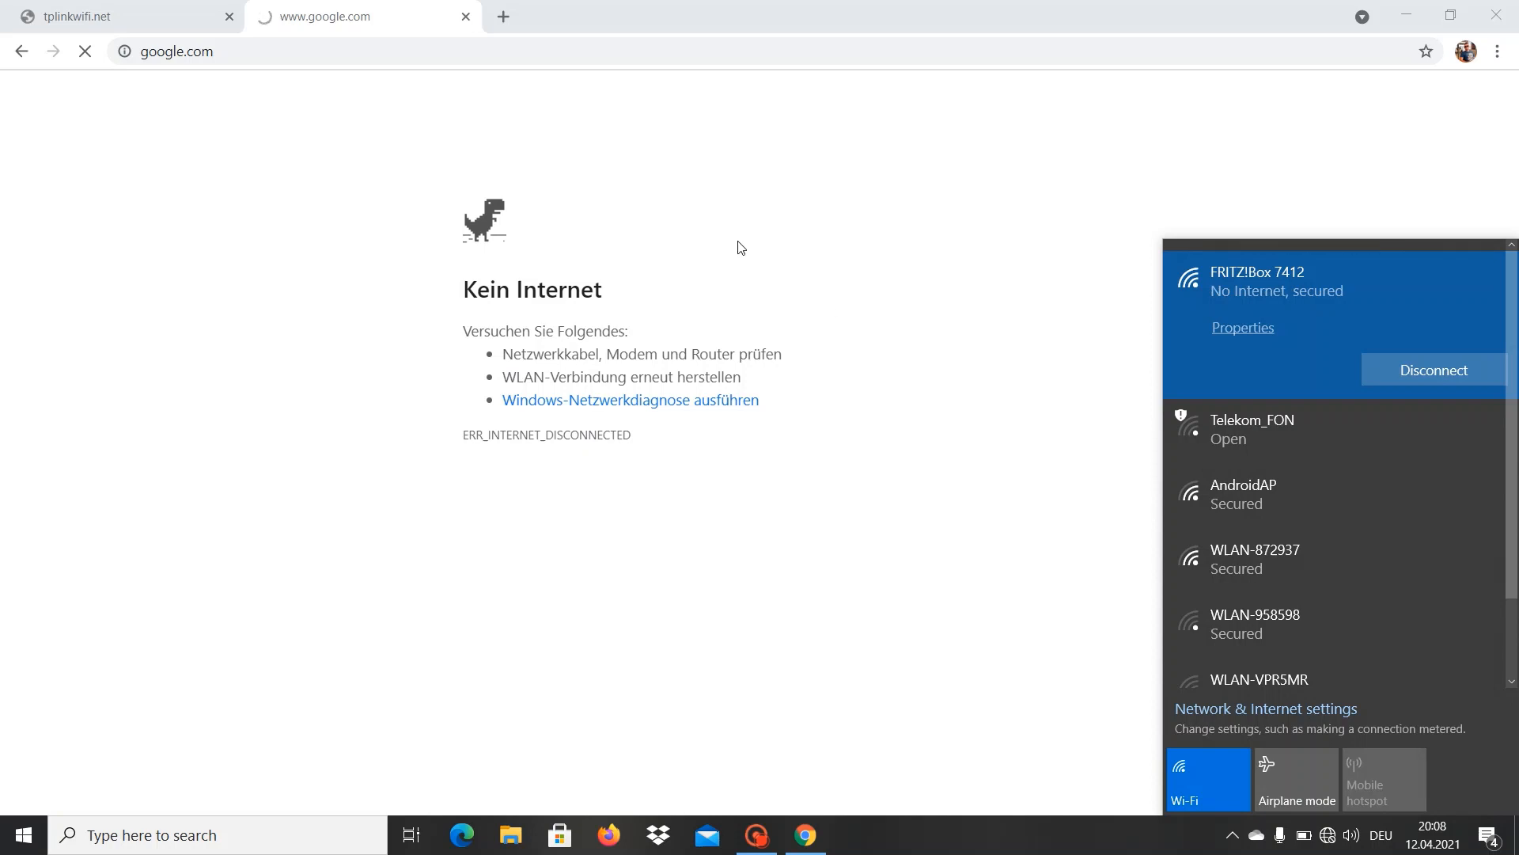
- Reload Google in Chrome over the FRITZ!Box 7412 connection and close the flyout
click(84, 52)
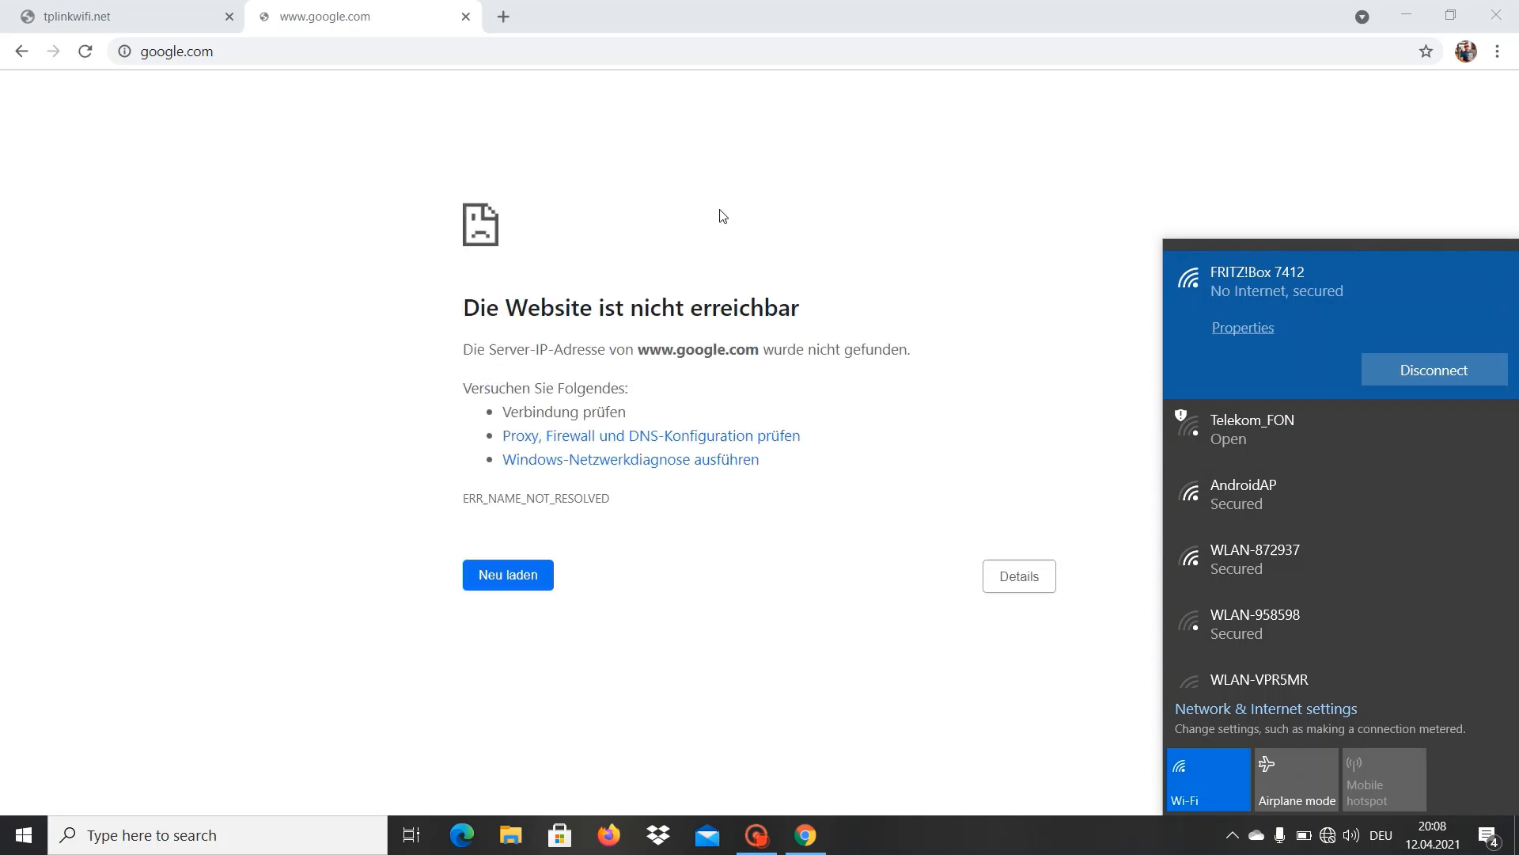
click(507, 575)
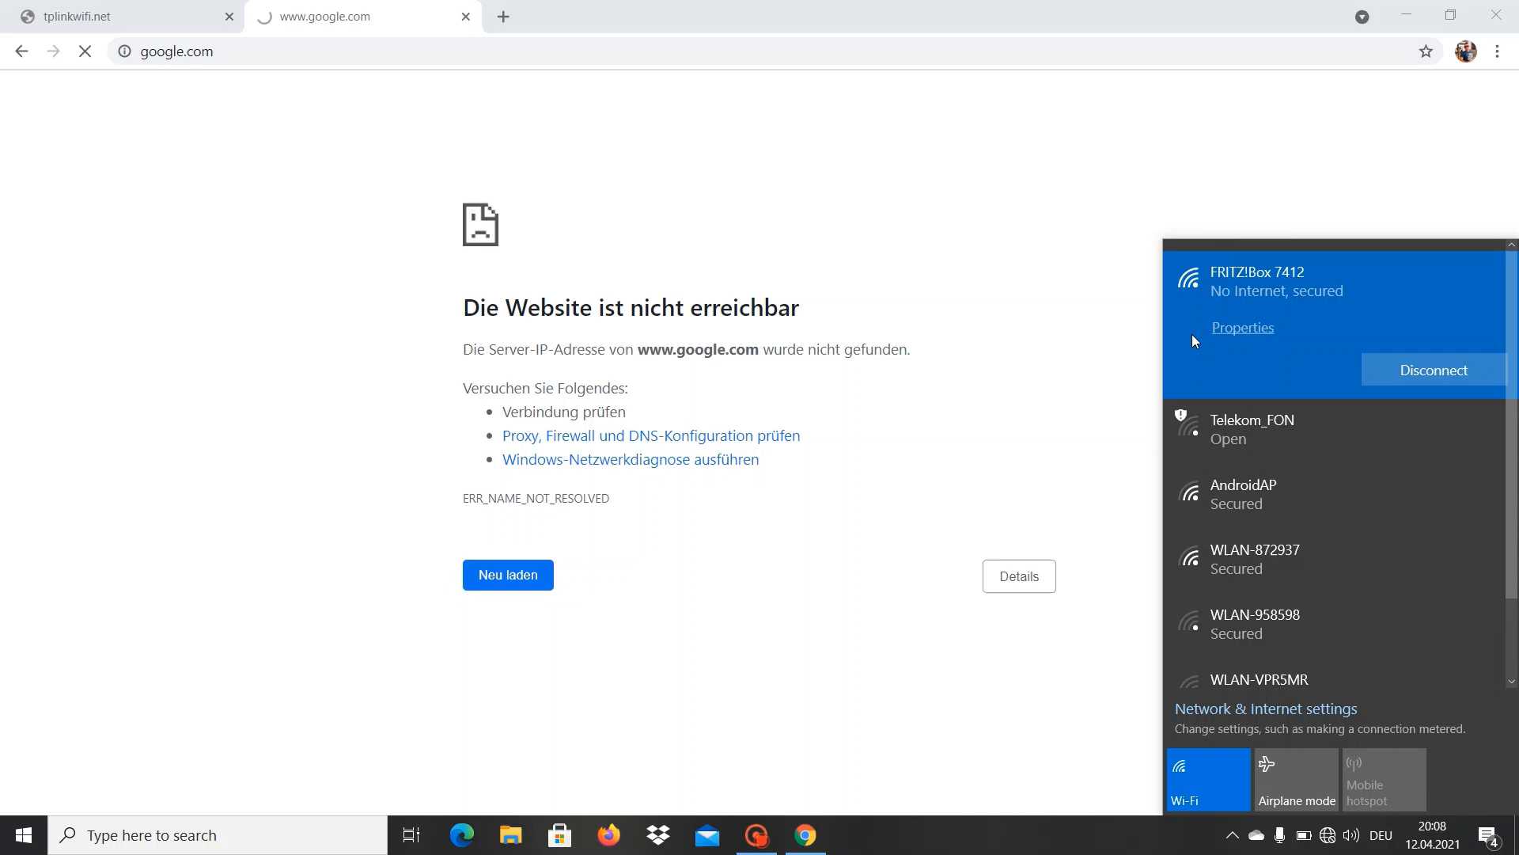
mouse_move(1013, 316)
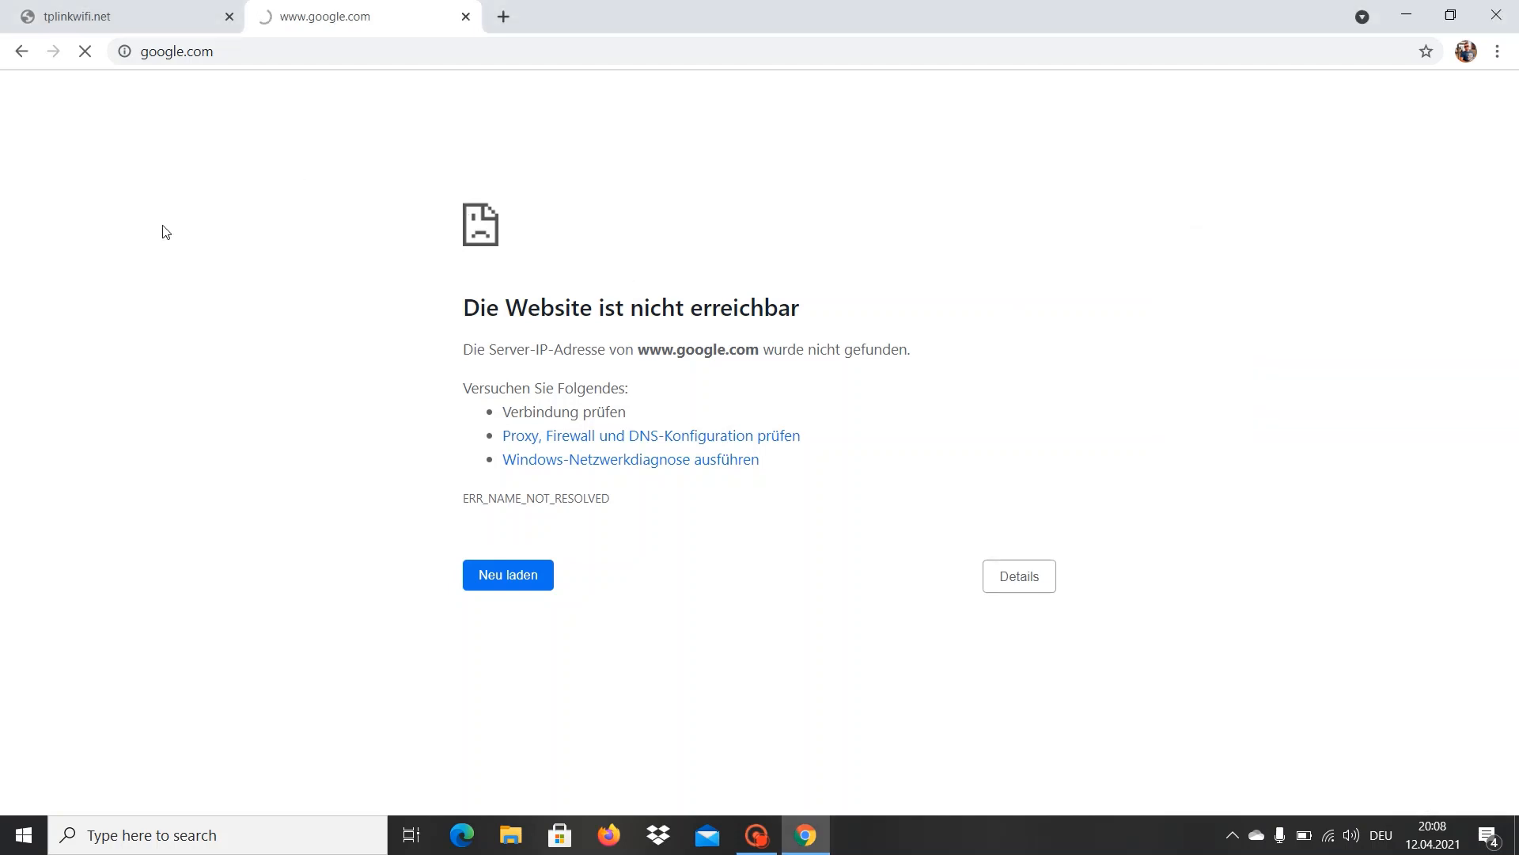
click(506, 575)
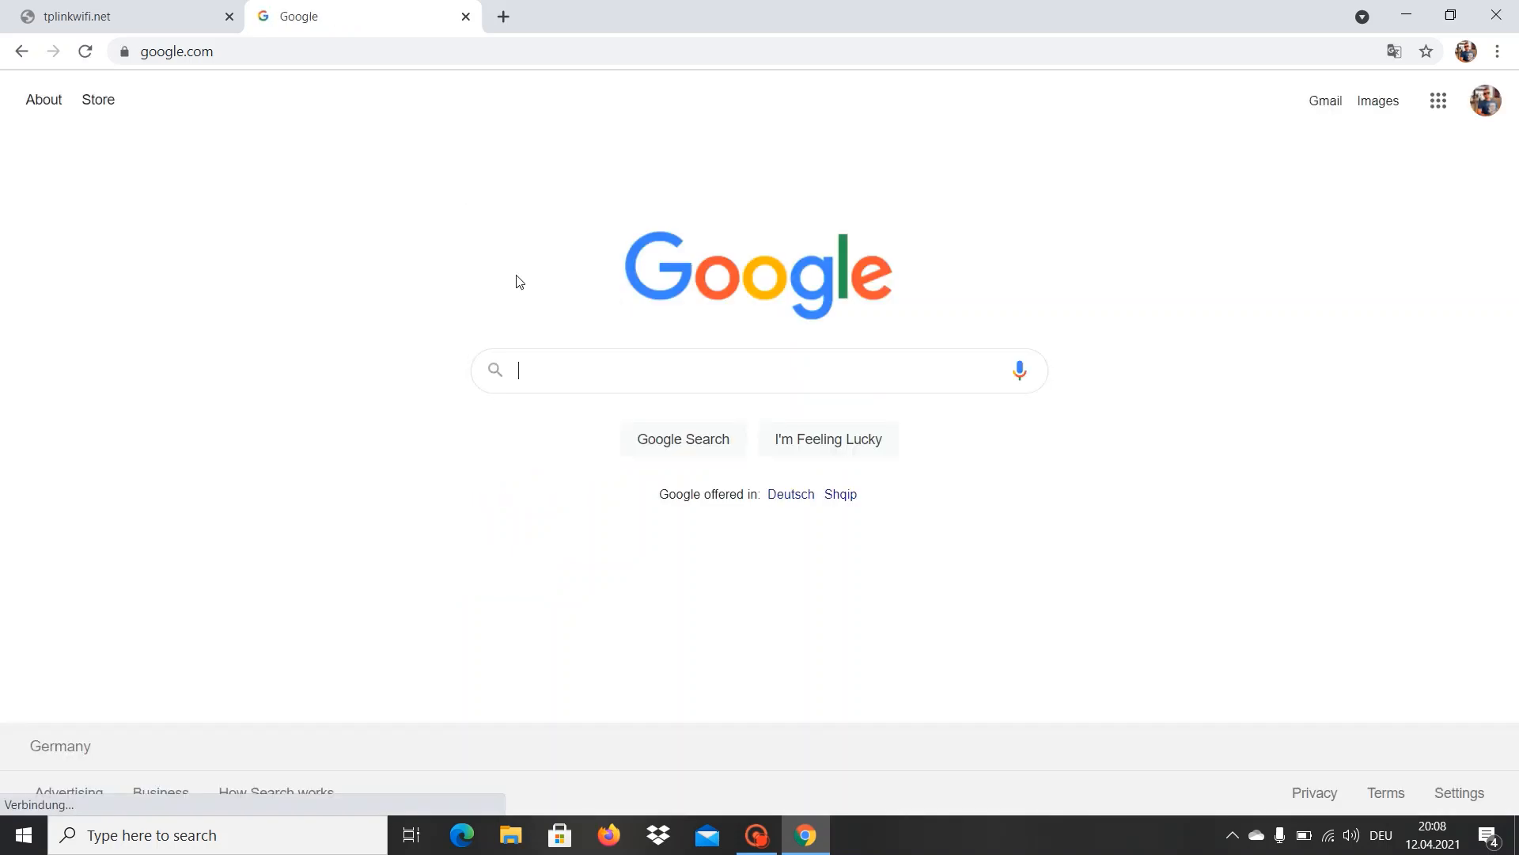
mouse_move(707, 453)
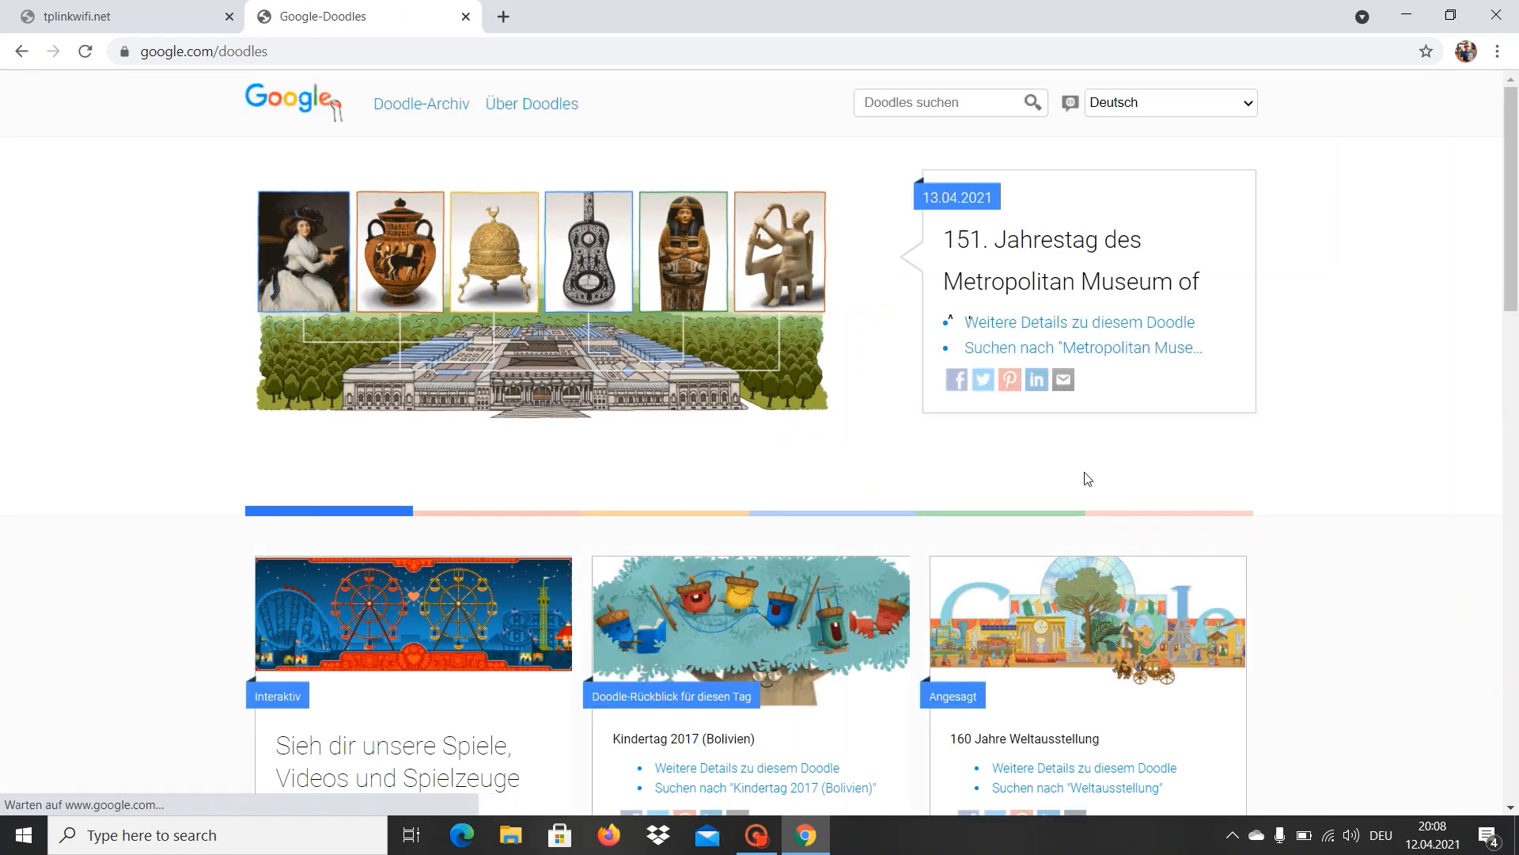
- Scroll down through the Google Doodles archive and back up slightly
scroll(down, 3)
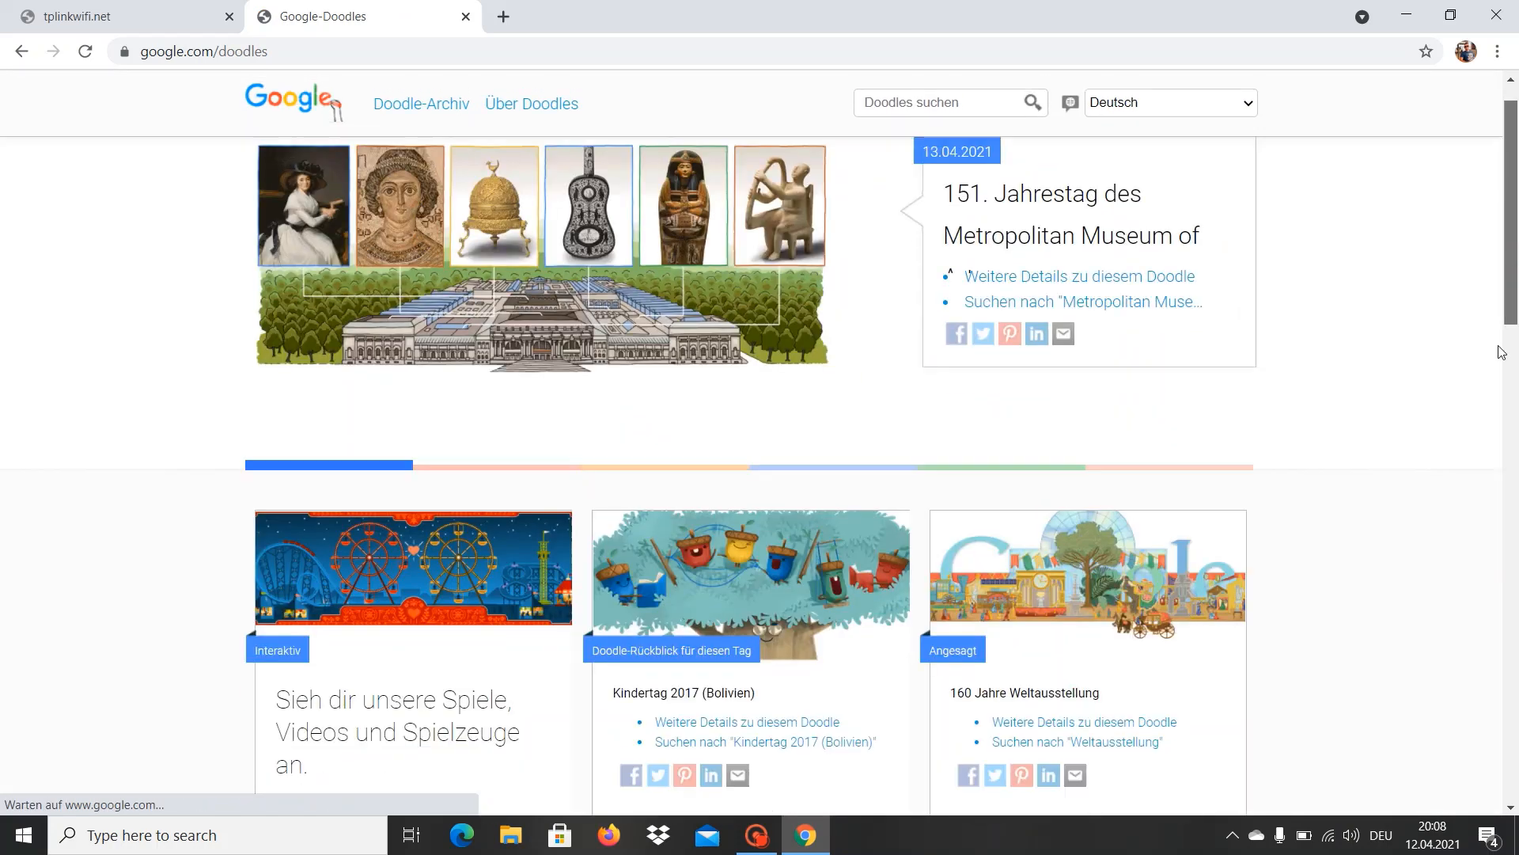
scroll(down, 3)
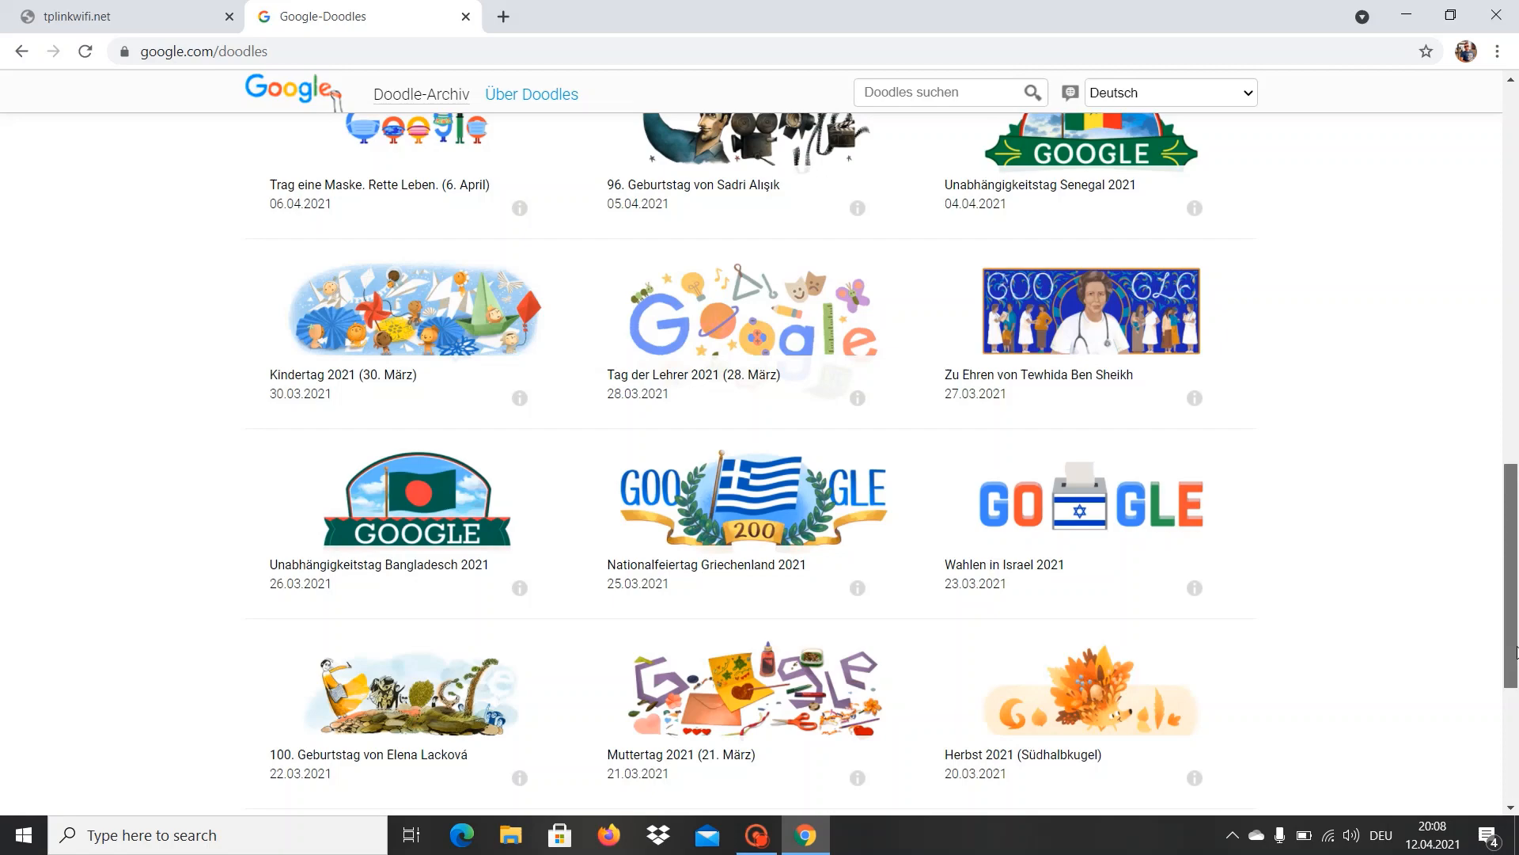
scroll(down, 3)
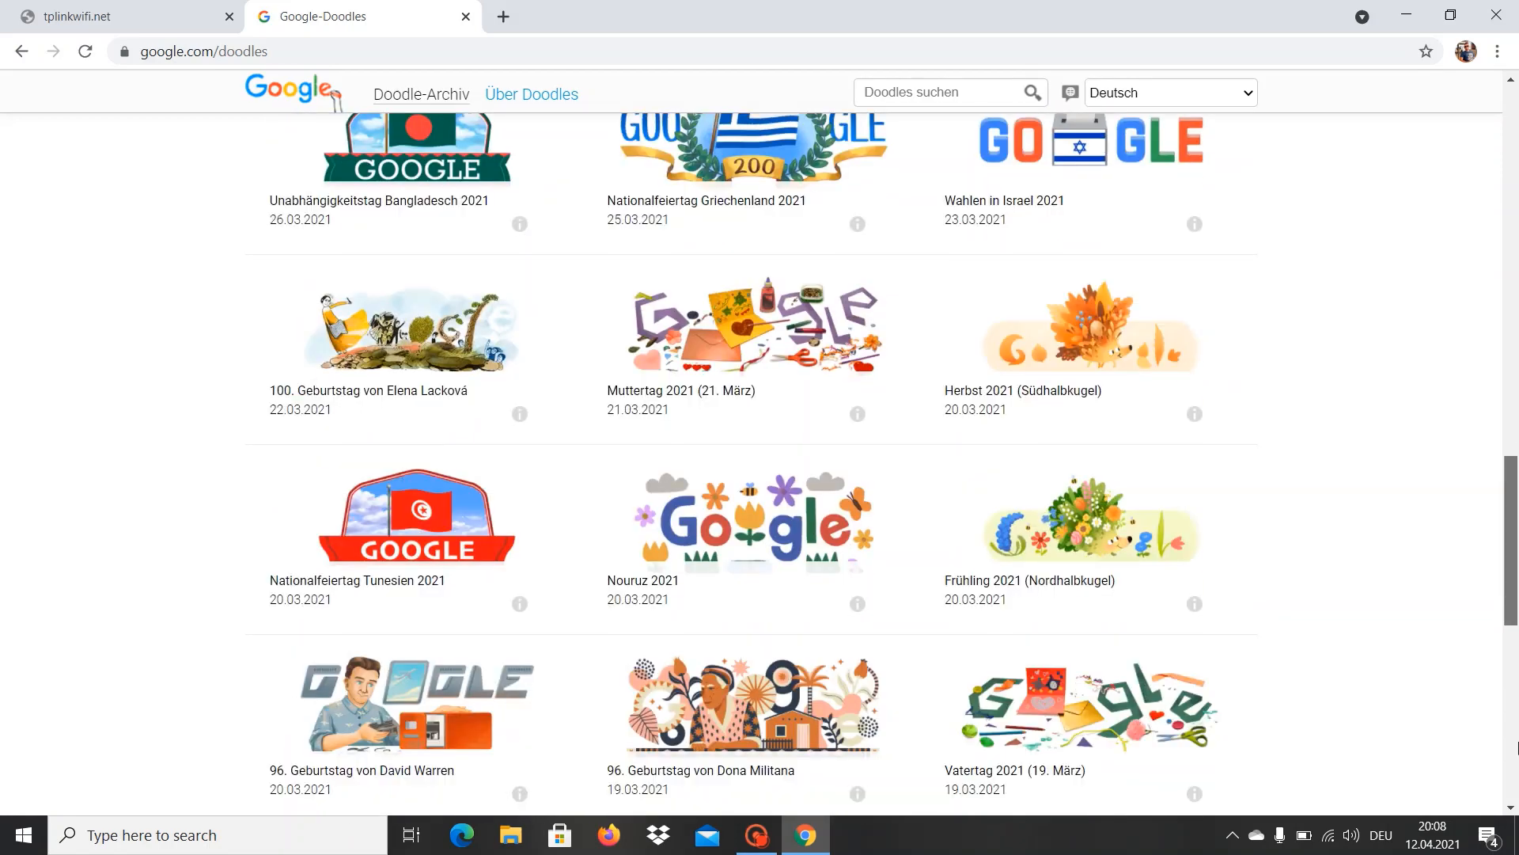
scroll(up, 3)
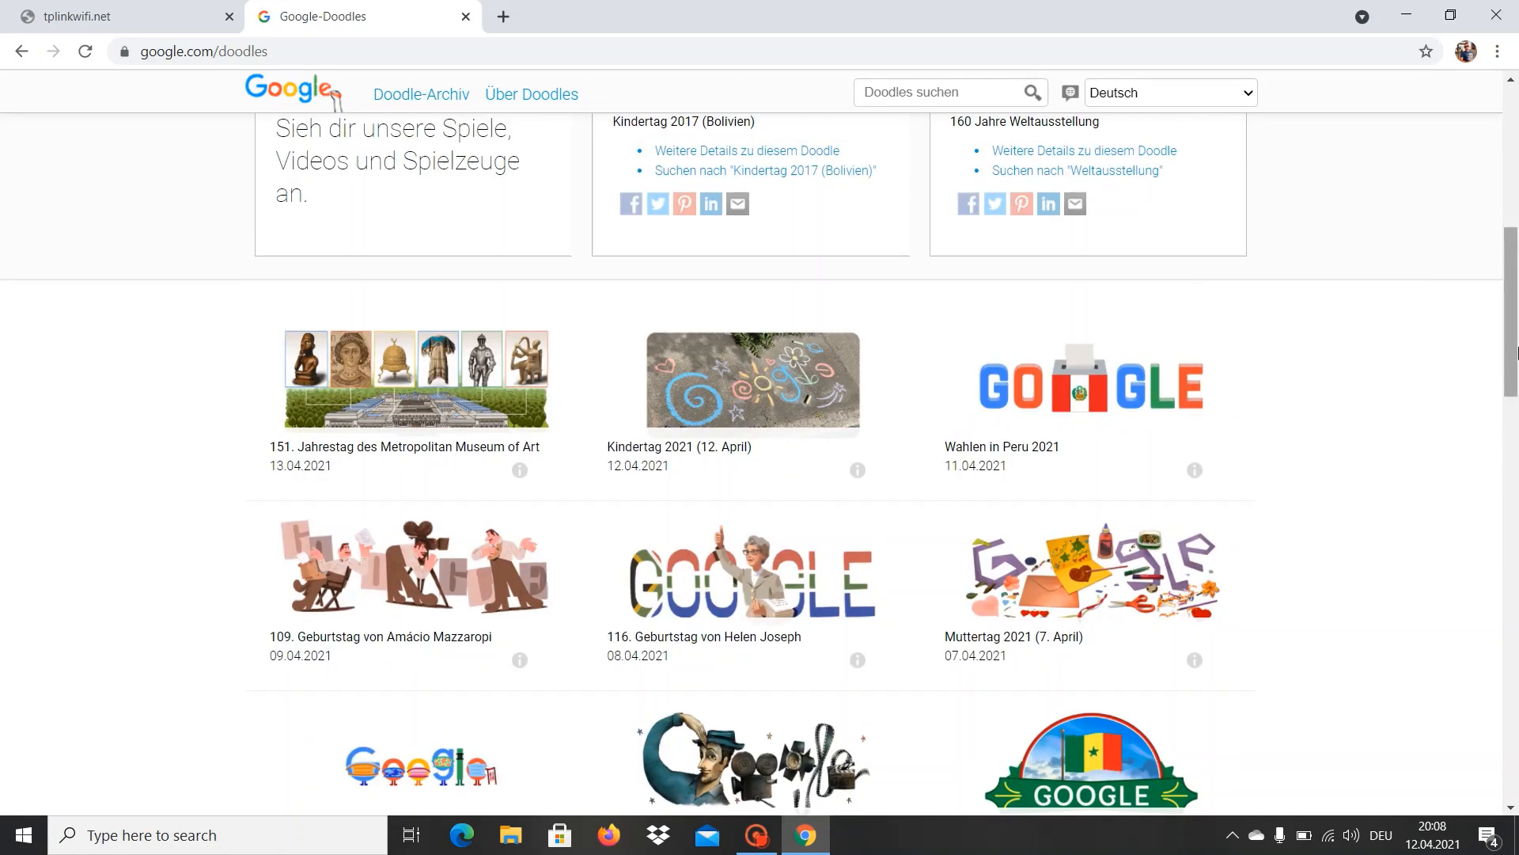